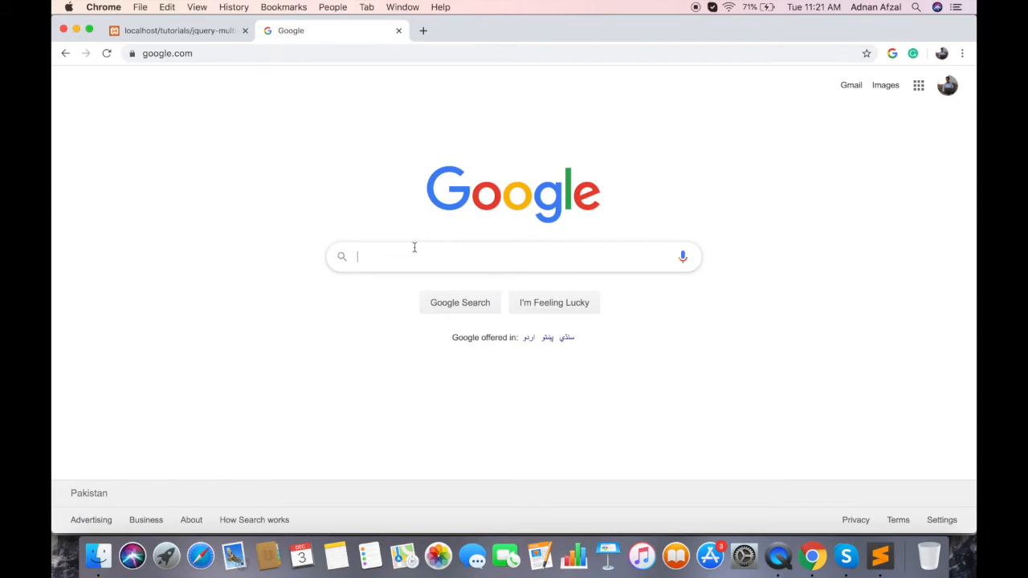
Search Google for 'bootstrap f', open the jQueryScript.net Drag & Drop File Upload Dialog result and start its download.
{"action": "type", "text": "bootstrap f"}
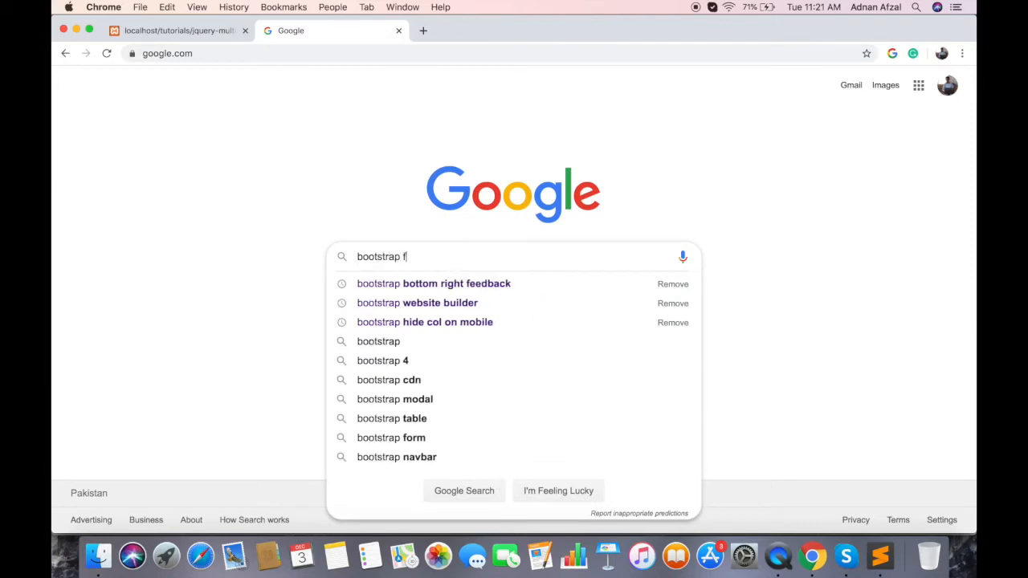
{"action": "key", "text": "Enter"}
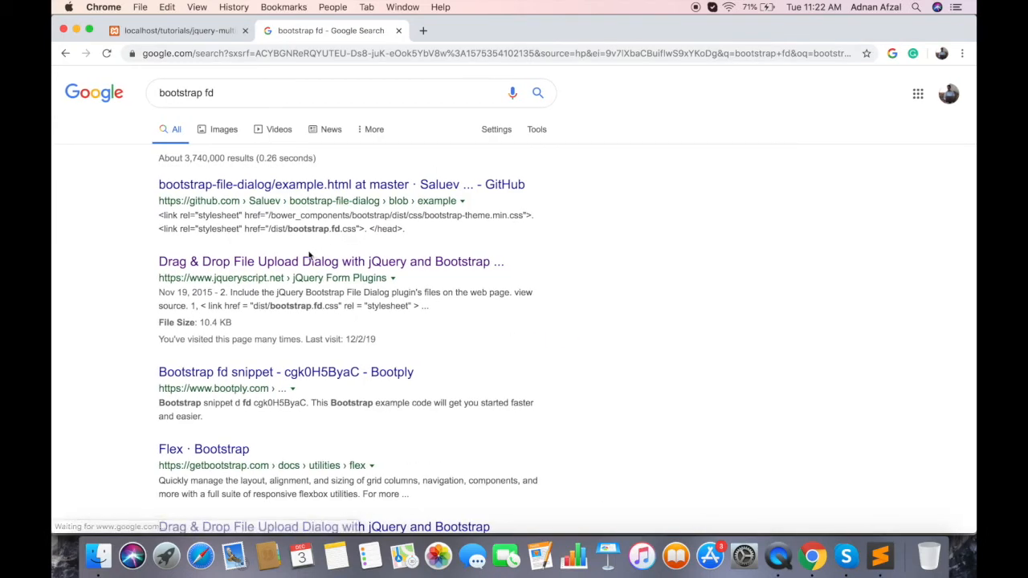
{"action": "left_click", "coordinate": [331, 260]}
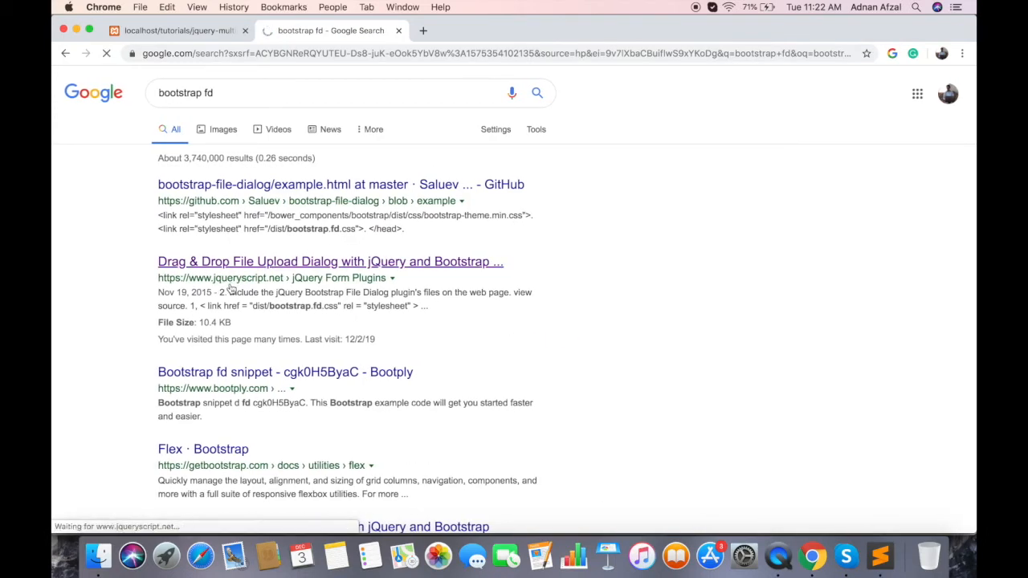
{"action": "left_click", "coordinate": [331, 260]}
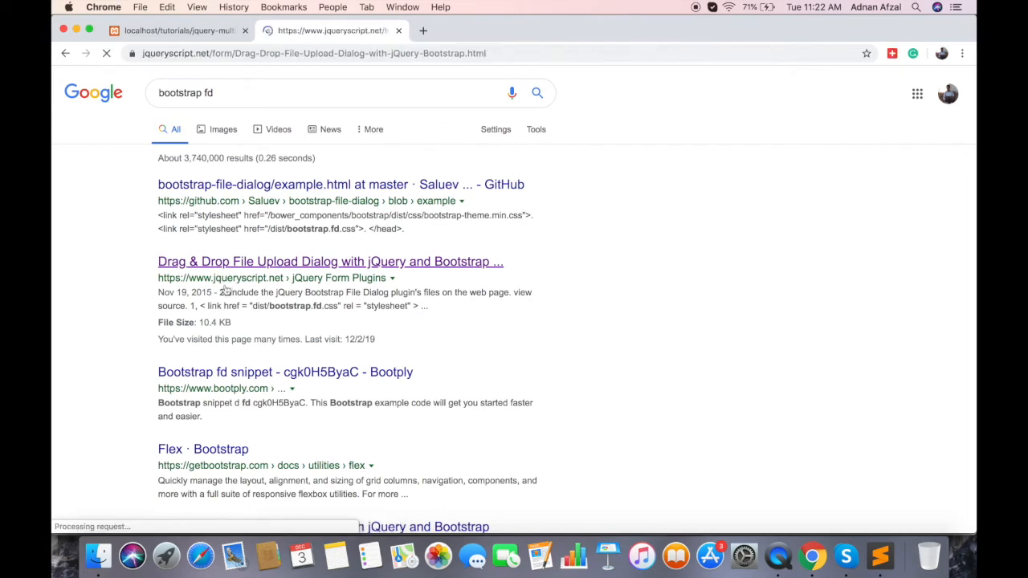
{"action": "left_click", "coordinate": [331, 261]}
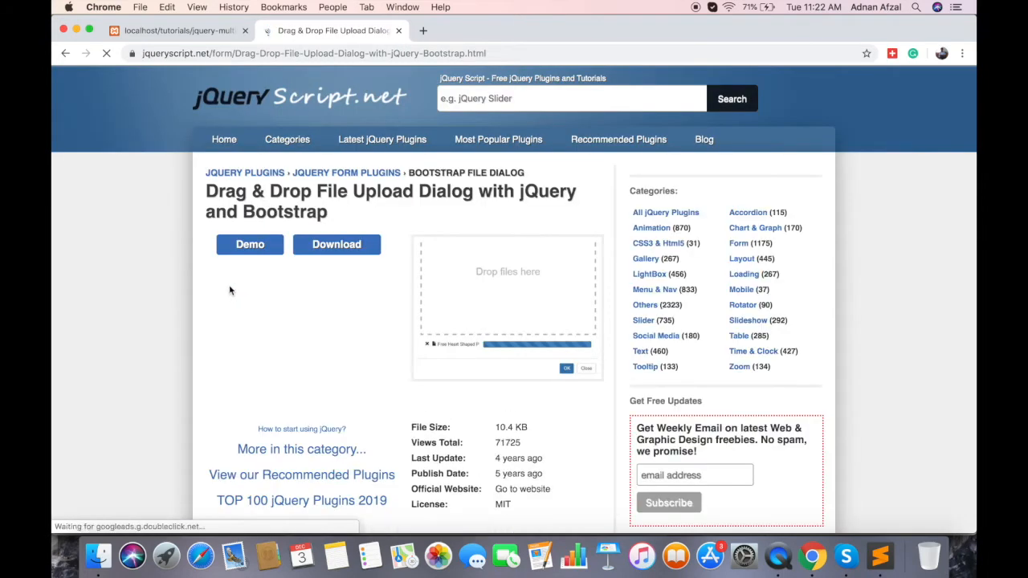
{"action": "left_click", "coordinate": [337, 245]}
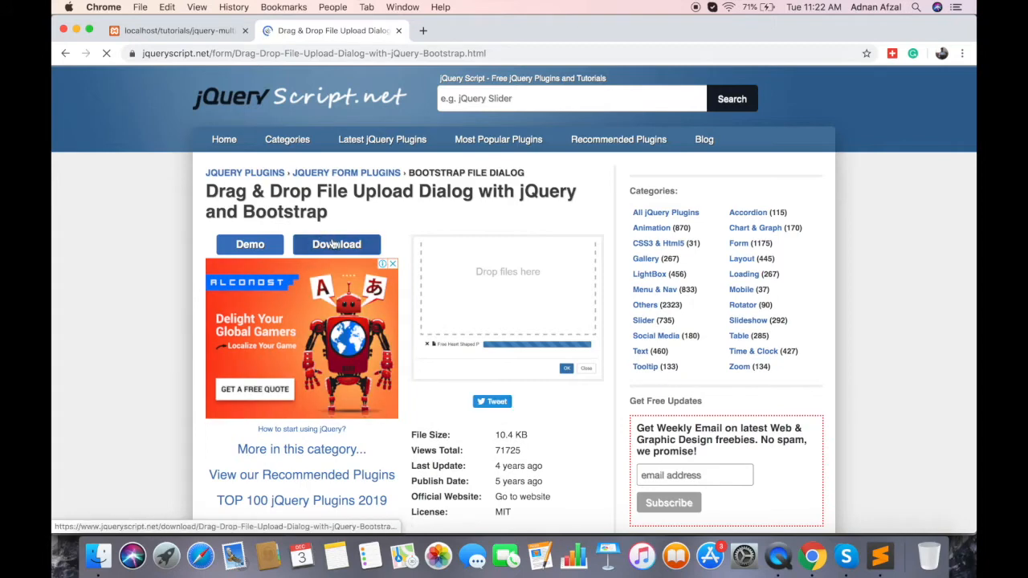
{"action": "left_click", "coordinate": [337, 244]}
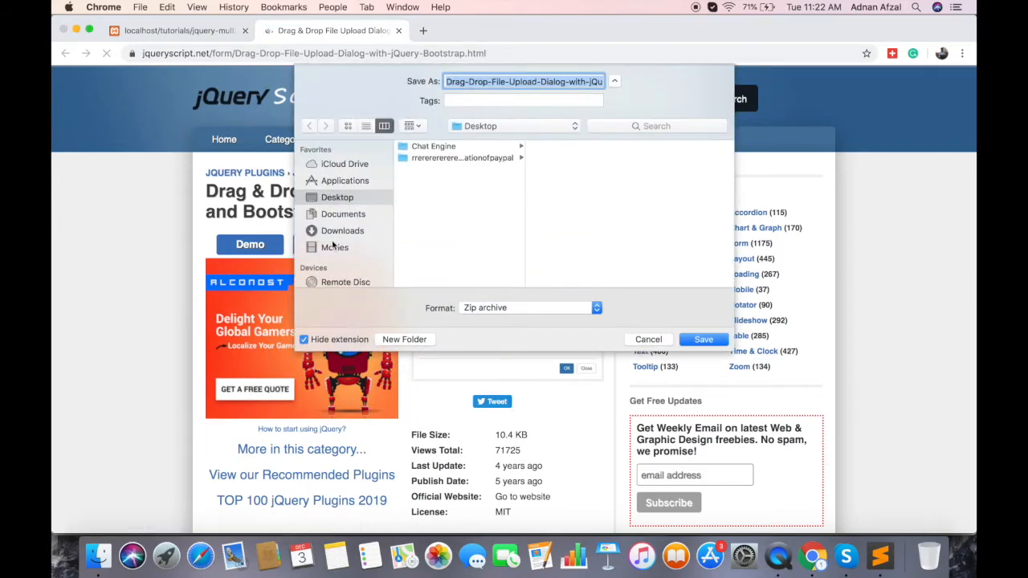
Save the plugin zip archive and view the jquery-multiple-file-upload folder, then the plugin page.
{"action": "left_click", "coordinate": [704, 339]}
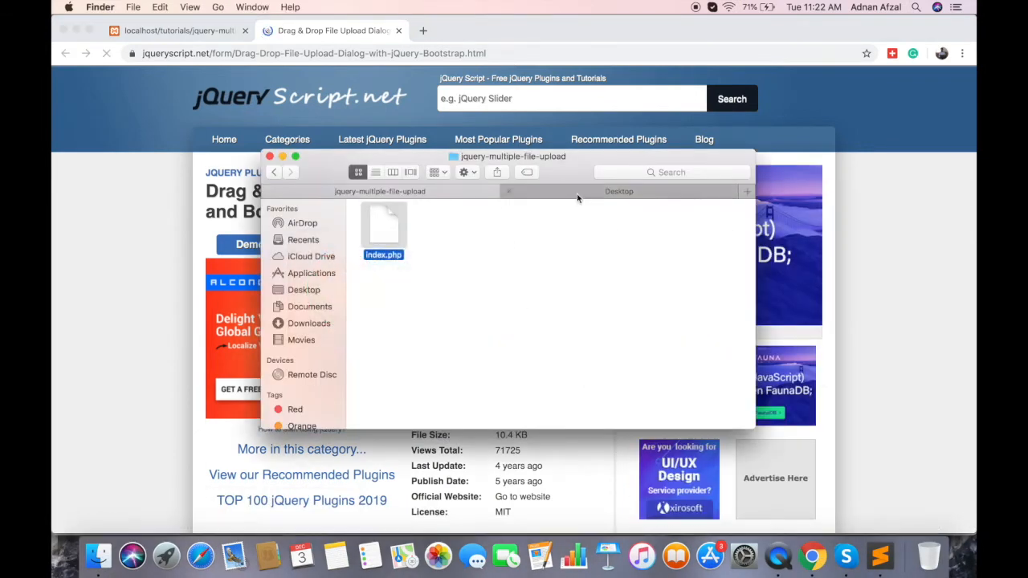
{"action": "left_click", "coordinate": [304, 274]}
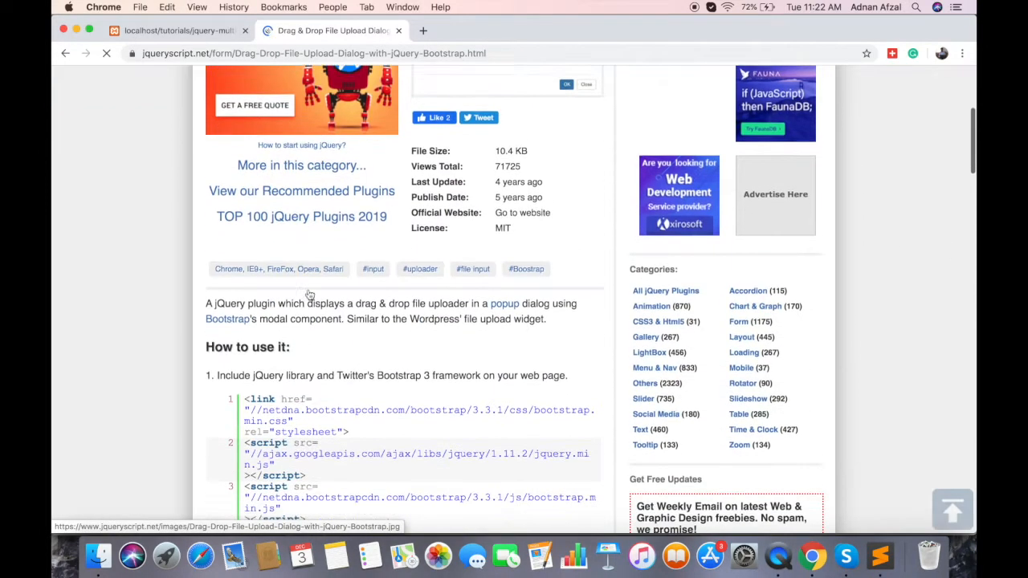
Scroll the plugin page down to its 'How to use it' include tags.
{"action": "scroll", "scroll_direction": "down", "scroll_amount": 3}
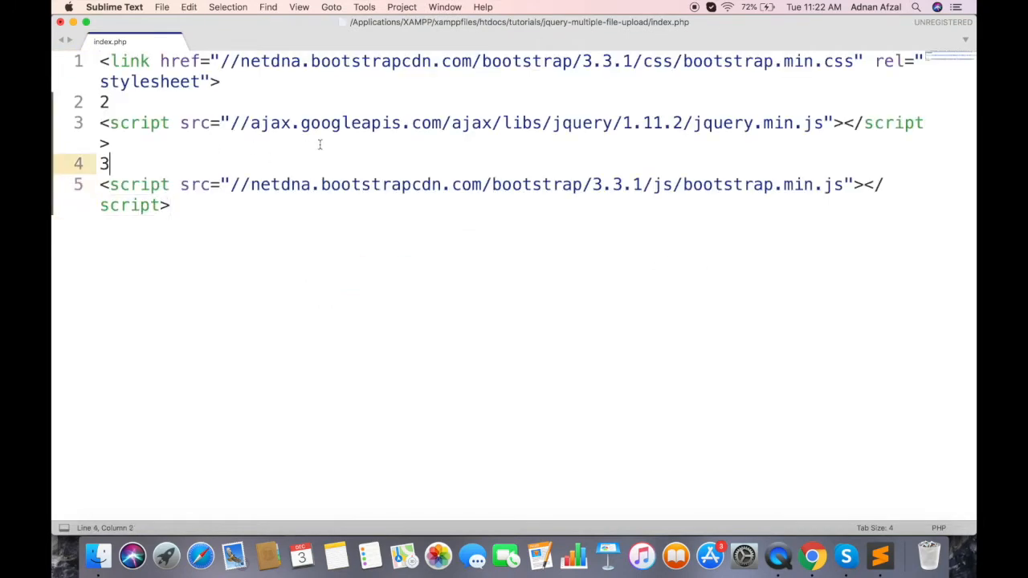
Remove the two stray lines and add a link tag with rel="stylesheet" and an href for the plugin stylesheet.
{"action": "key", "text": "backspace"}
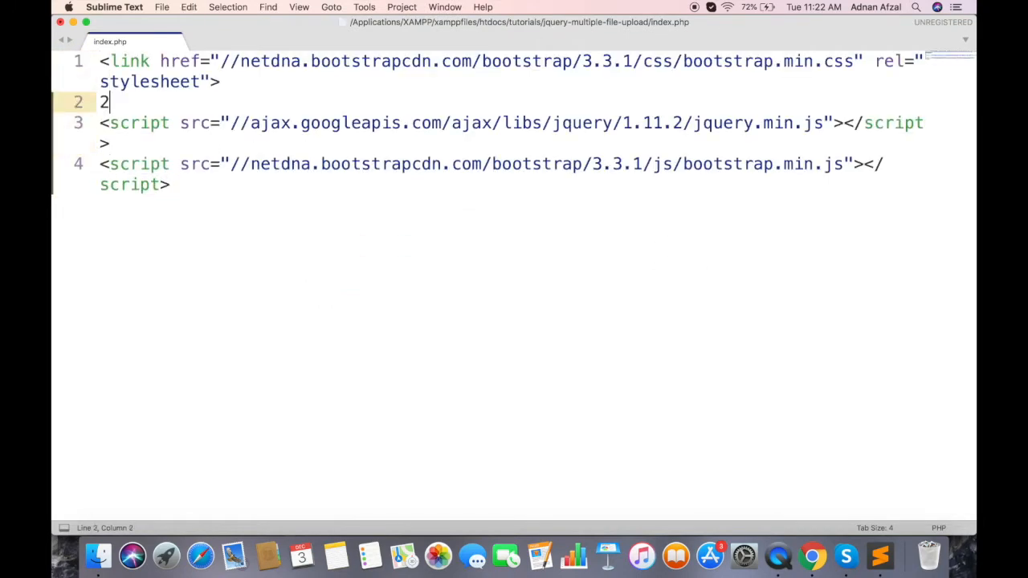
{"action": "key", "text": "backspace"}
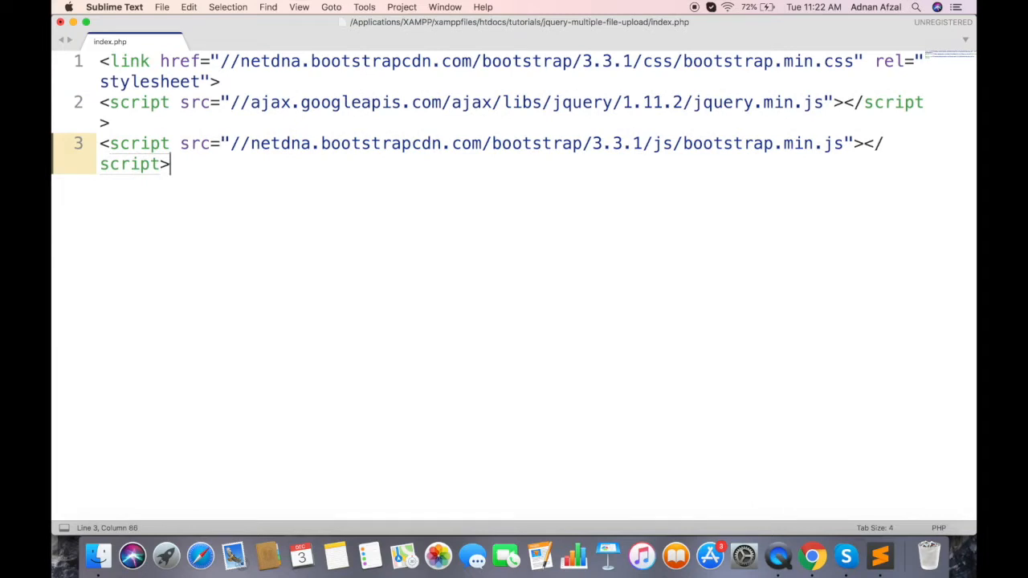
{"action": "type", "text": "<link >"}
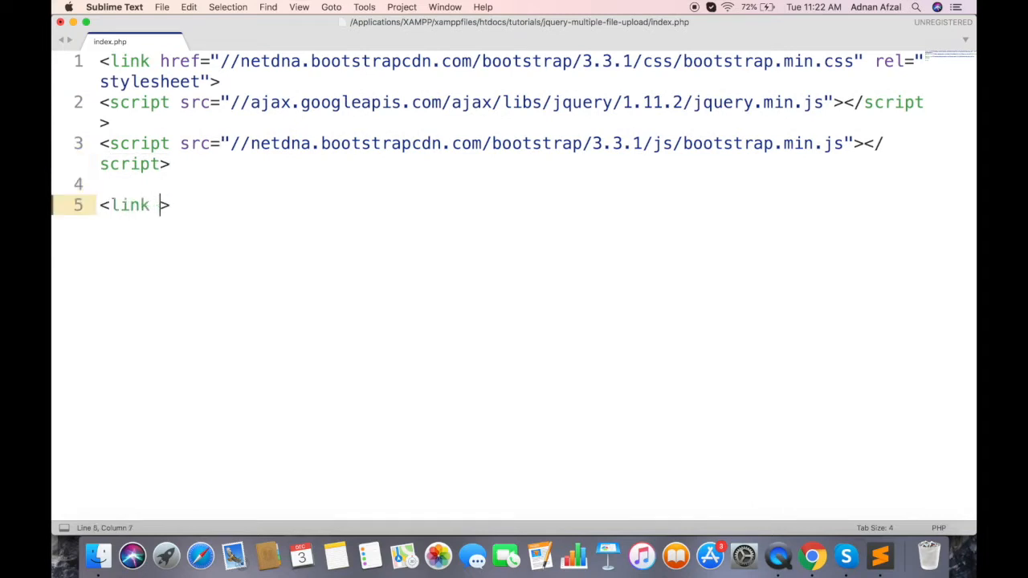
{"action": "type", "text": "rel=\"style\""}
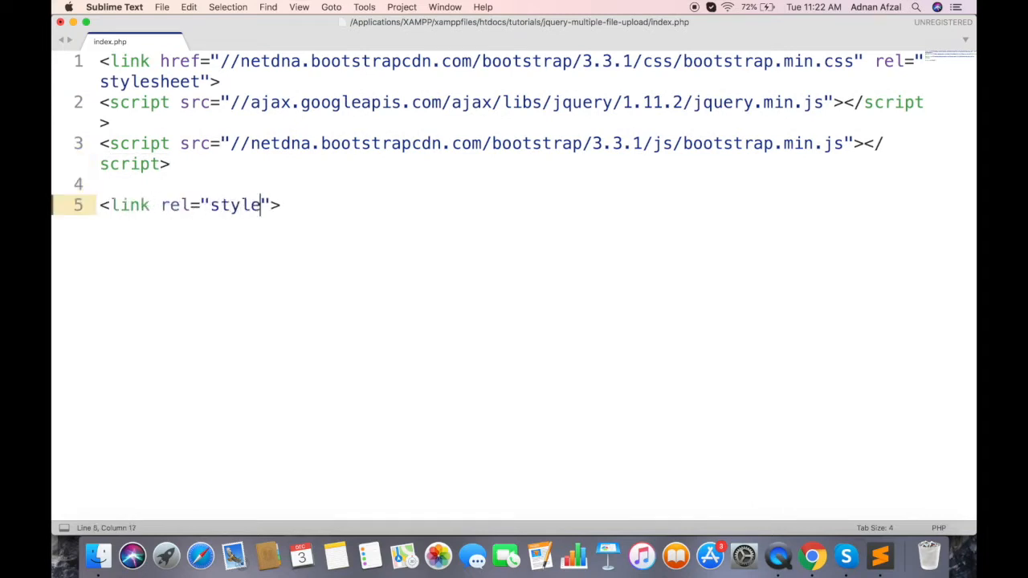
{"action": "type", "text": "sheet\" href"}
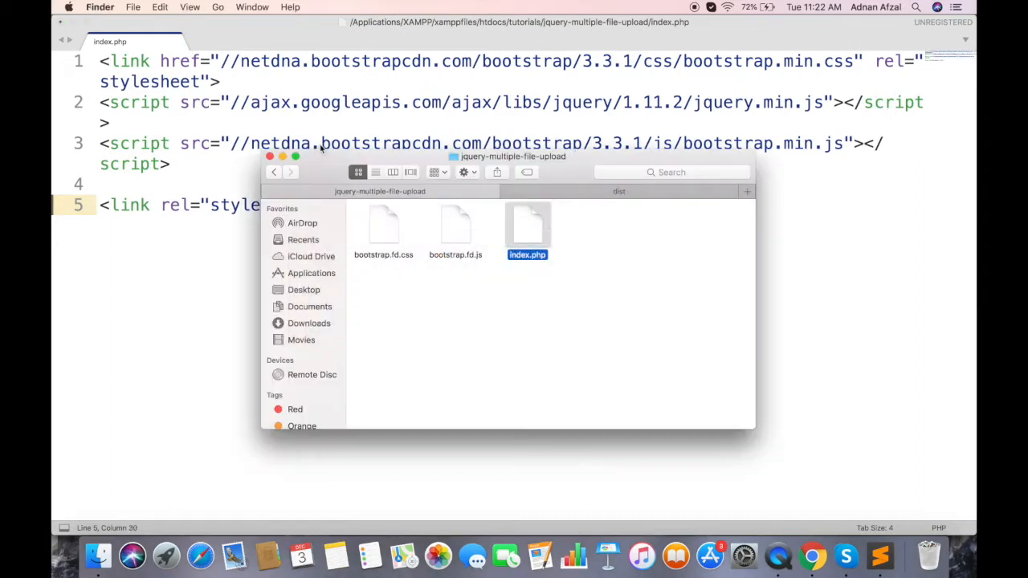
{"action": "left_click", "coordinate": [382, 228]}
{"action": "type", "text": "<script src=\"\"></script>"}
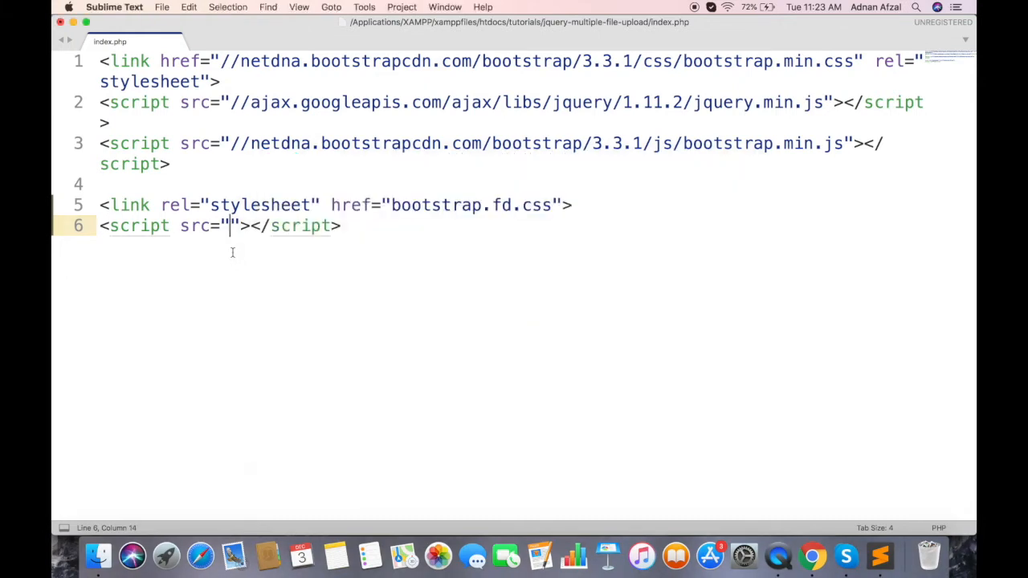
Point the script src to bootstrap.fd.js and add a form with a 'Select files' button of type button.
{"action": "type", "text": "bootstrap.fd.js"}
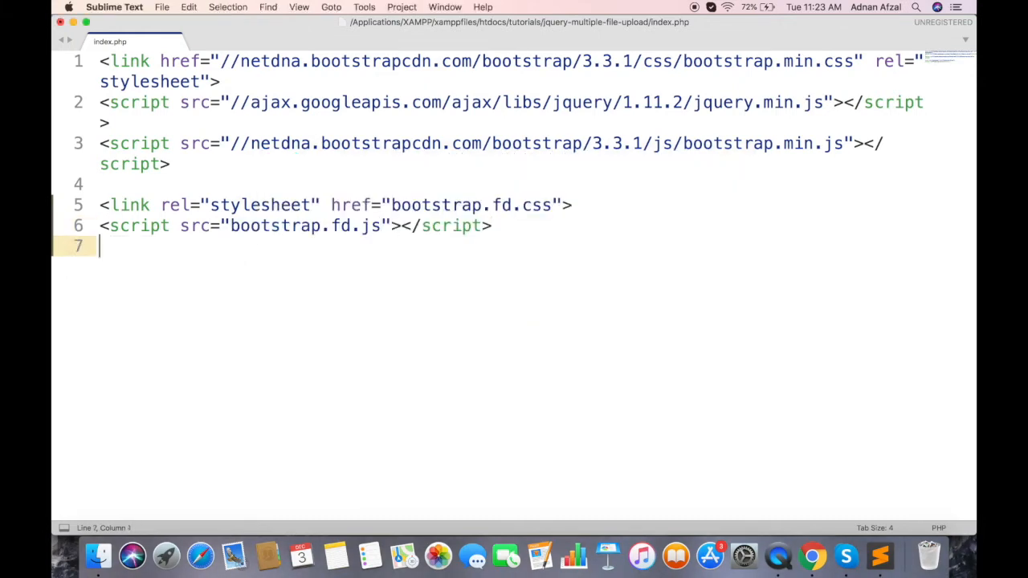
{"action": "type", "text": "<form></form>"}
{"action": "type", "text": "<button></button>"}
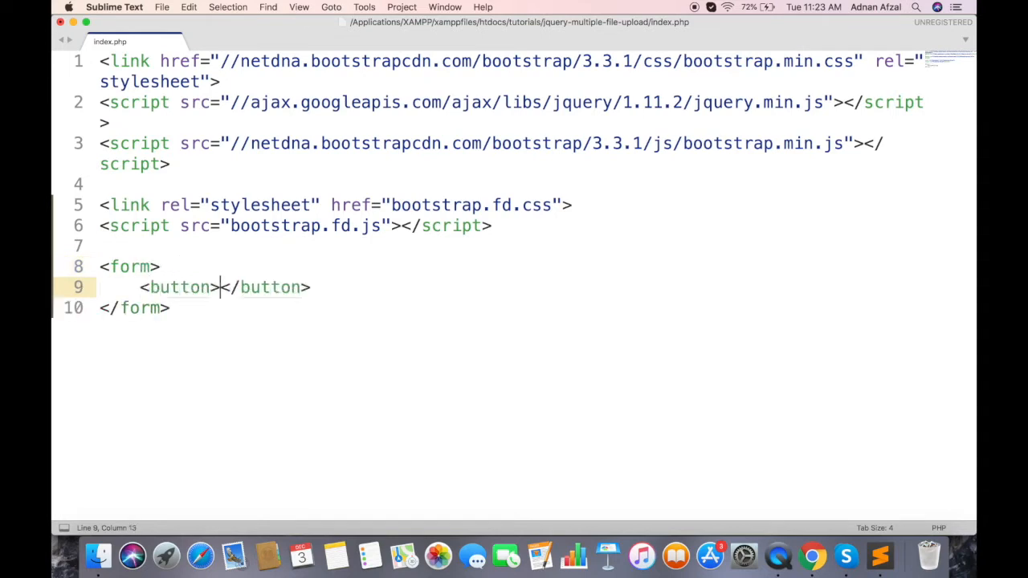
{"action": "type", "text": "type=\"button"}
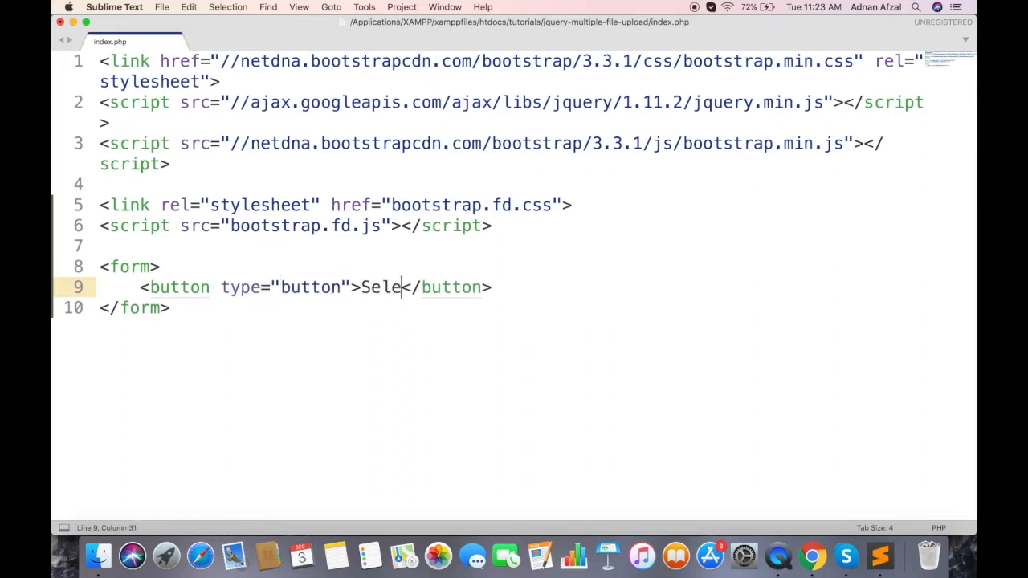
{"action": "type", "text": "ct files"}
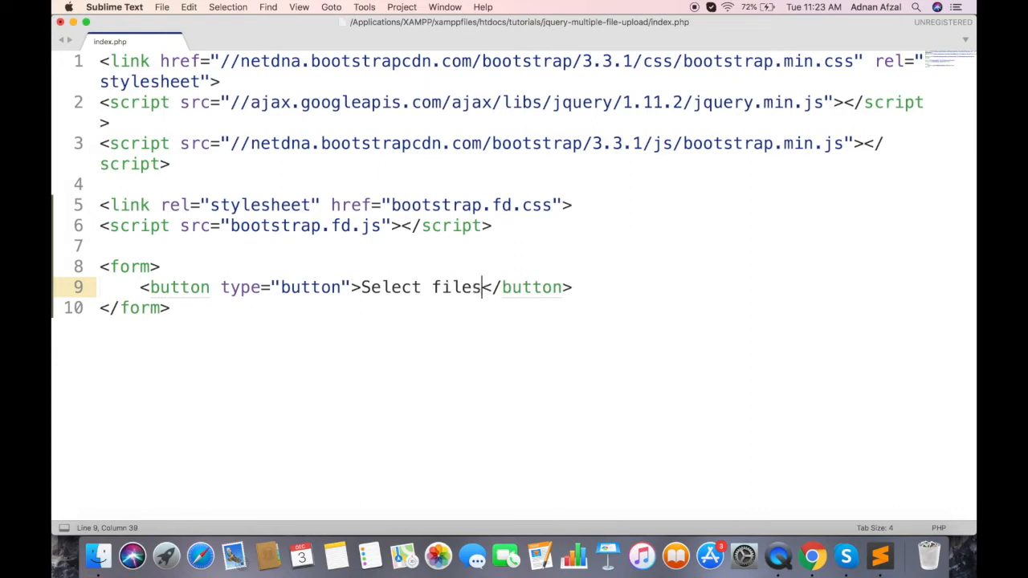
Give the button an onclick handler calling selectFiles().
{"action": "left_click", "coordinate": [400, 286]}
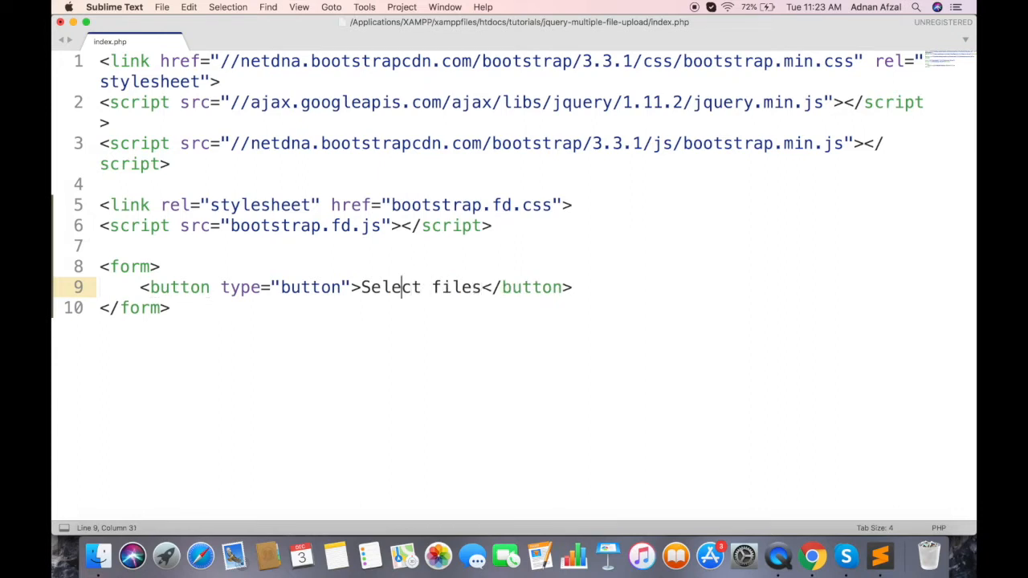
{"action": "type", "text": "onclick=\"select"}
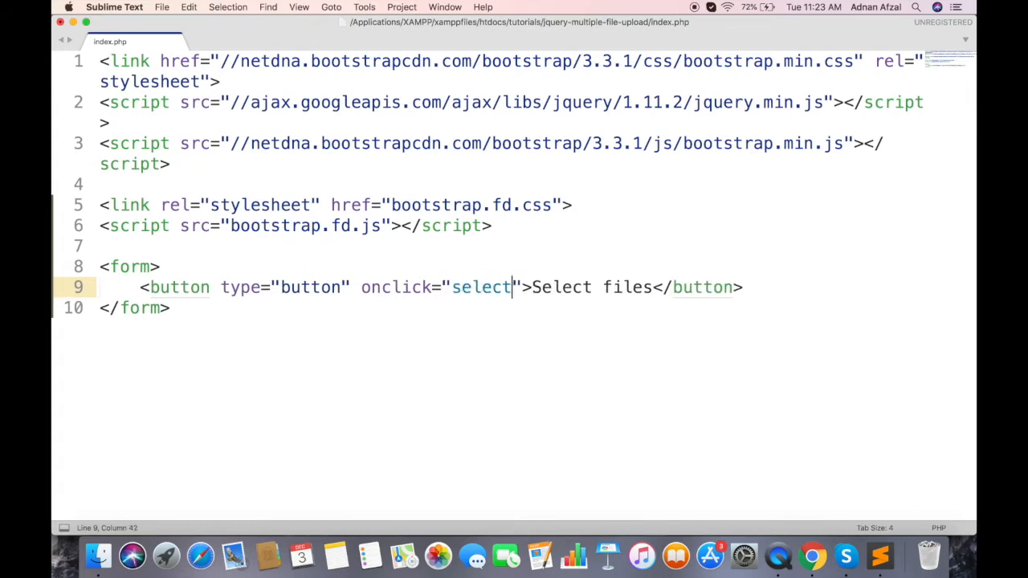
{"action": "type", "text": "Files();"}
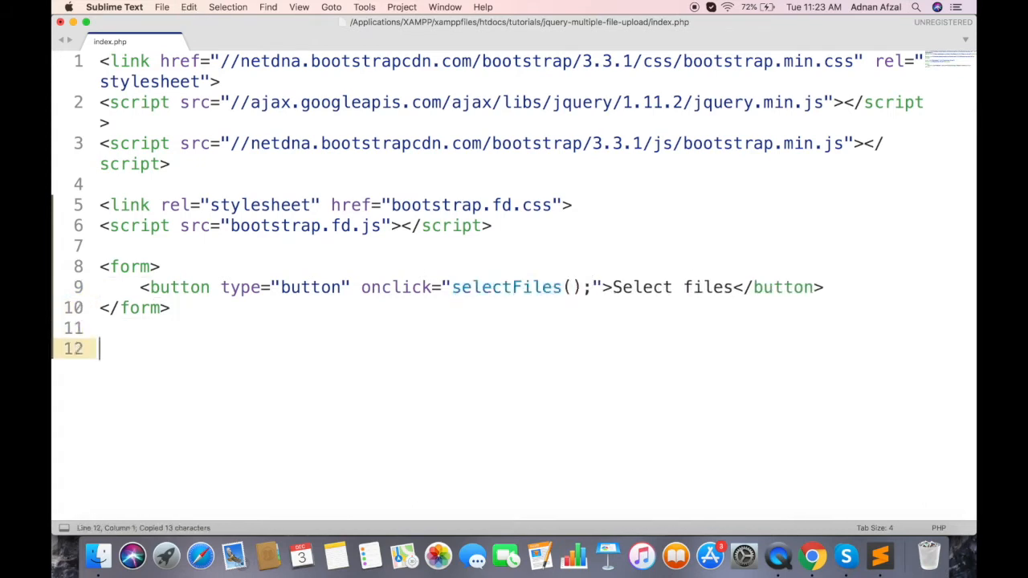
Add a script block with function selectFiles() calling $.FileDialog with accept "image/*".
{"action": "type", "text": "<script></script>"}
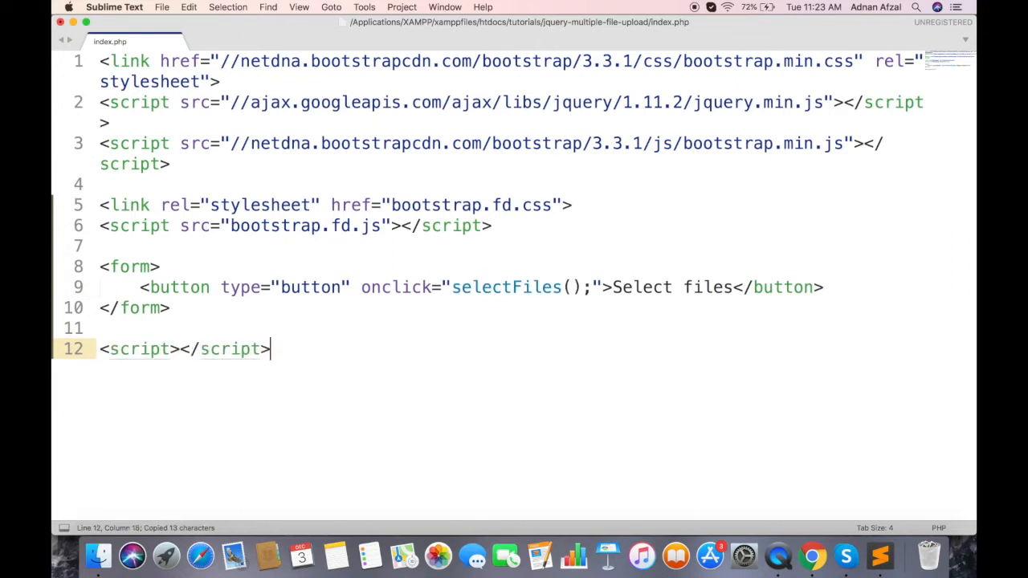
{"action": "left_click", "coordinate": [180, 349]}
{"action": "type", "text": "function"}
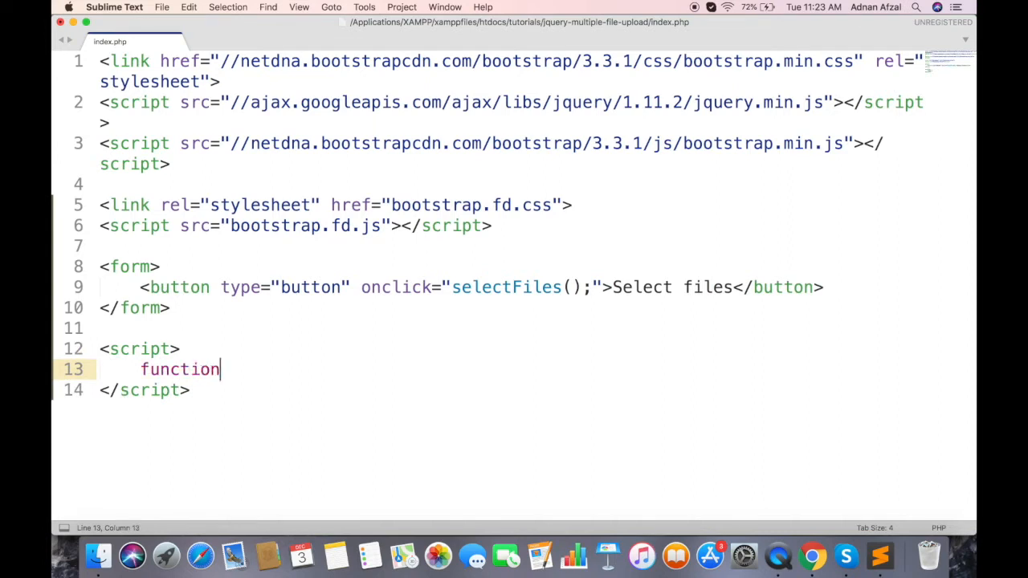
{"action": "type", "text": "selectFiles() {"}
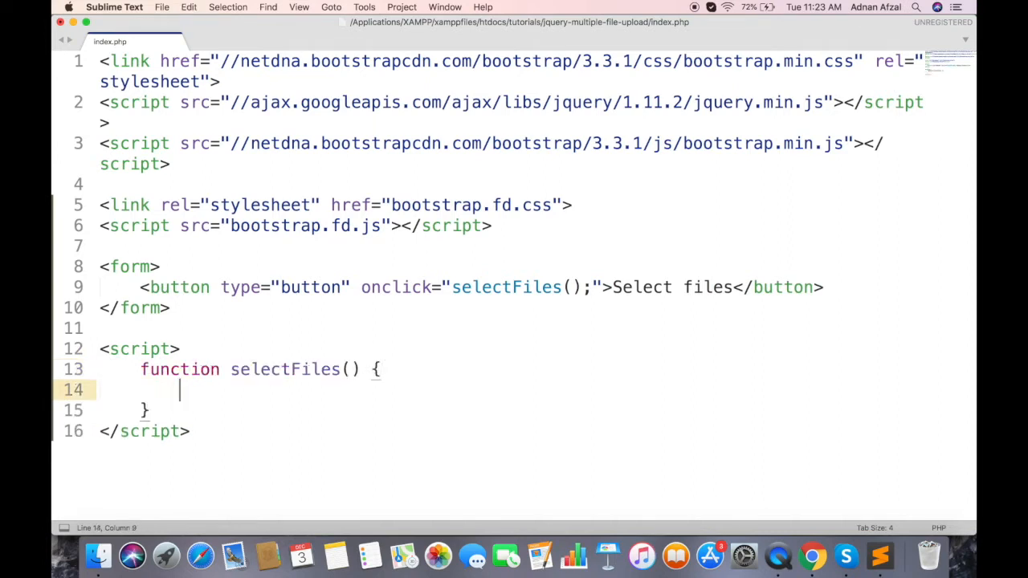
{"action": "type", "text": "$.Fil"}
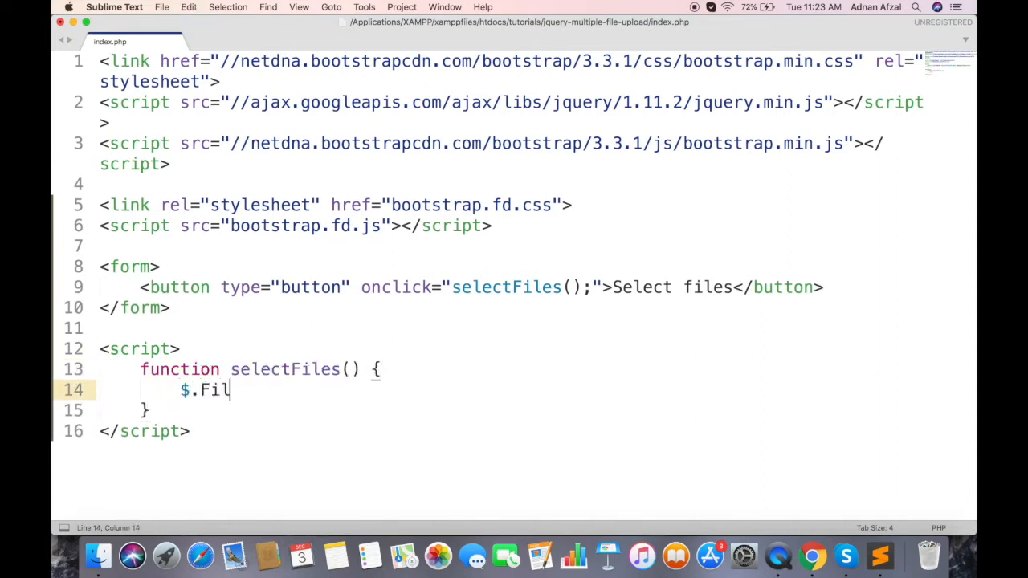
{"action": "type", "text": "eDialog()"}
{"action": "type", "text": "\"accept\": \""}
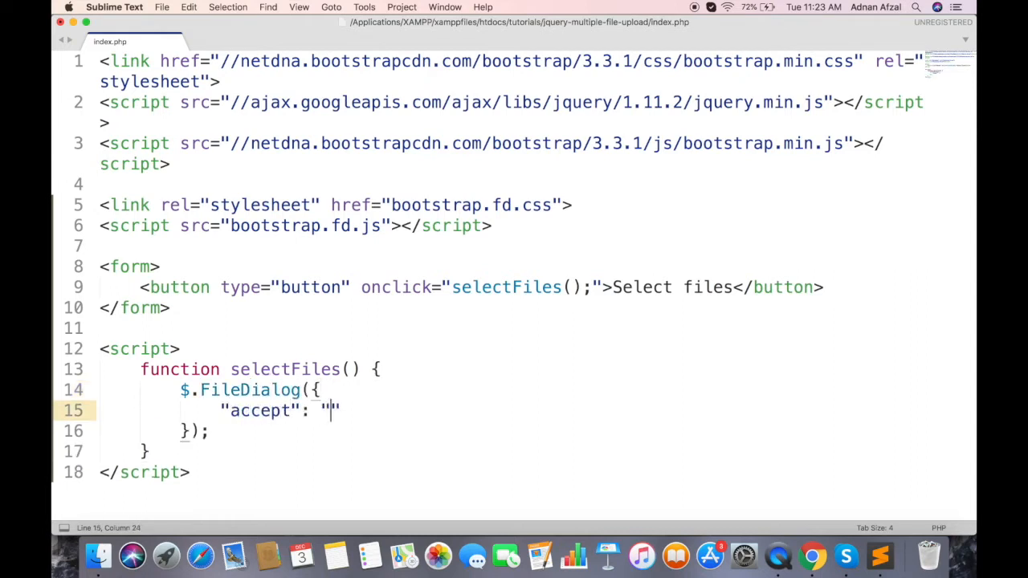
{"action": "type", "text": "image/*"}
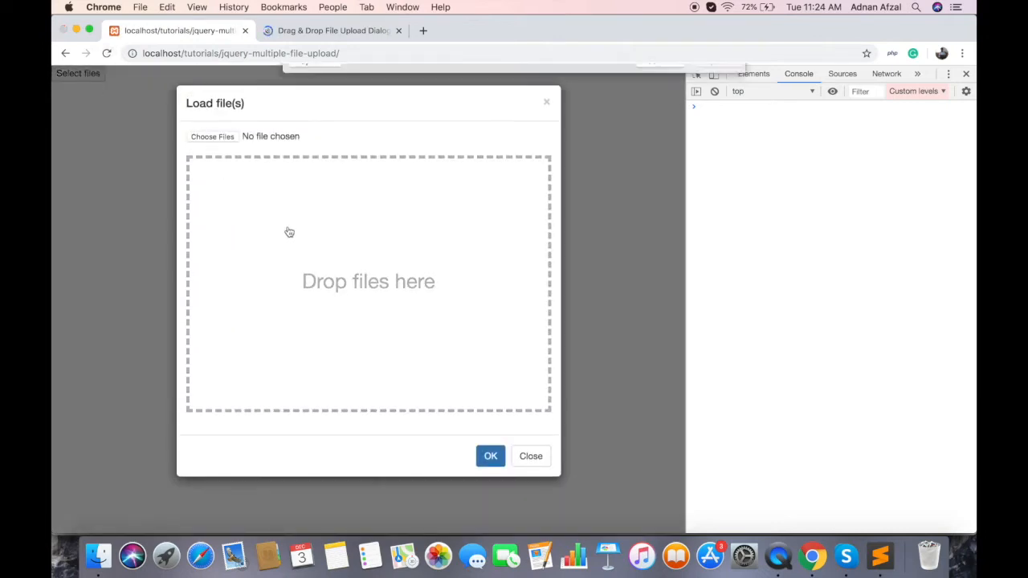
Try Choose Files in the Load file(s) dialog, cancel the chooser and return to Sublime Text.
{"action": "left_click", "coordinate": [212, 135]}
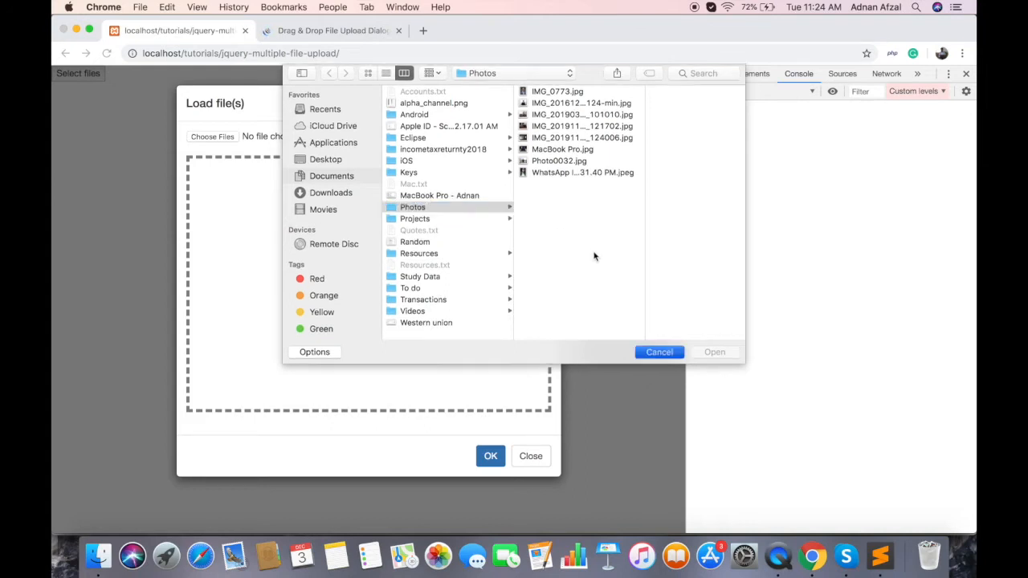
{"action": "left_click", "coordinate": [658, 352]}
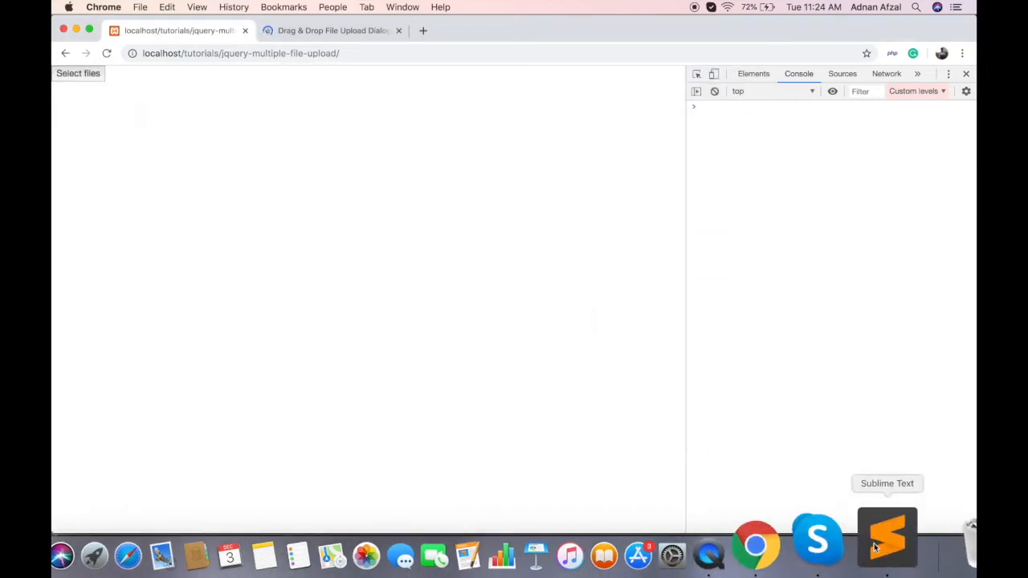
{"action": "left_click", "coordinate": [887, 538]}
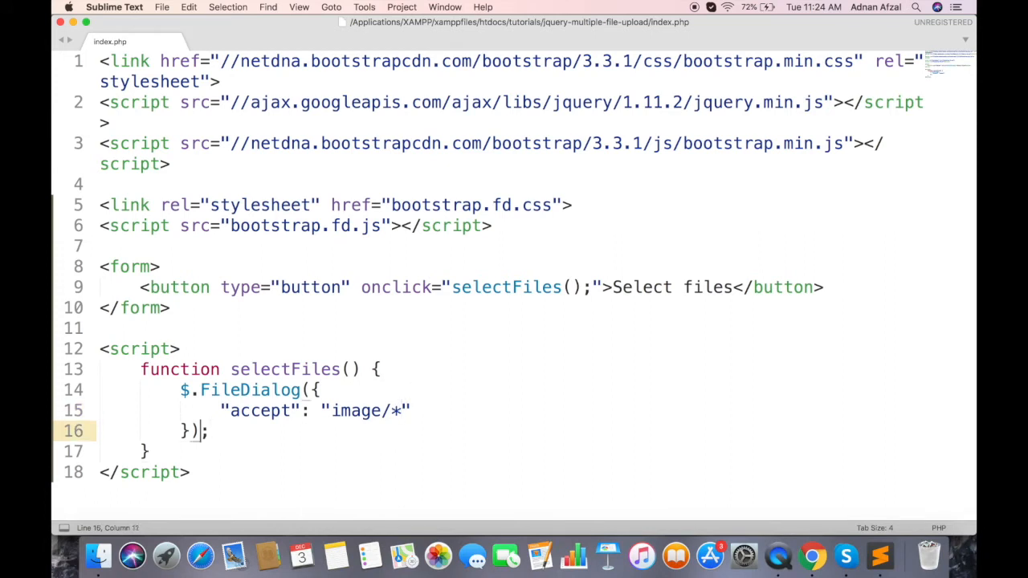
Chain .on("files.bs.filedialog", function (event) {...}) onto the $.FileDialog call.
{"action": "type", "text": ".on("}
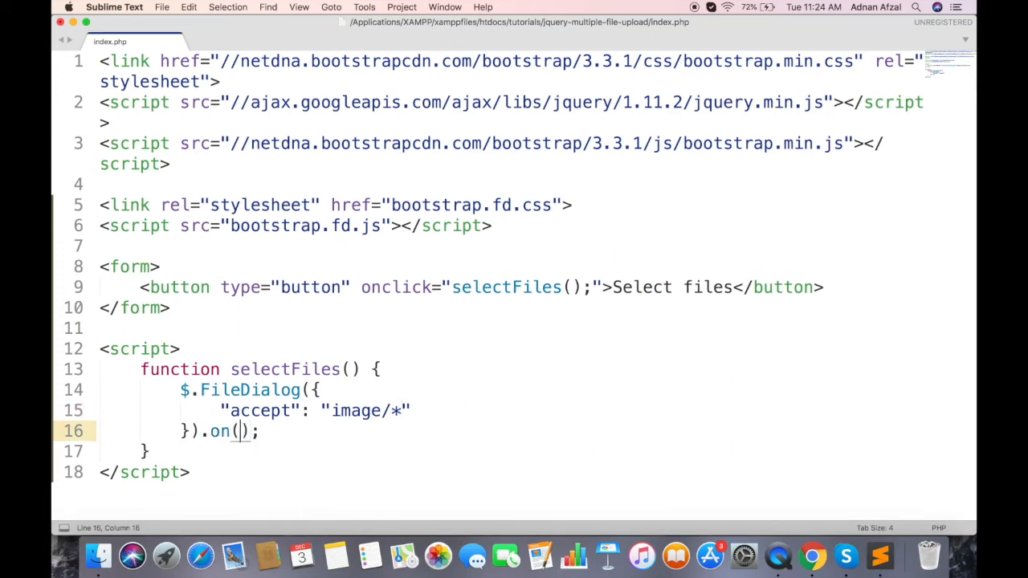
{"action": "type", "text": "\"files."}
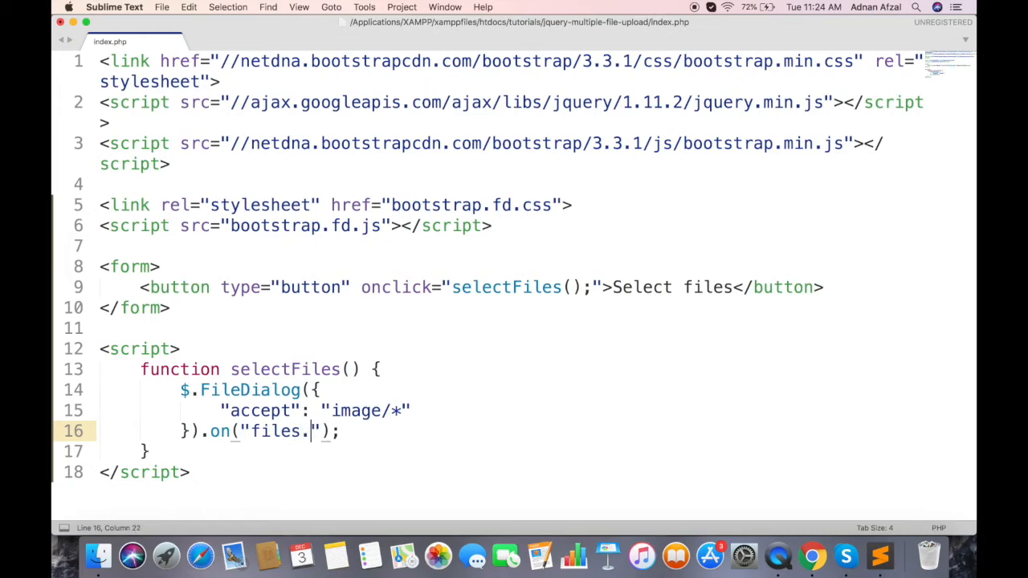
{"action": "type", "text": "bs.f"}
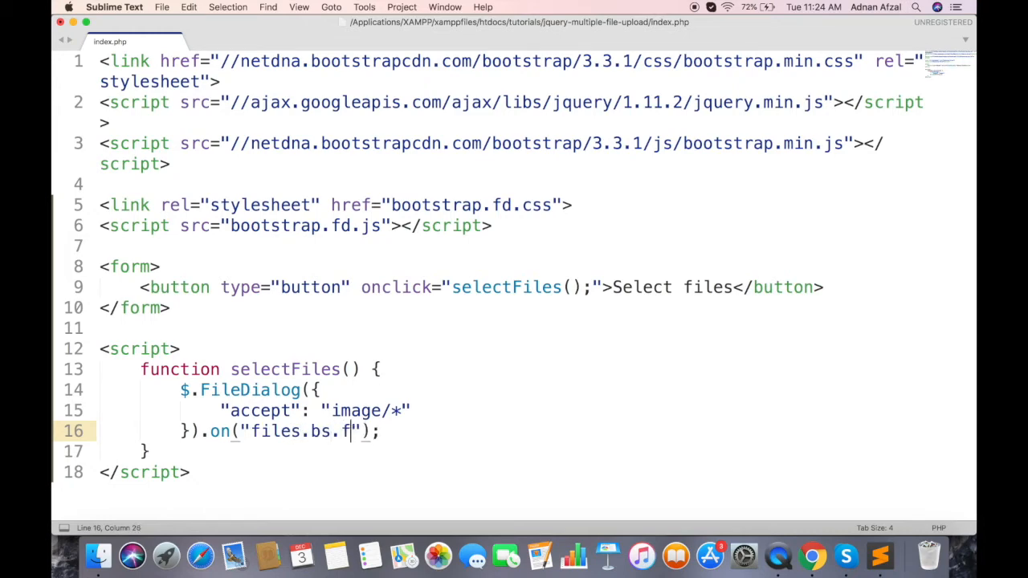
{"action": "type", "text": "iledialog"}
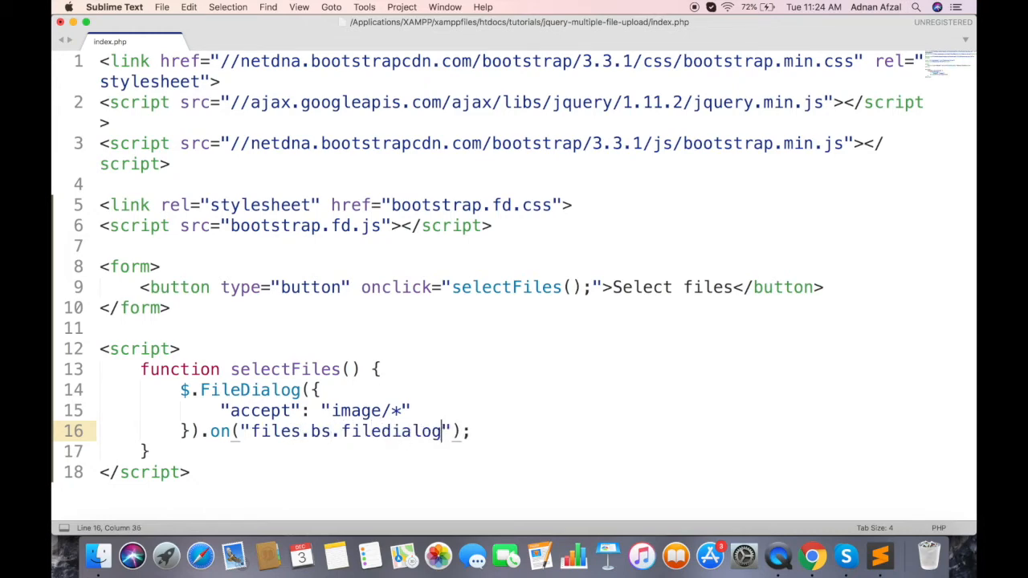
{"action": "type", "text": ", function ("}
{"action": "type", "text": "/"}
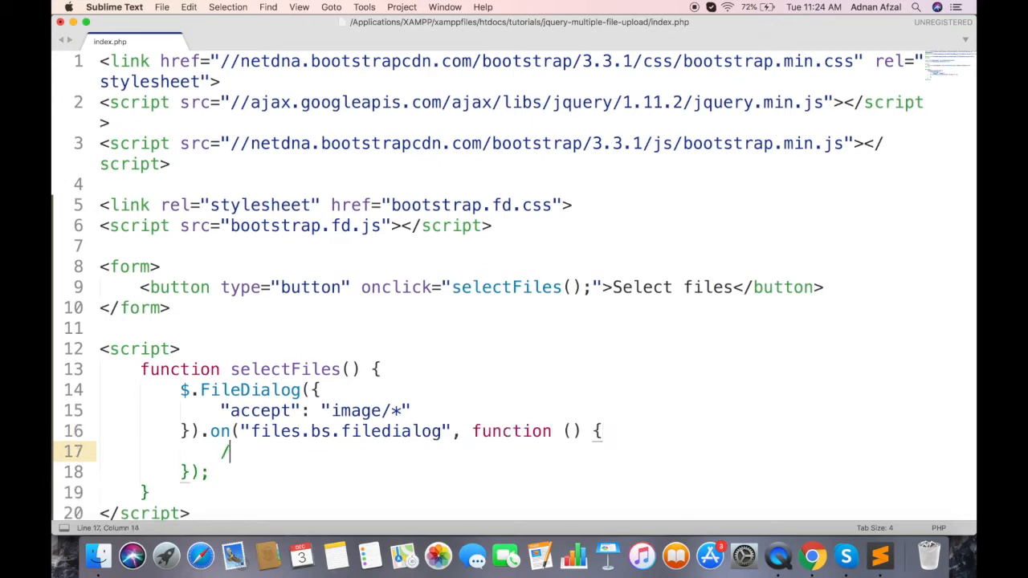
{"action": "type", "text": "event"}
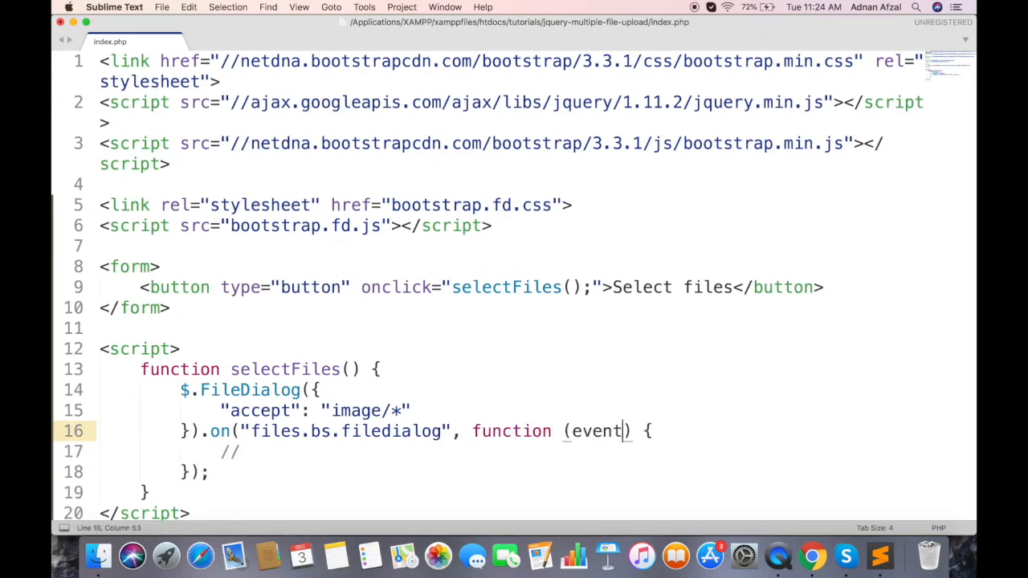
{"action": "left_click", "coordinate": [179, 348]}
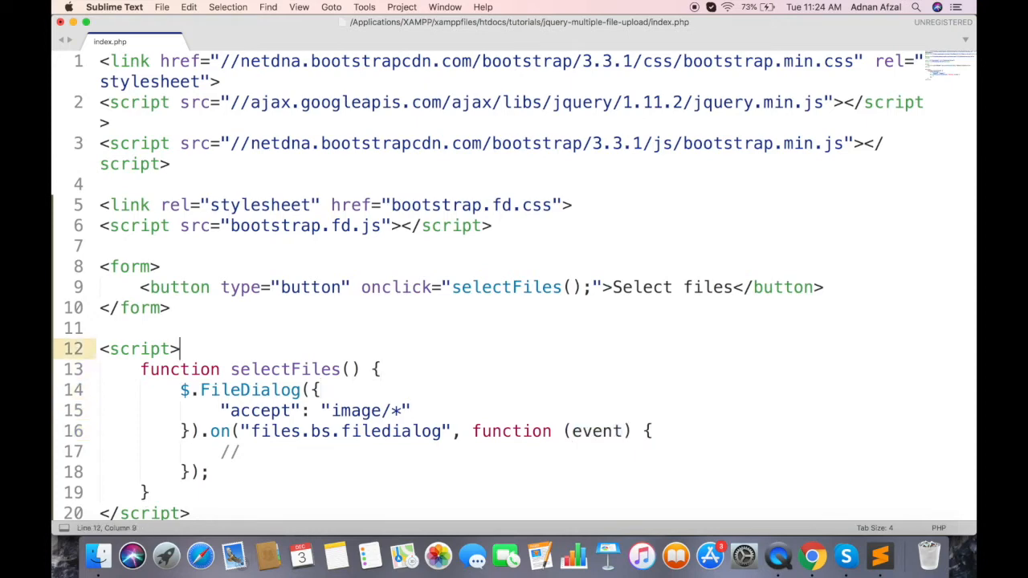
Declare var selectedImages = []; at the top of the script block.
{"action": "type", "text": "var selec"}
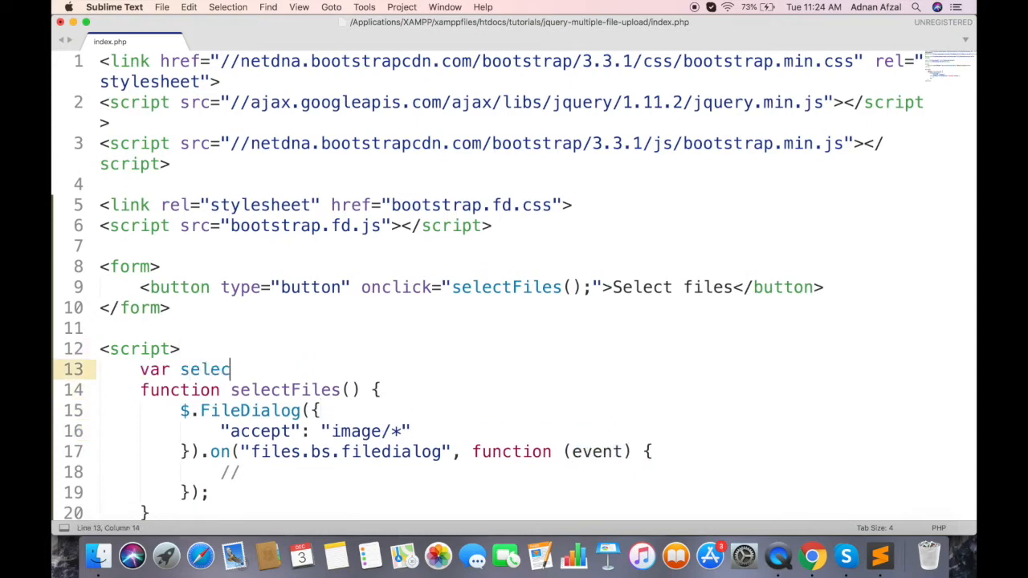
{"action": "type", "text": "tedImages"}
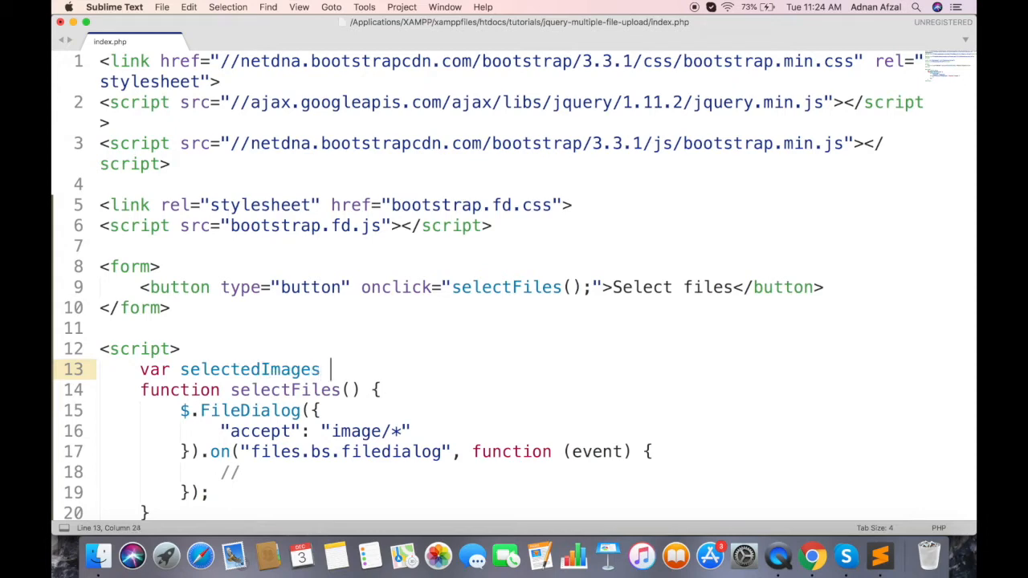
{"action": "type", "text": "= [];"}
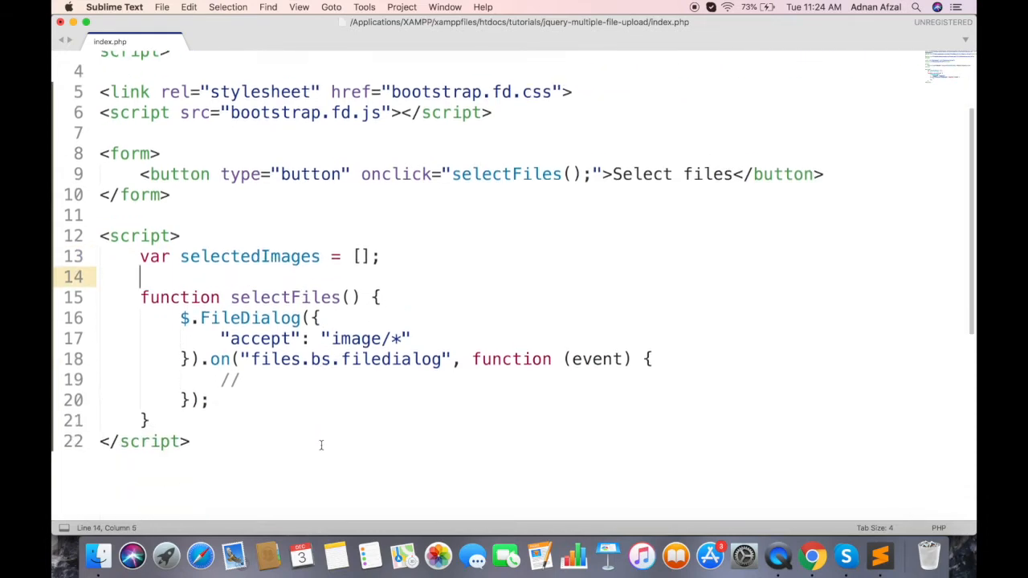
Write a for loop from a = 0 while a < event.files.length inside the handler.
{"action": "type", "text": "for"}
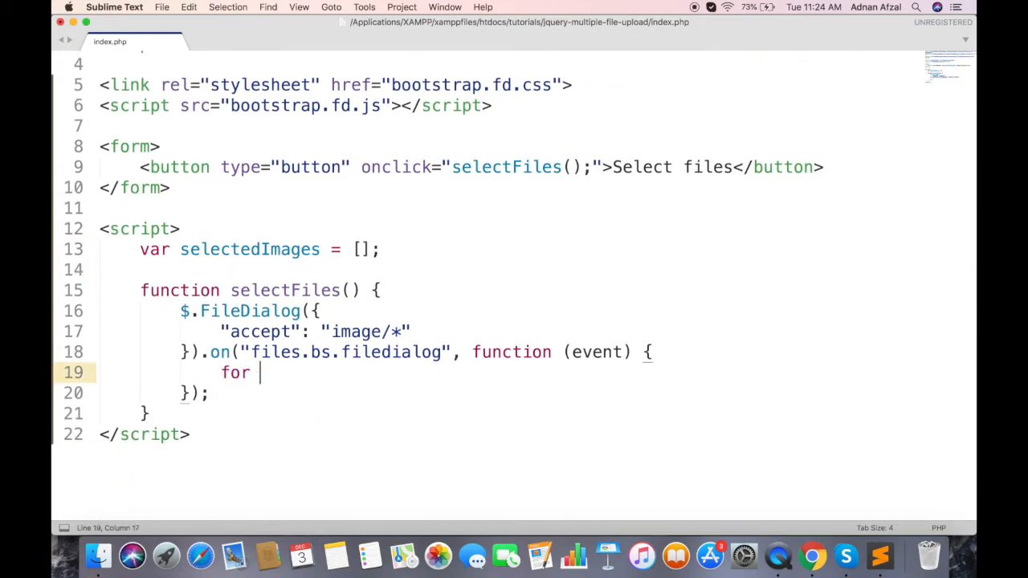
{"action": "type", "text": "(va) {"}
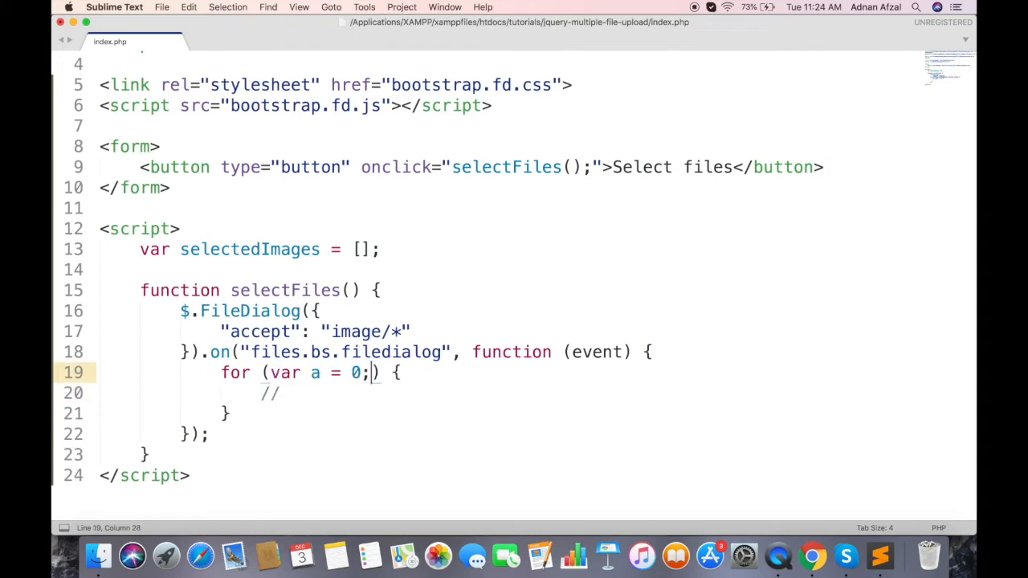
{"action": "type", "text": "a <"}
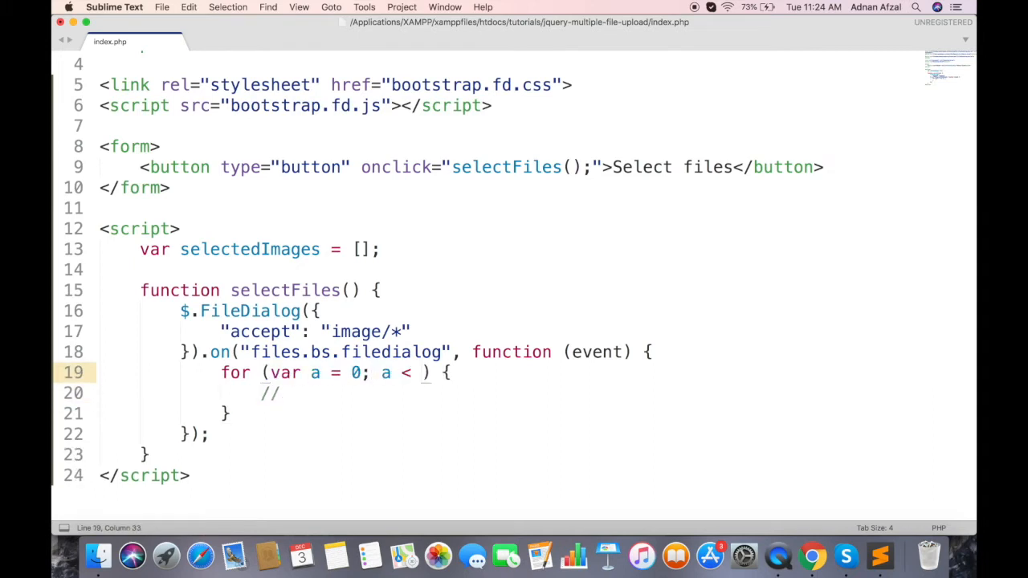
{"action": "type", "text": "event."}
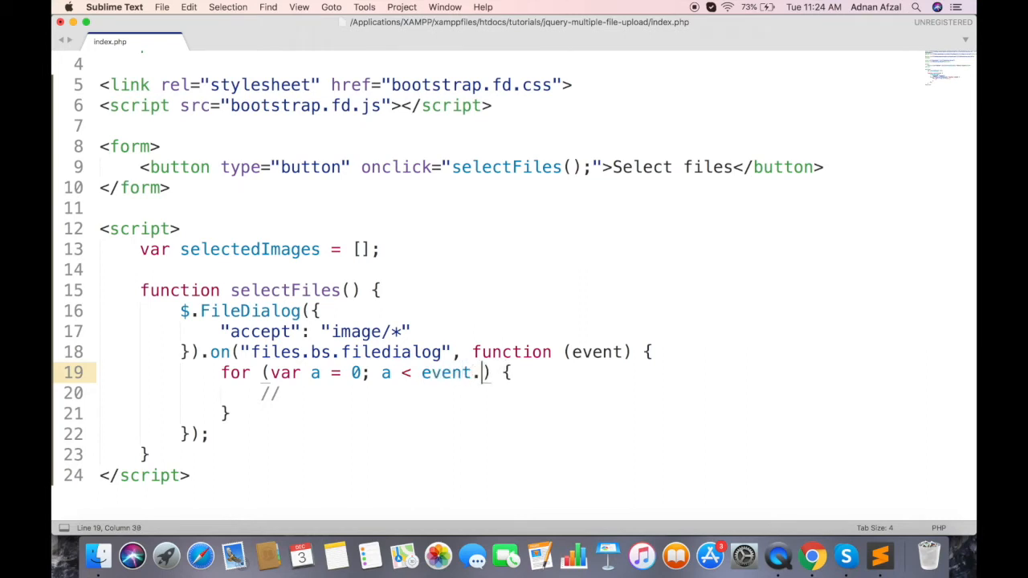
{"action": "type", "text": "files.leng"}
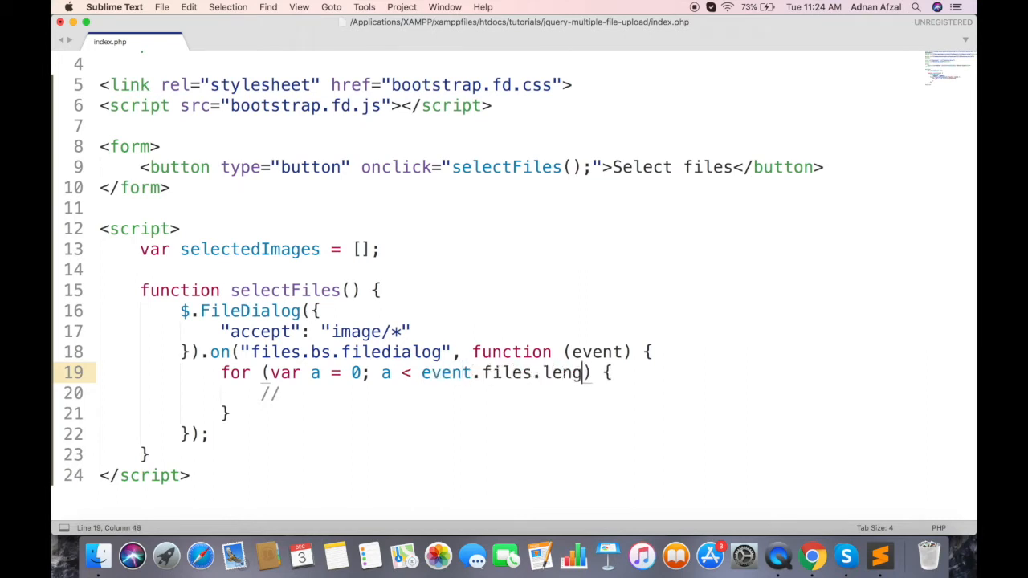
{"action": "type", "text": "th; a++"}
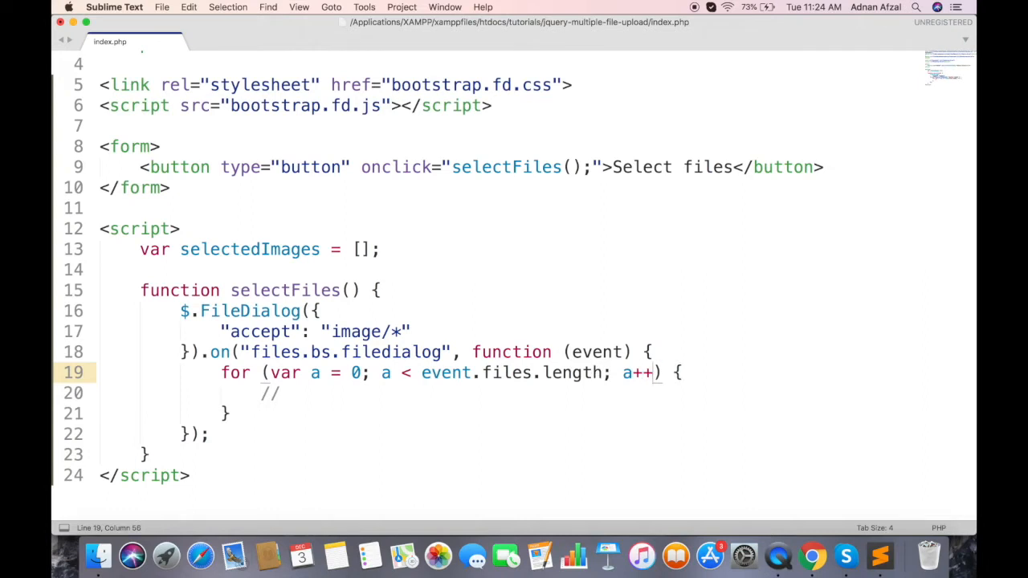
Push event.files[a] into selectedImages inside the loop body.
{"action": "double_click", "coordinate": [249, 249]}
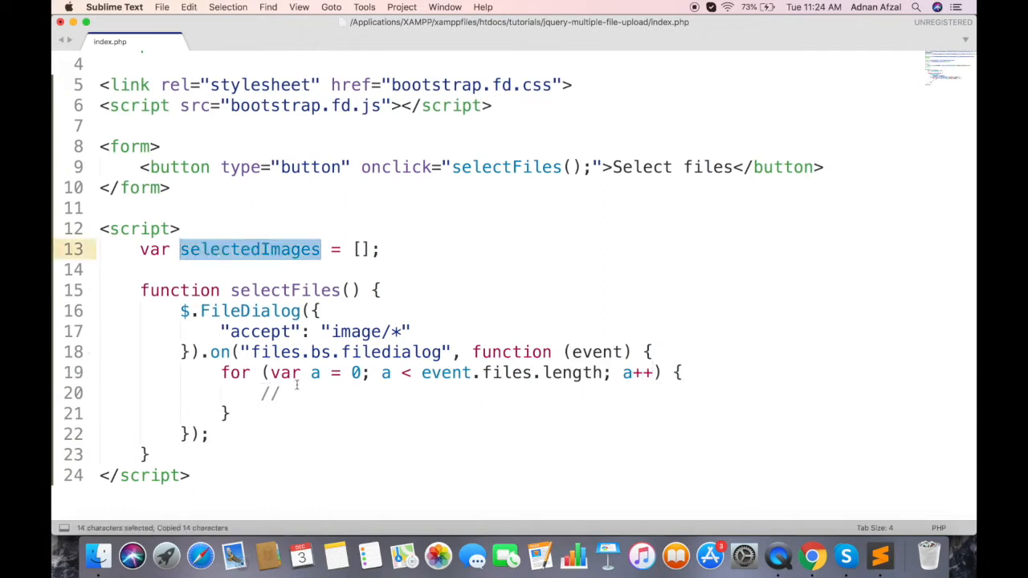
{"action": "type", "text": "selectedImages"}
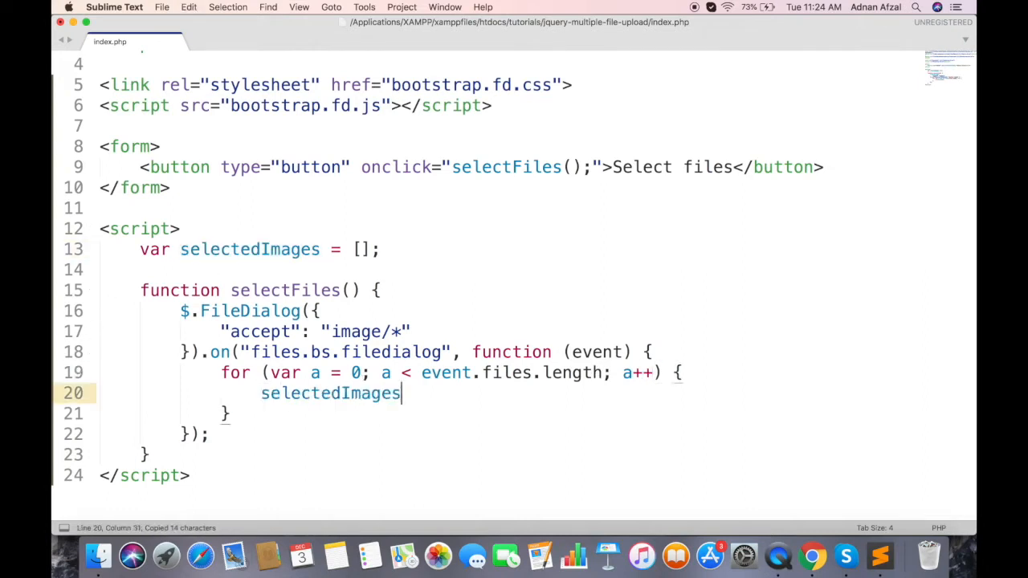
{"action": "type", "text": ".push();"}
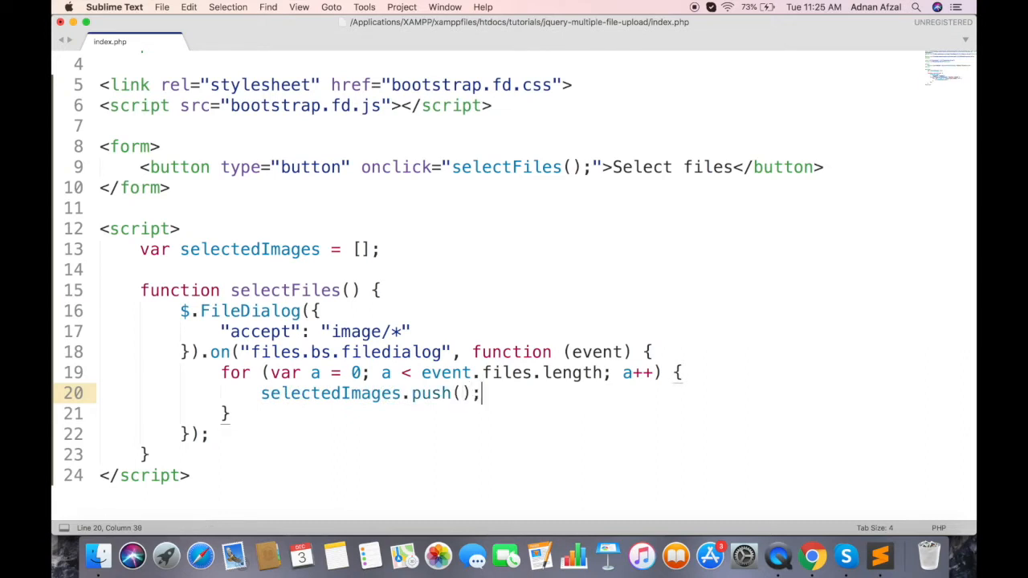
{"action": "type", "text": "event."}
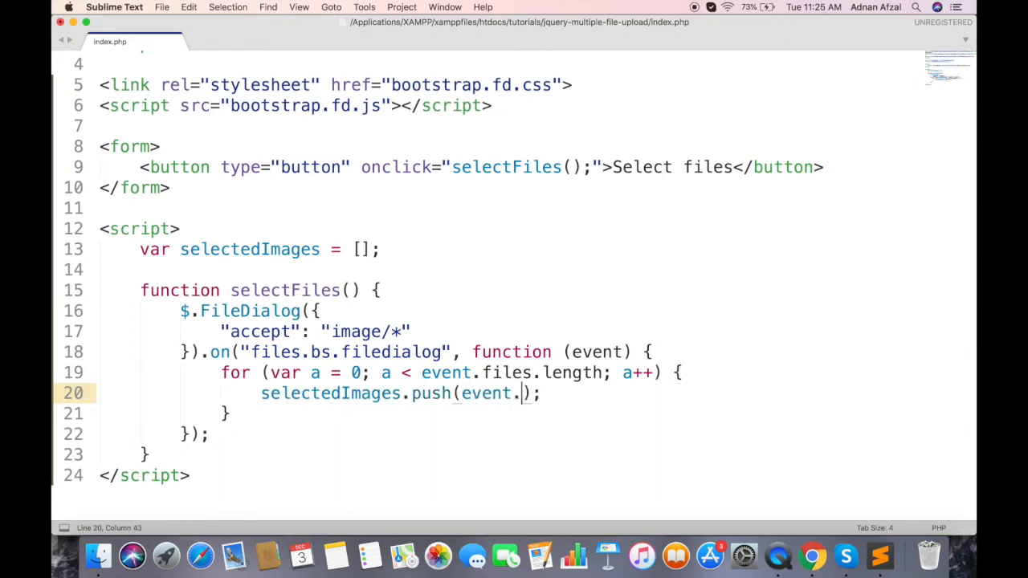
{"action": "type", "text": "files[a]"}
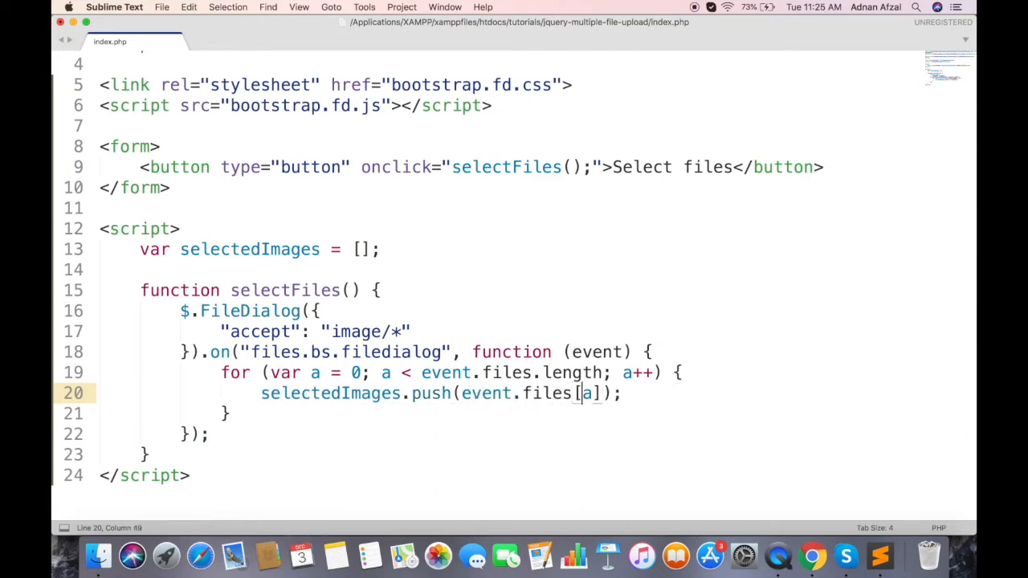
{"action": "double_click", "coordinate": [485, 392]}
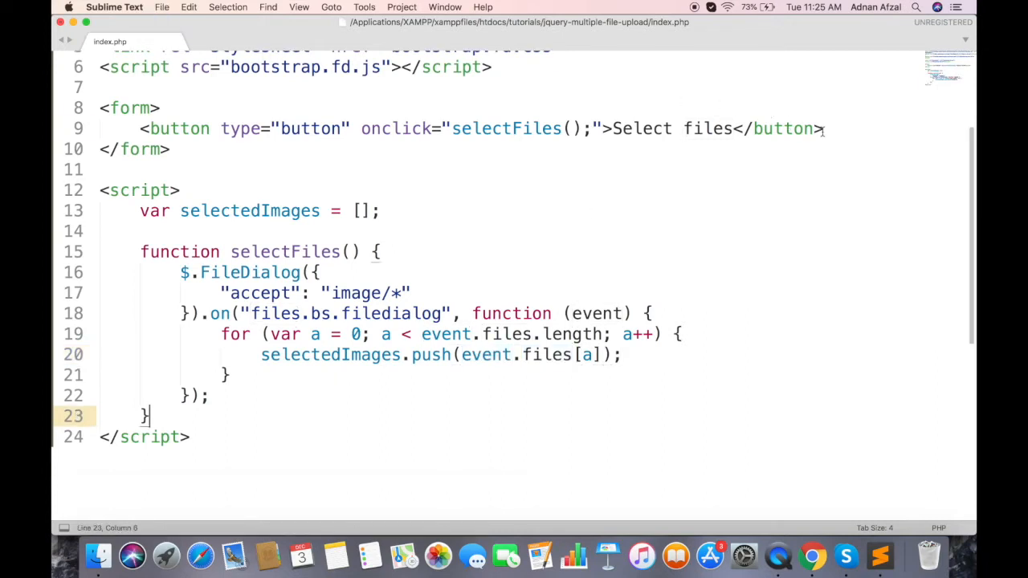
Add <br> and an empty div with id "selected-images" below the Select files button.
{"action": "type", "text": "<br>"}
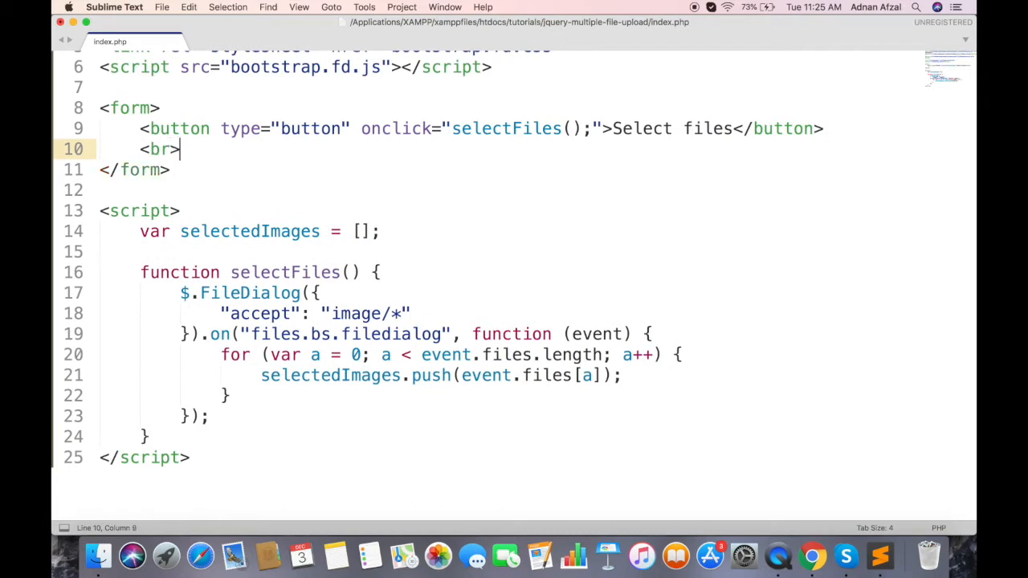
{"action": "type", "text": "<div></div>"}
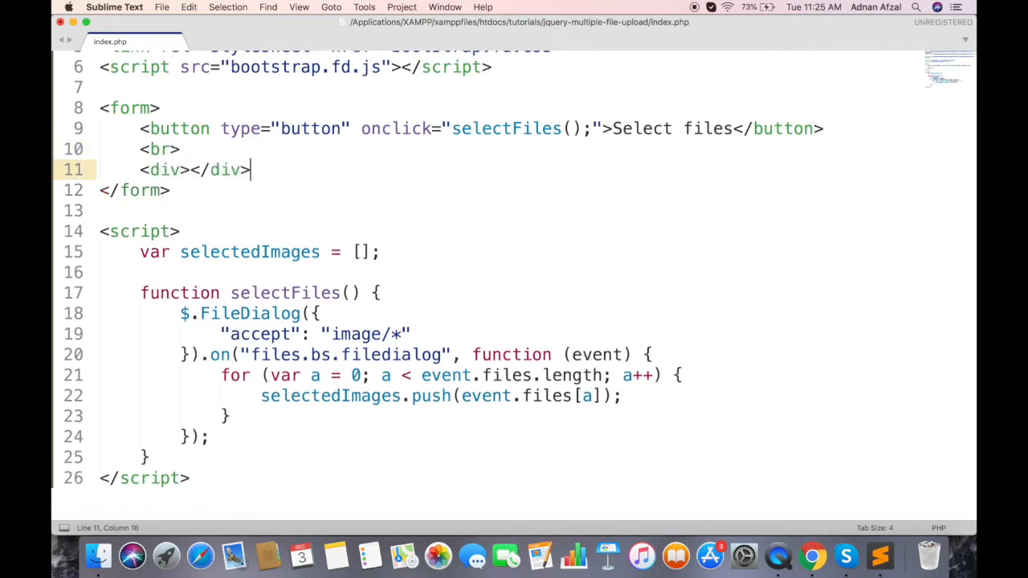
{"action": "type", "text": "id=\"\""}
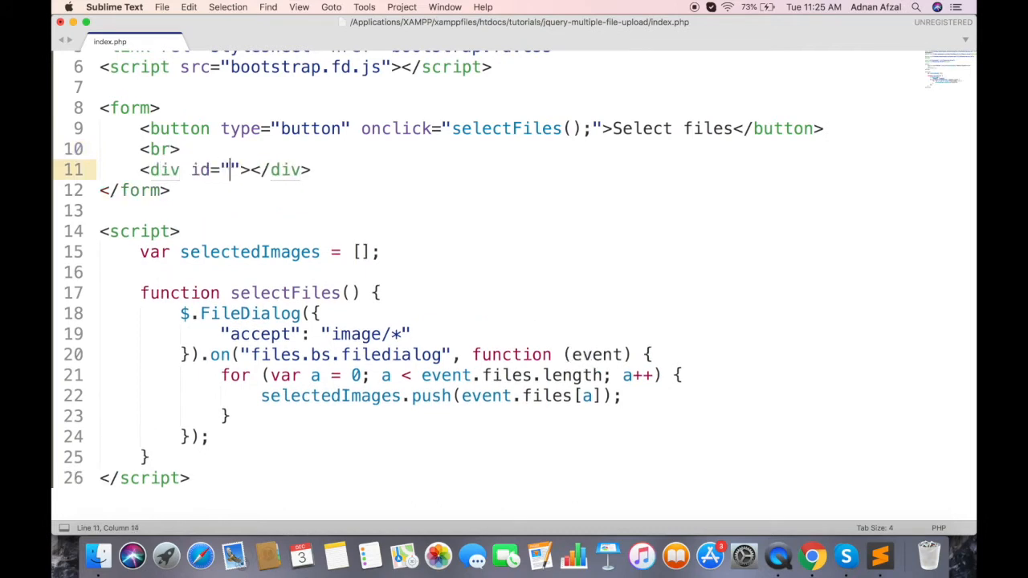
{"action": "type", "text": "selected-images"}
{"action": "type", "text": "v"}
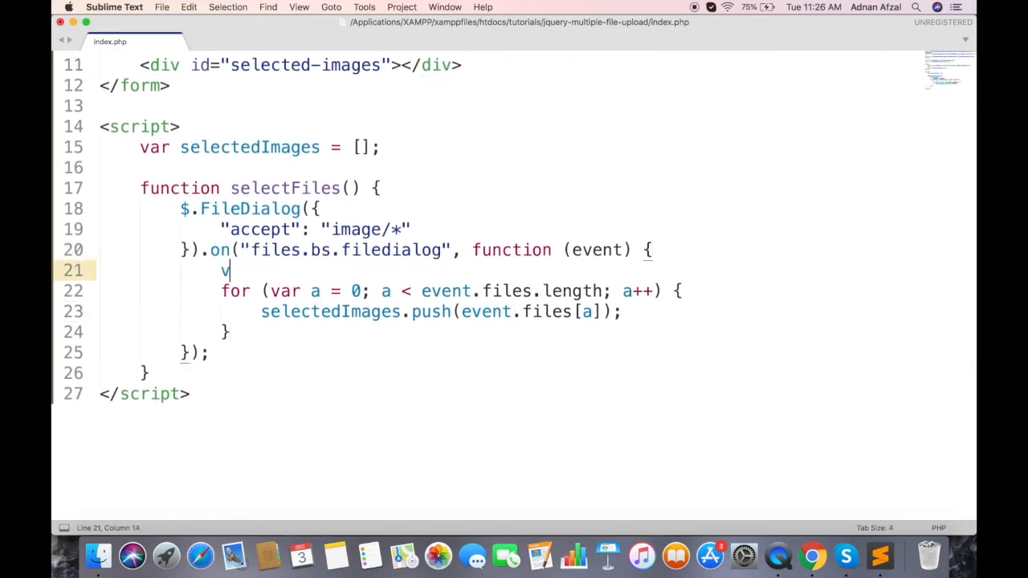
Accumulate an img tag with width and margin styles into html for each selected file.
{"action": "type", "text": "ar html = \"\";"}
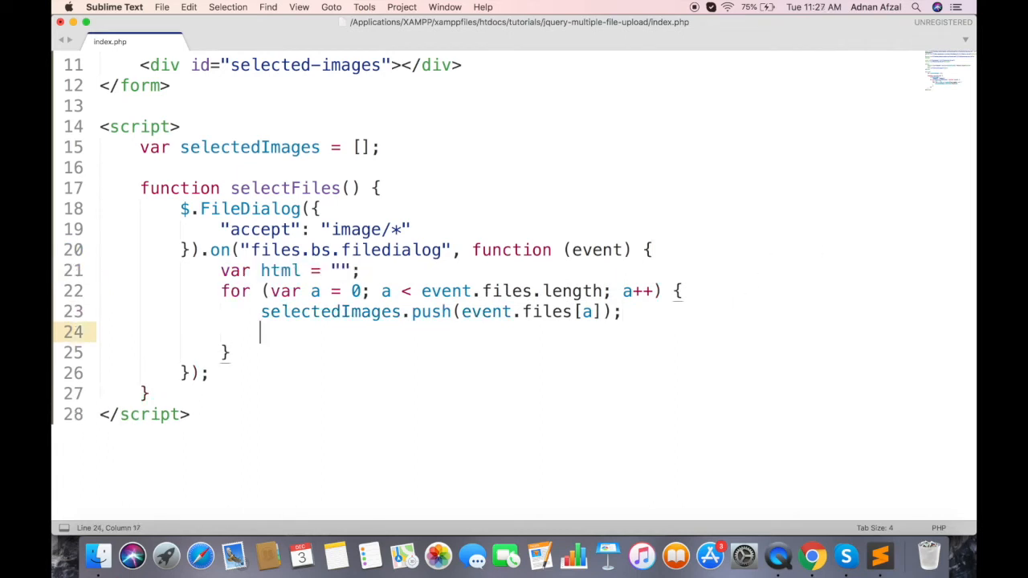
{"action": "type", "text": "html += \"<\";"}
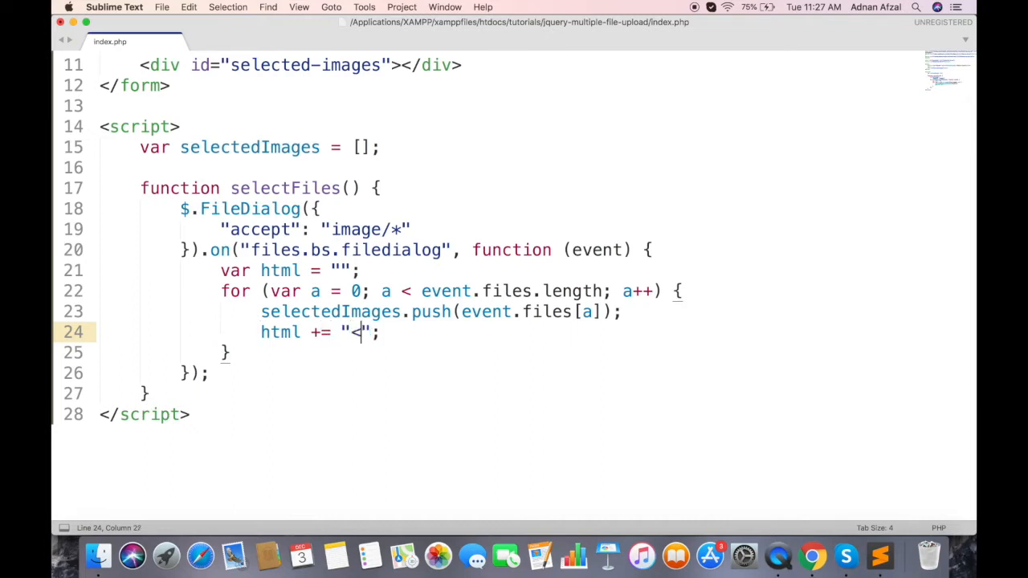
{"action": "type", "text": "img src='\" + event.files[a].c + \"'>"}
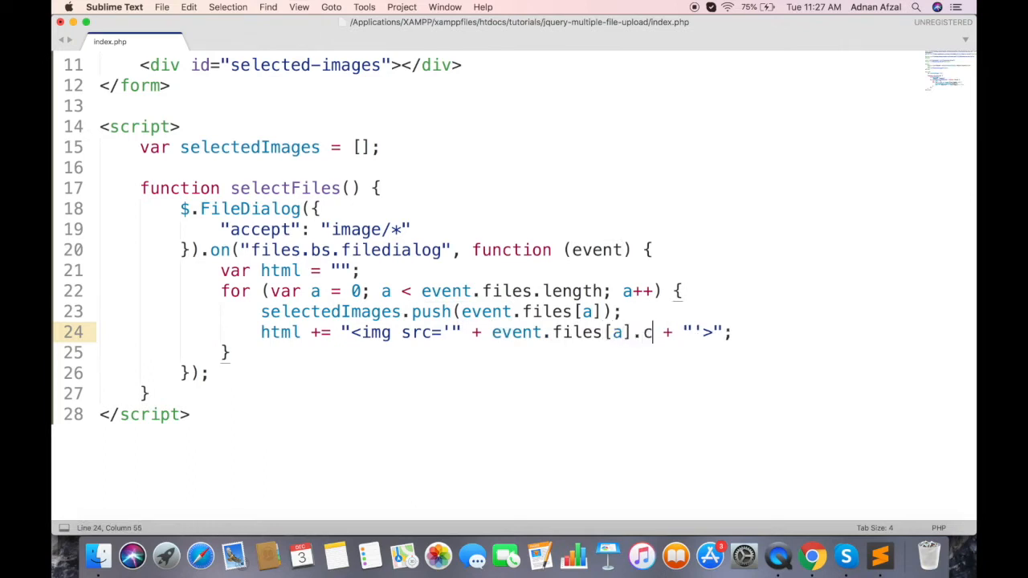
{"action": "type", "text": "ontent"}
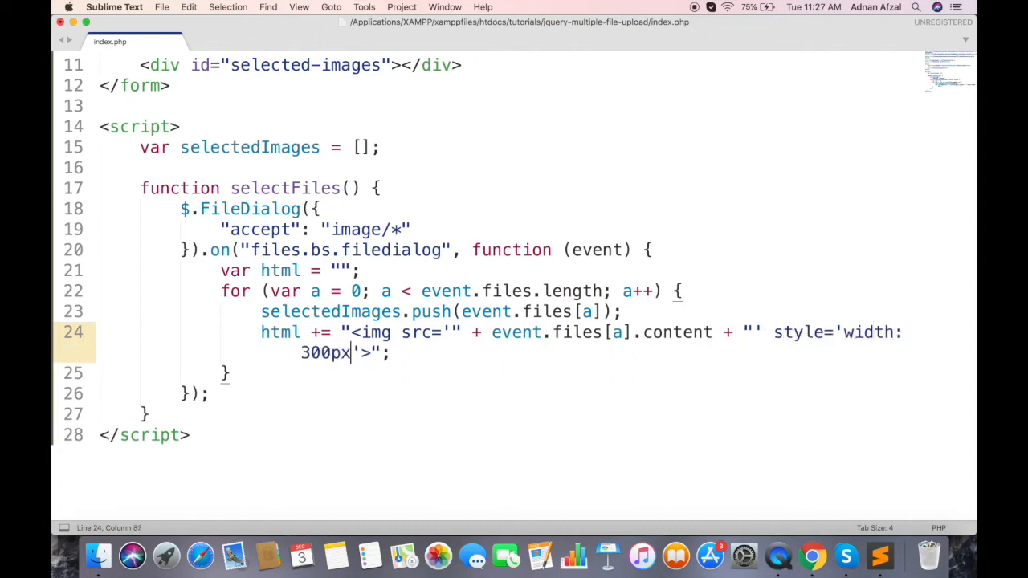
{"action": "type", "text": "; margin"}
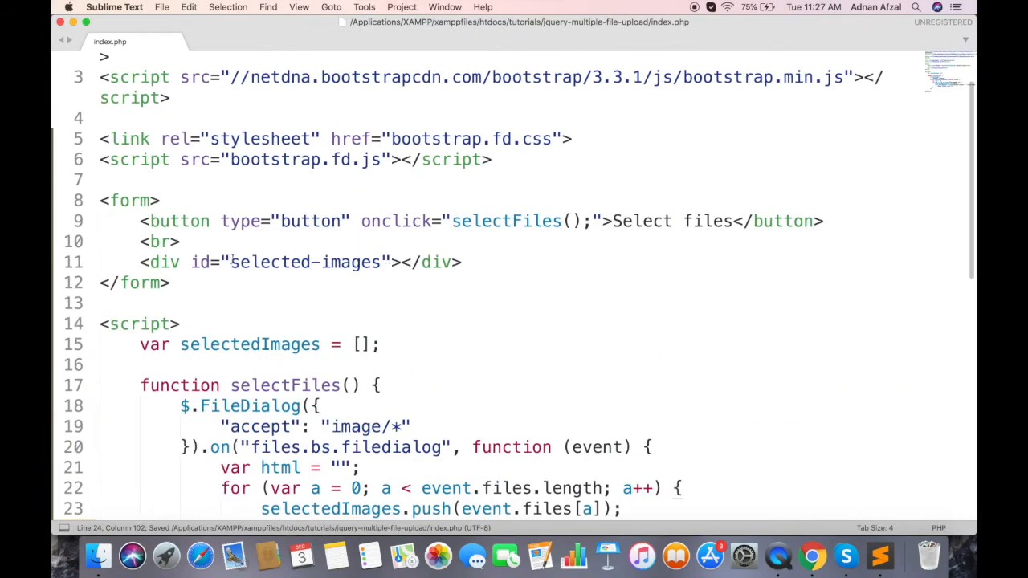
Set the selected-images div's innerHTML to the accumulated html string.
{"action": "double_click", "coordinate": [305, 261]}
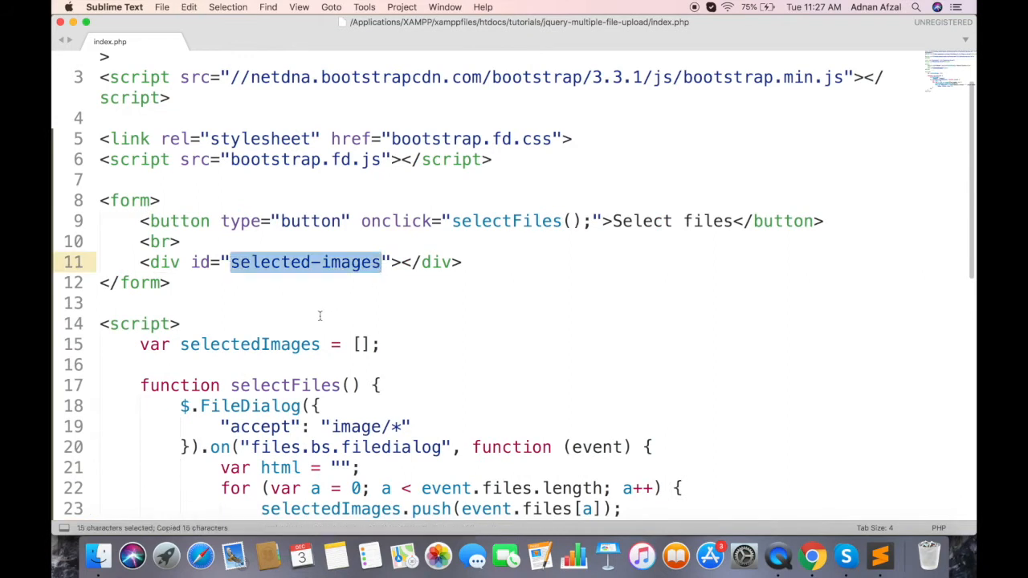
{"action": "scroll", "scroll_direction": "down", "scroll_amount": 3}
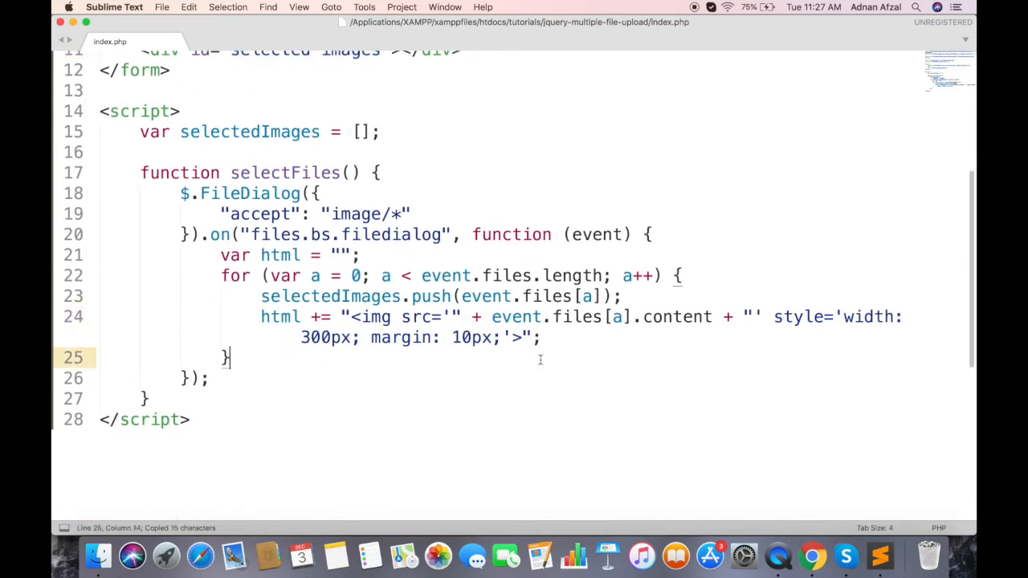
{"action": "type", "text": "document.getElementByI"}
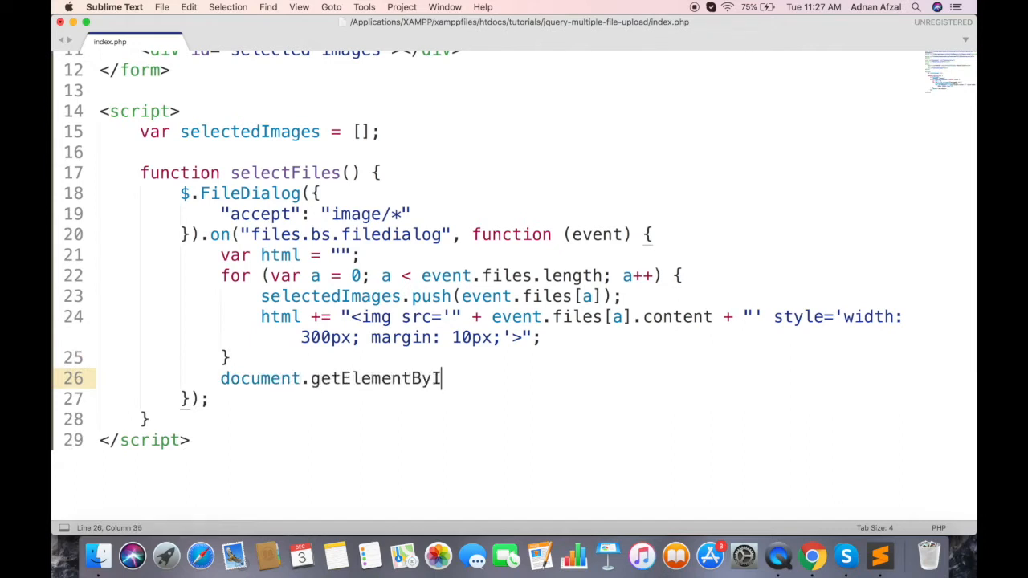
{"action": "type", "text": "d(\"selected-images\")."}
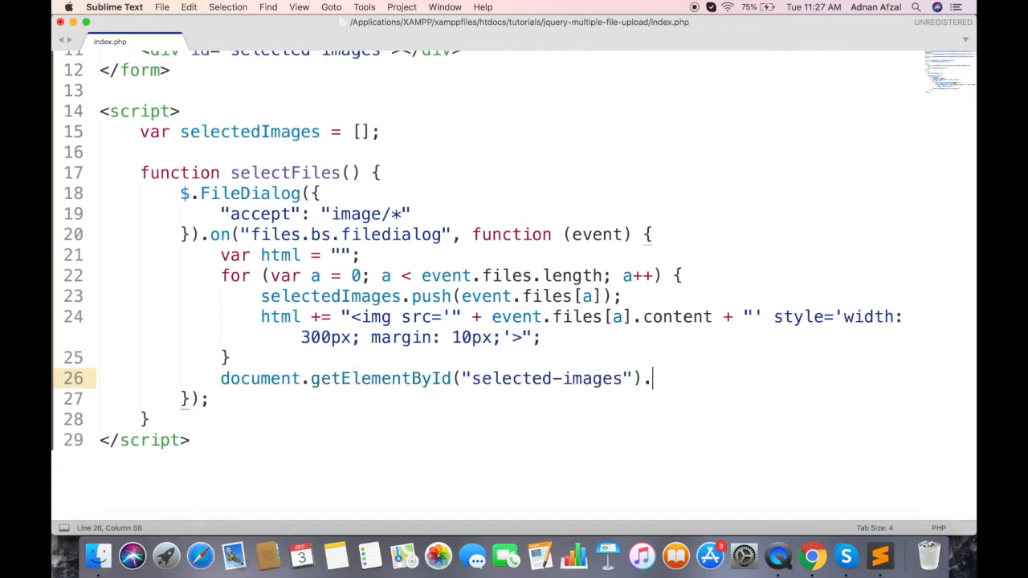
{"action": "type", "text": "innerHTML ="}
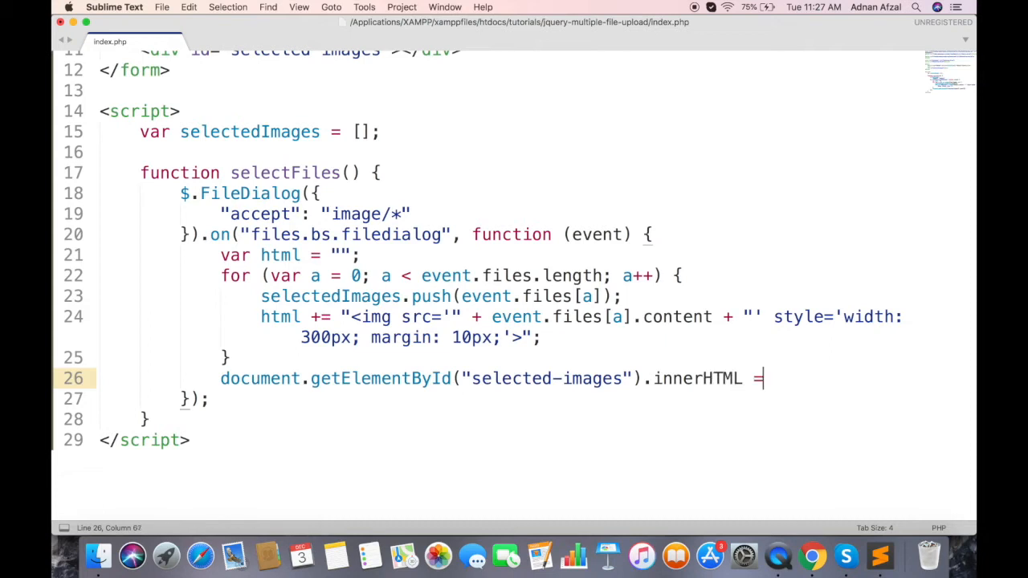
{"action": "type", "text": "html"}
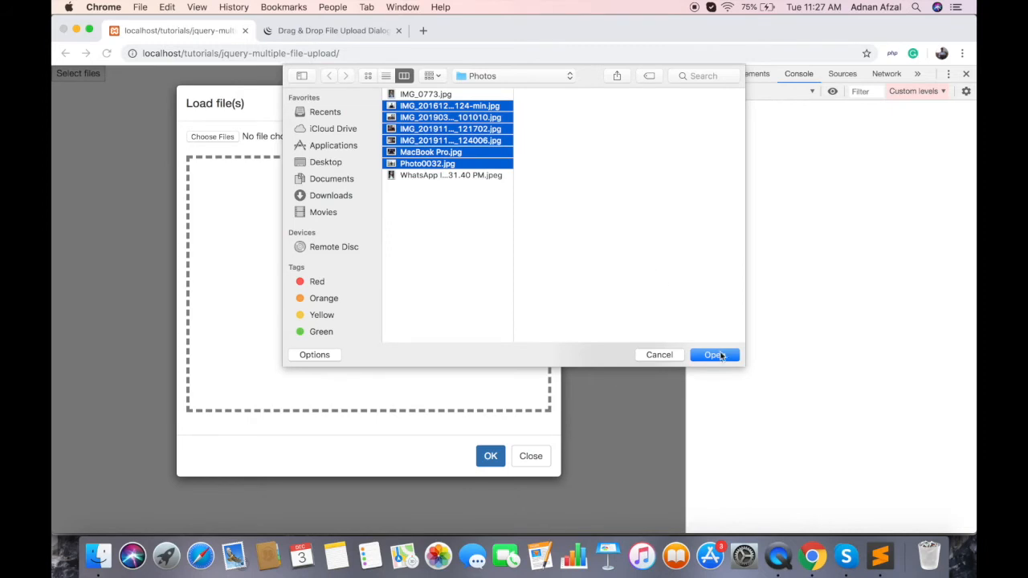
Open the six chosen photos, confirm their previews render, and return to the editor.
{"action": "left_click", "coordinate": [713, 355]}
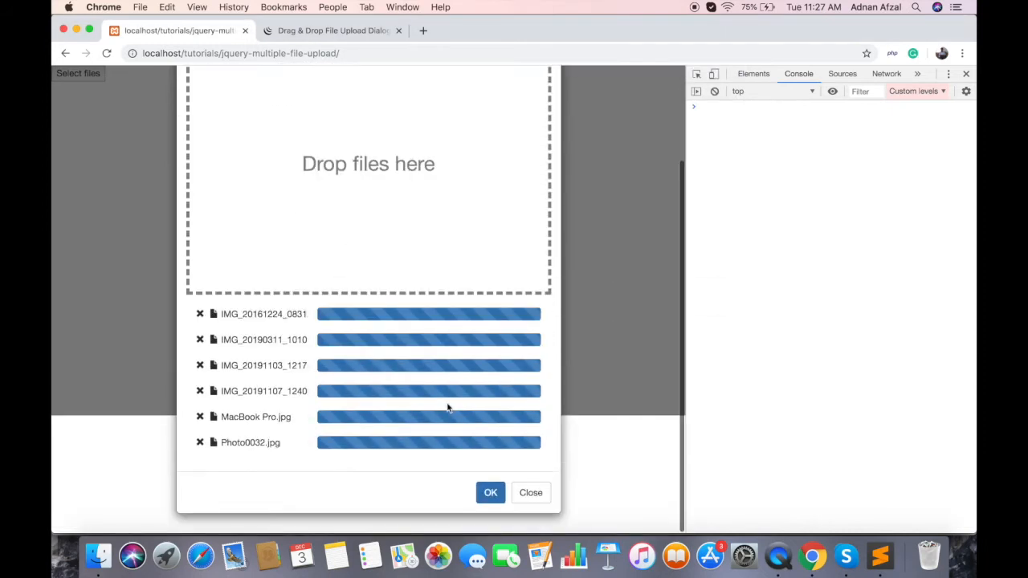
{"action": "left_click", "coordinate": [490, 492]}
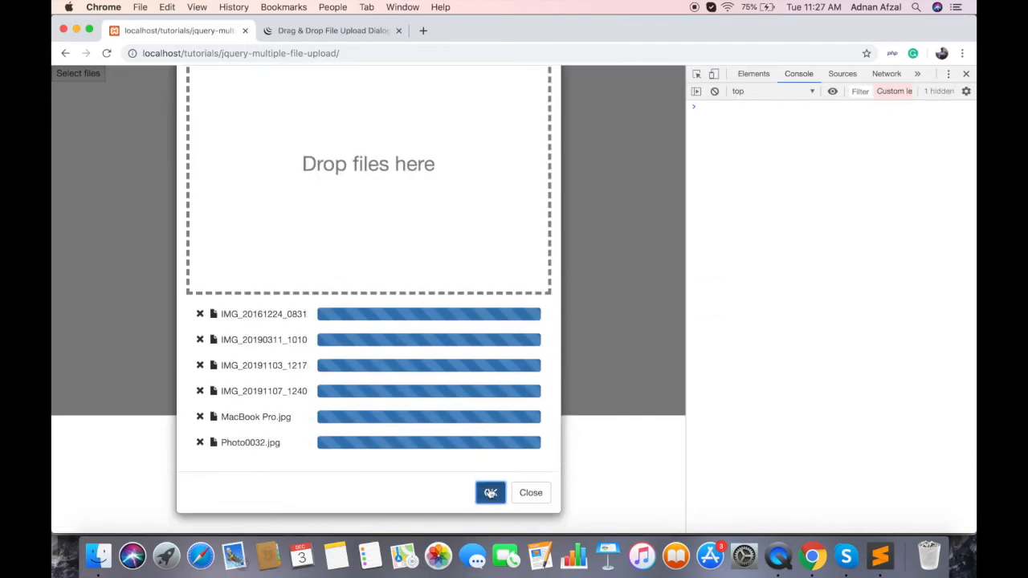
{"action": "left_click", "coordinate": [490, 491]}
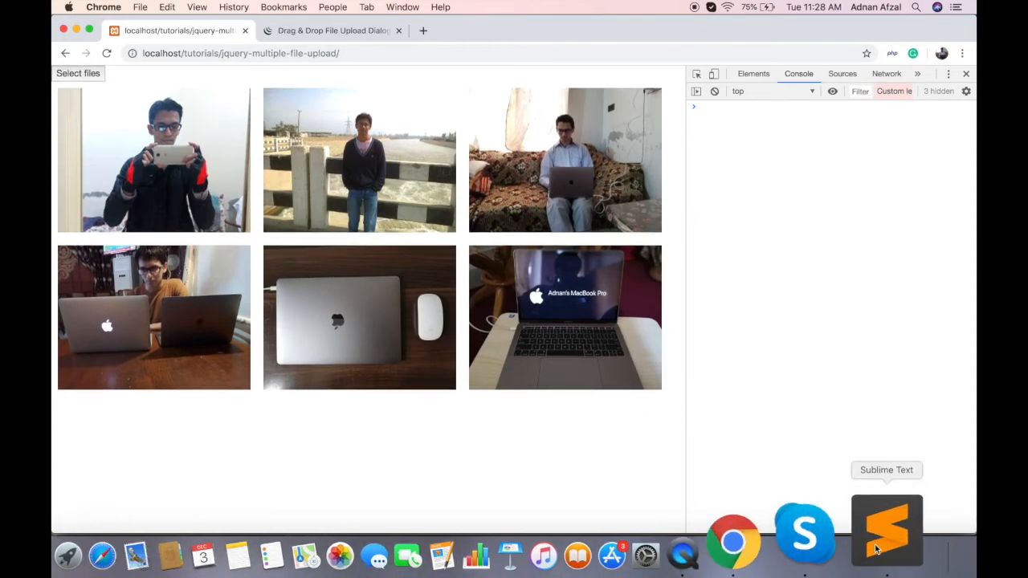
{"action": "left_click", "coordinate": [887, 530]}
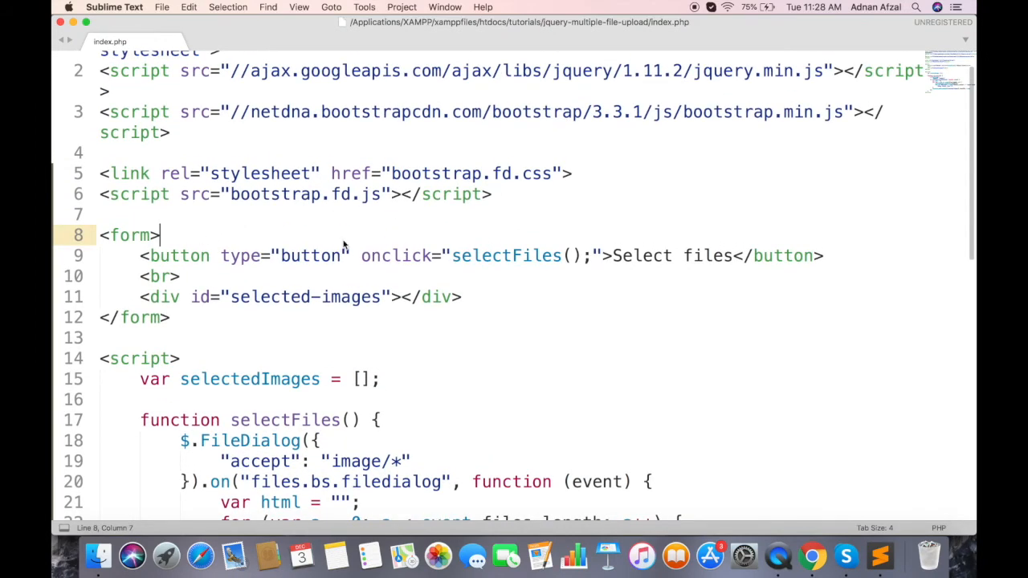
Give the form id="form" with onsubmit calling submitForm, and define submitForm returning false.
{"action": "type", "text": "id=\"form\" onsubmit=\"return submitForm();"}
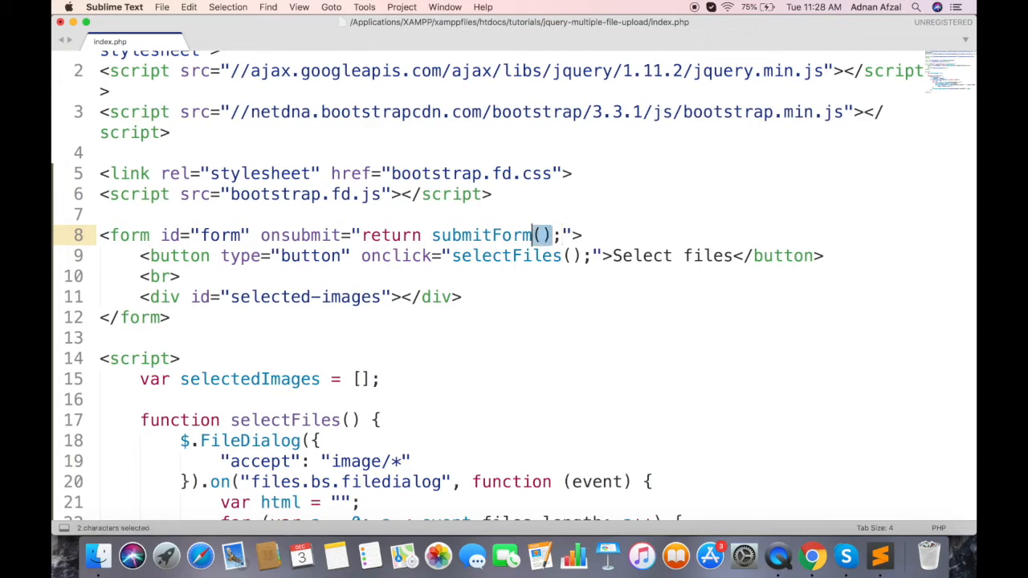
{"action": "scroll", "scroll_direction": "down", "scroll_amount": 3}
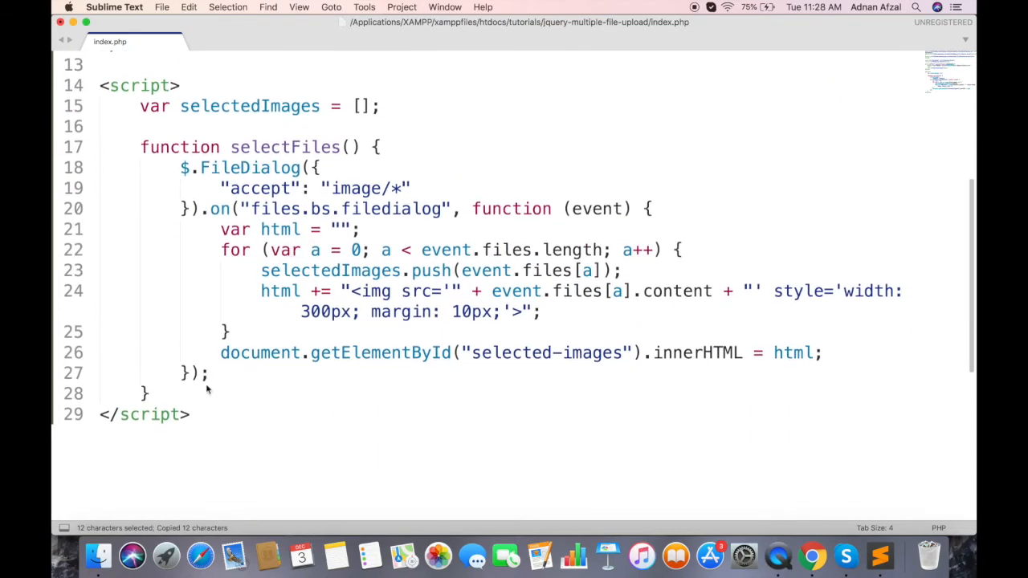
{"action": "type", "text": "function submitForm() {"}
{"action": "type", "text": "re"}
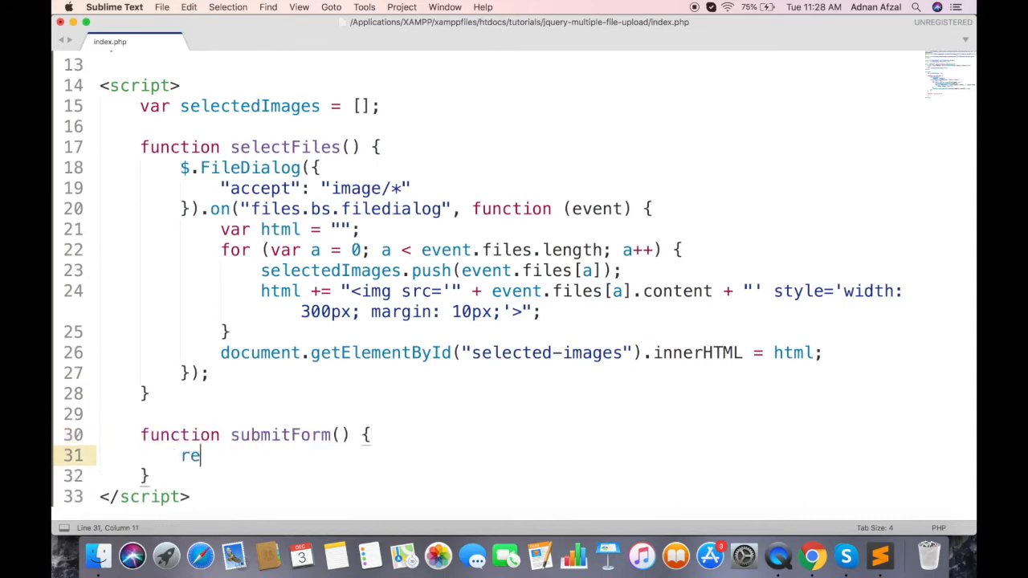
{"action": "type", "text": "turn false;"}
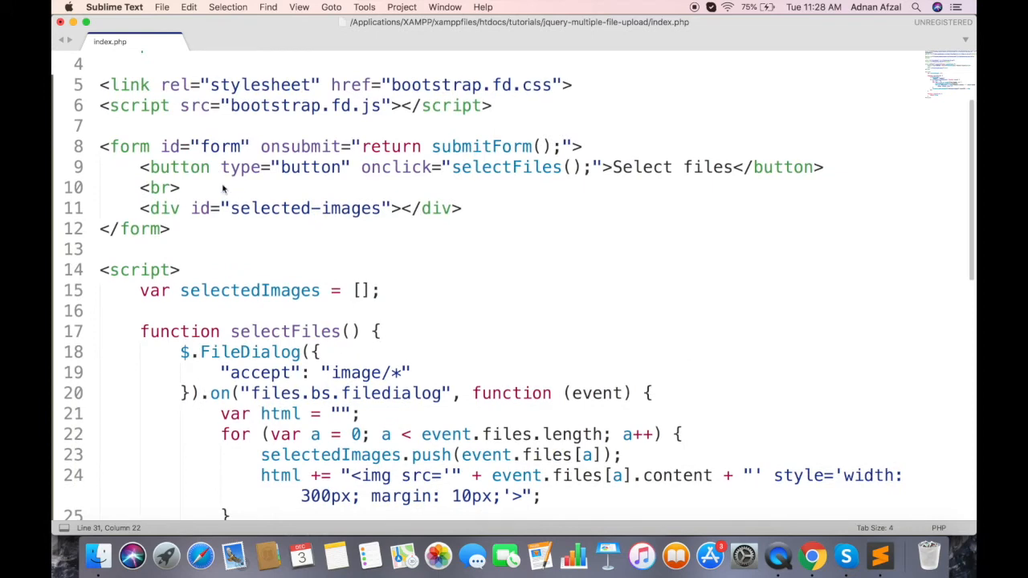
{"action": "scroll", "scroll_direction": "down", "scroll_amount": 3}
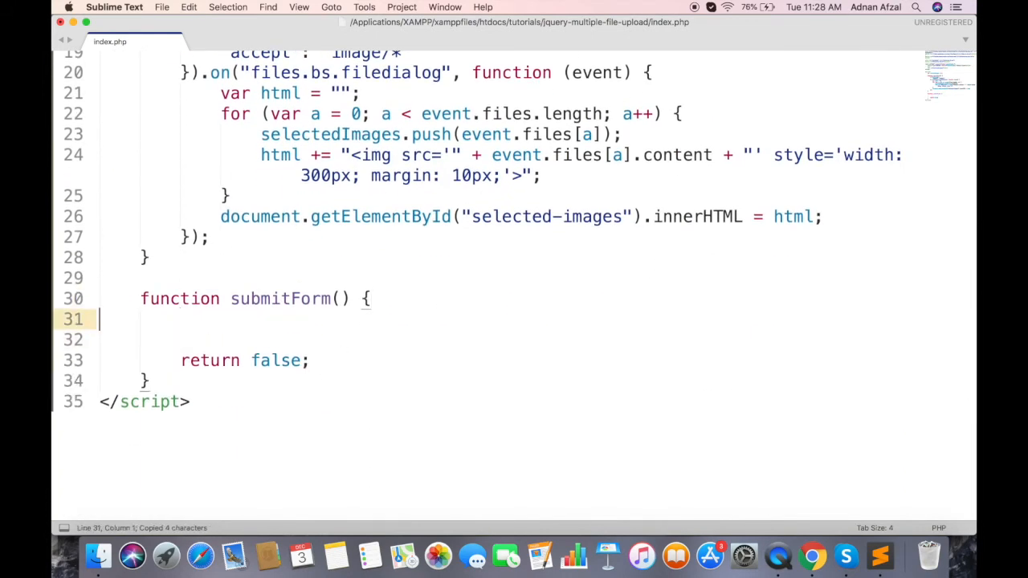
Get the form element by id and create a FormData object from it.
{"action": "type", "text": "var form ="}
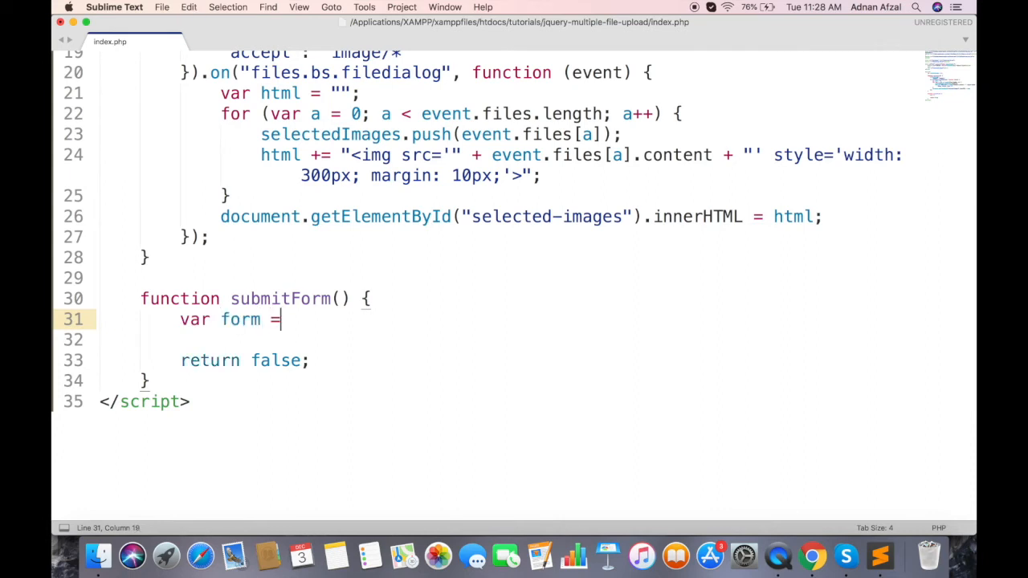
{"action": "type", "text": "document.get"}
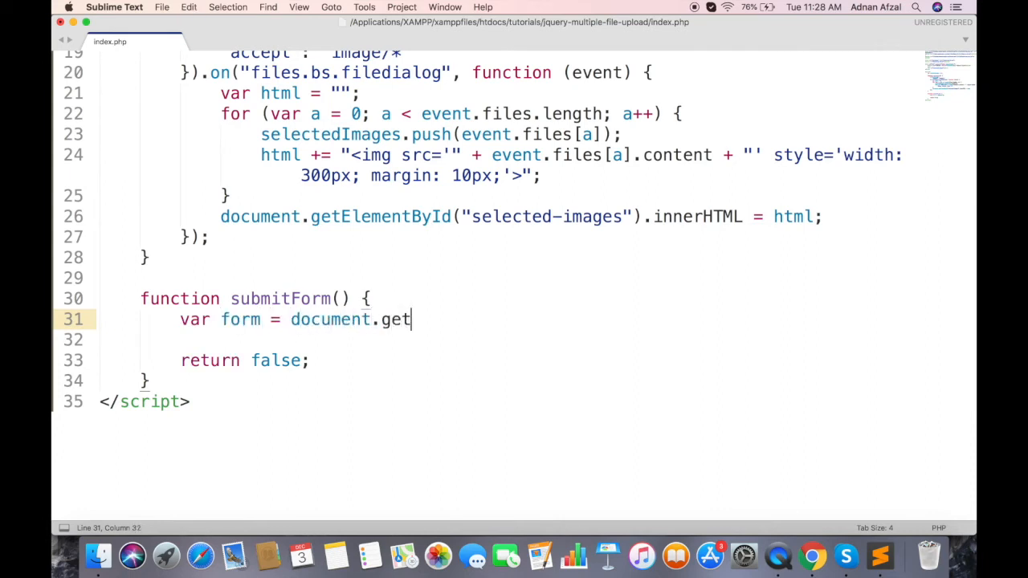
{"action": "type", "text": "ElementById"}
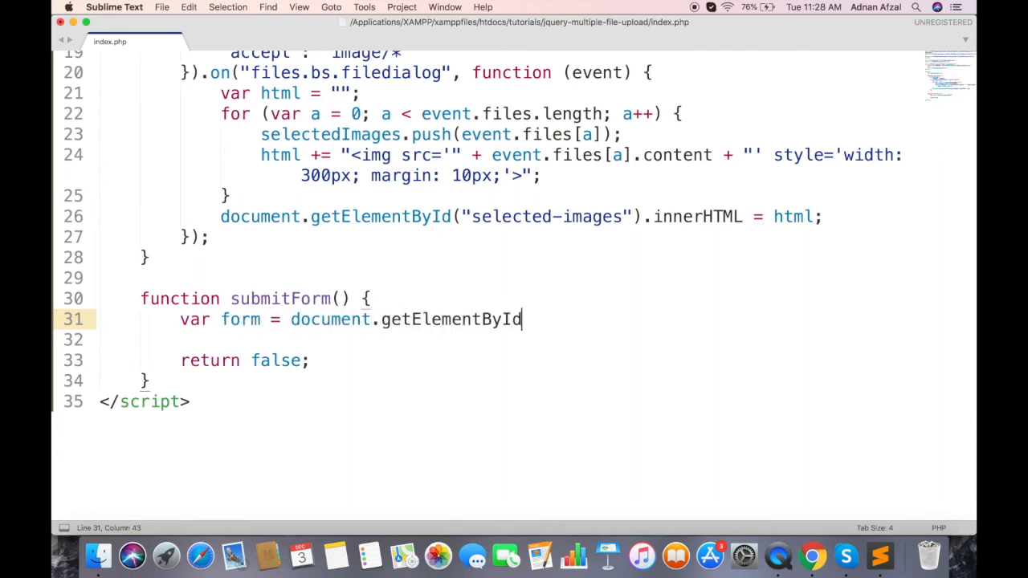
{"action": "type", "text": "(\"form\");"}
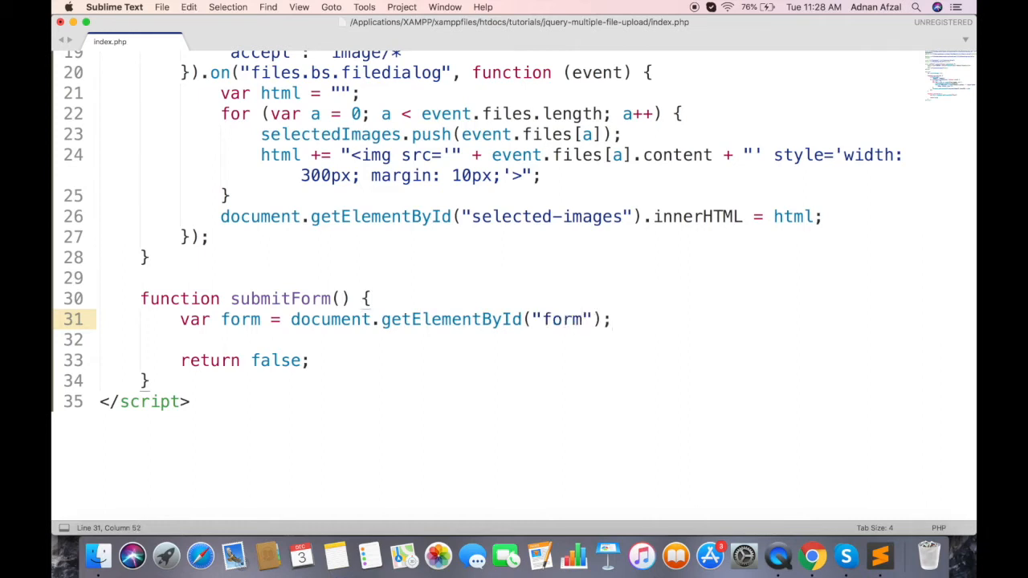
{"action": "type", "text": "var formDa"}
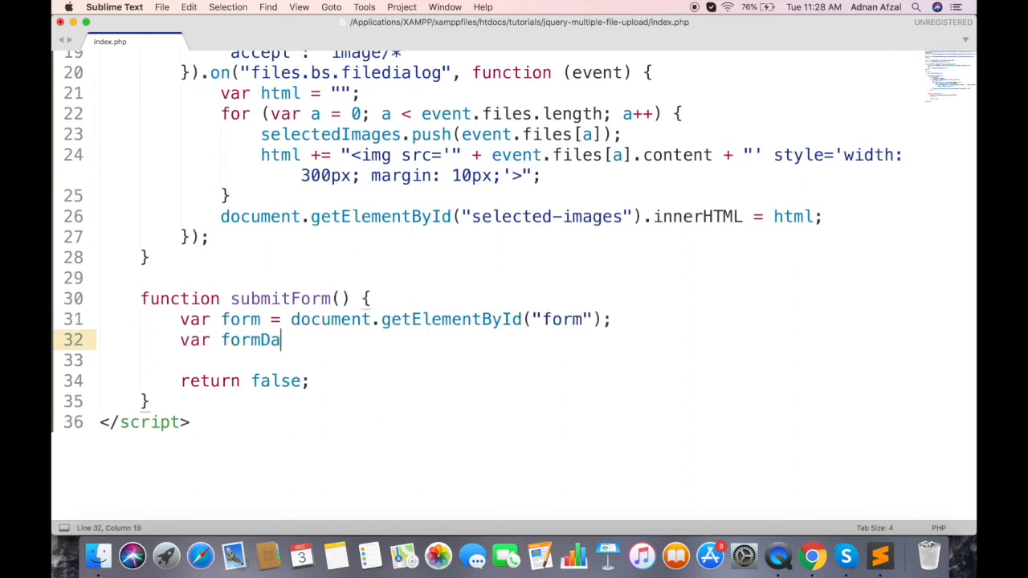
{"action": "type", "text": "ta = new Form"}
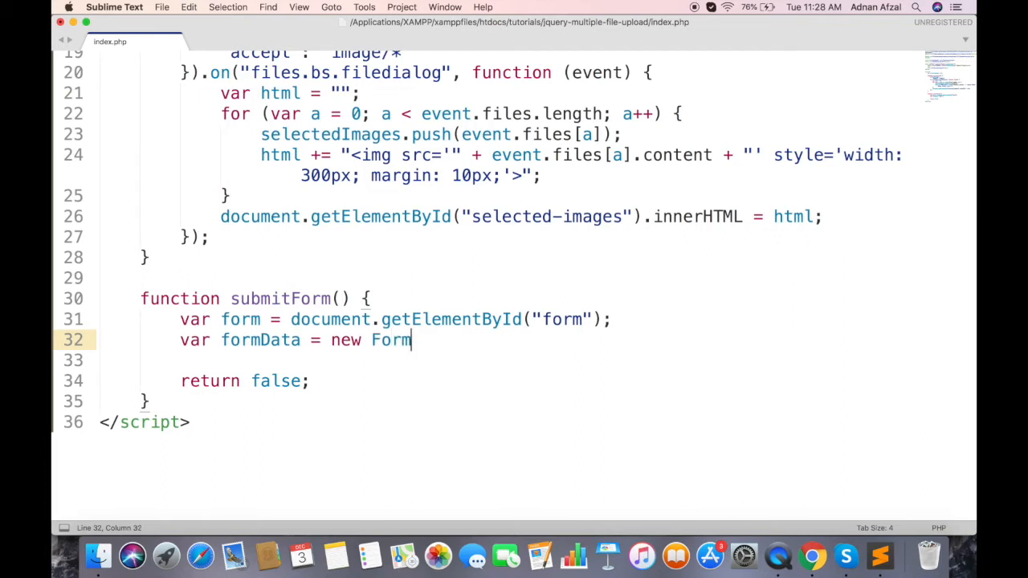
{"action": "type", "text": "Data();"}
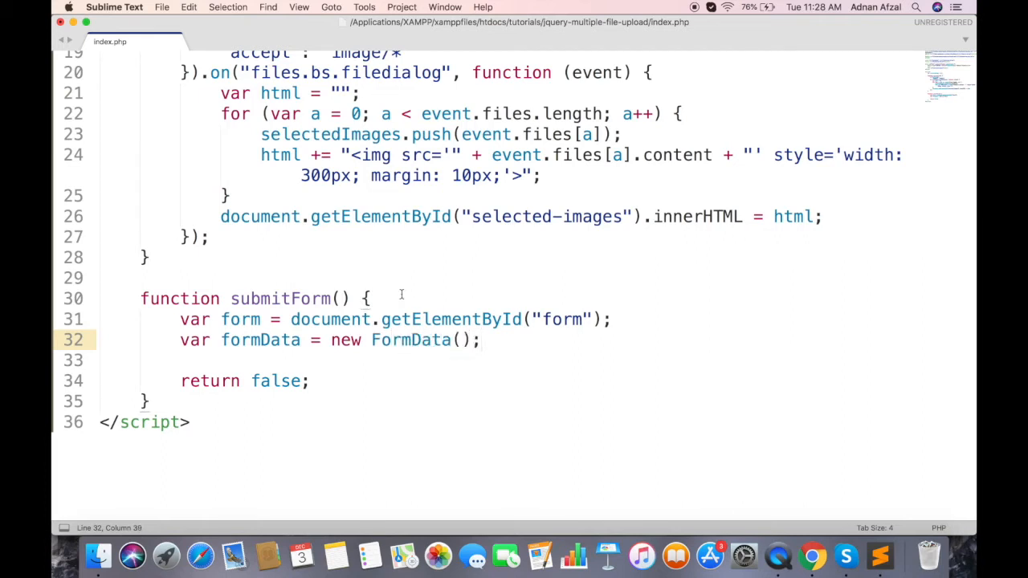
{"action": "double_click", "coordinate": [241, 318]}
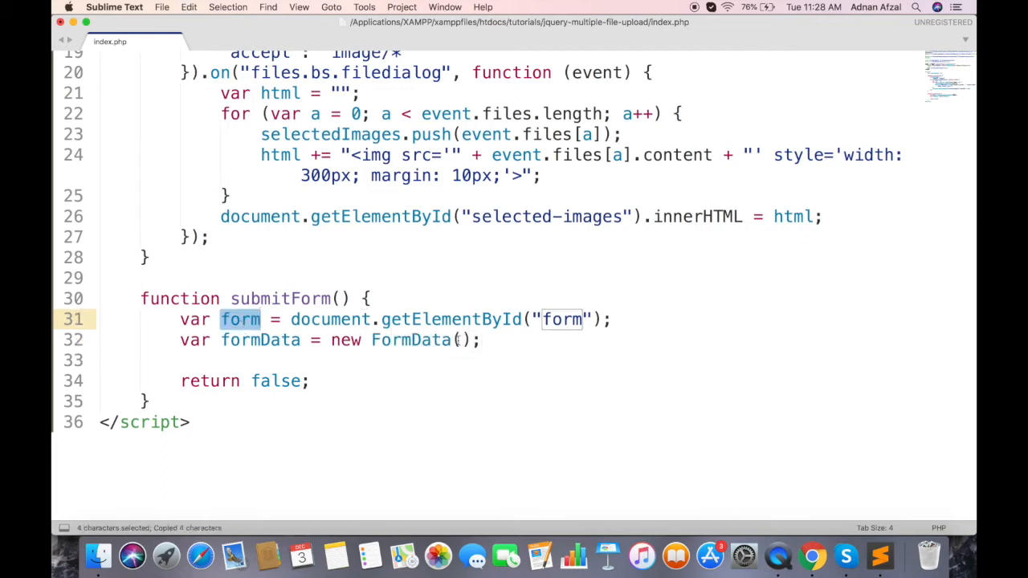
{"action": "type", "text": "form"}
{"action": "type", "text": "//"}
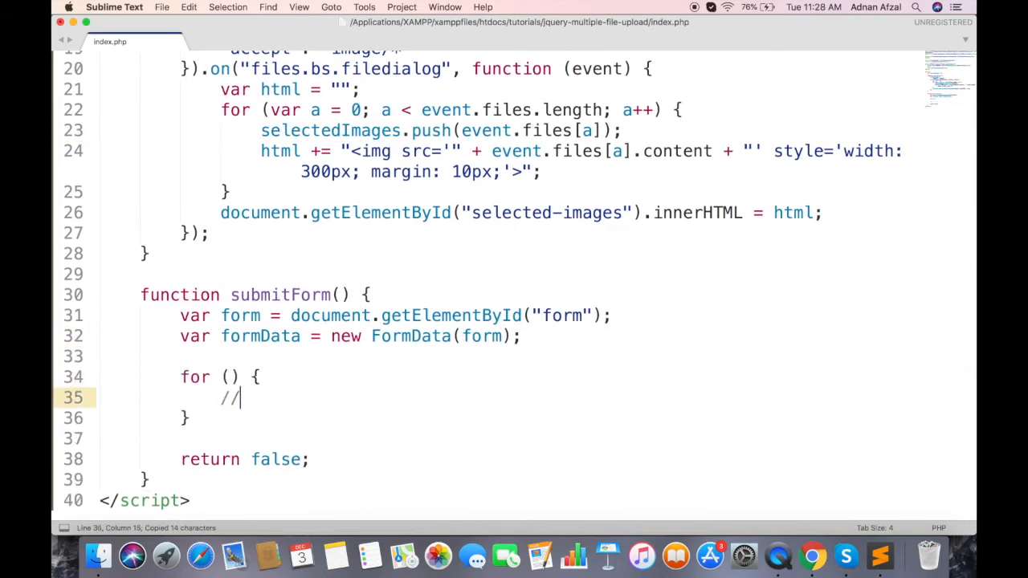
Loop over selectedImages, appending each as "images[]" to formData.
{"action": "type", "text": "var a ="}
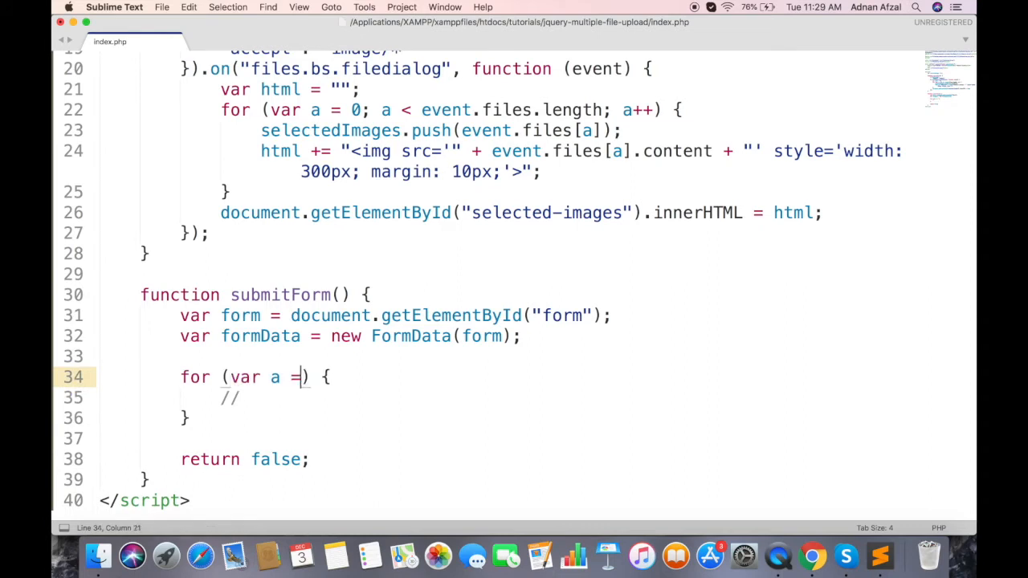
{"action": "type", "text": "0; a < selectedImages.length; a++"}
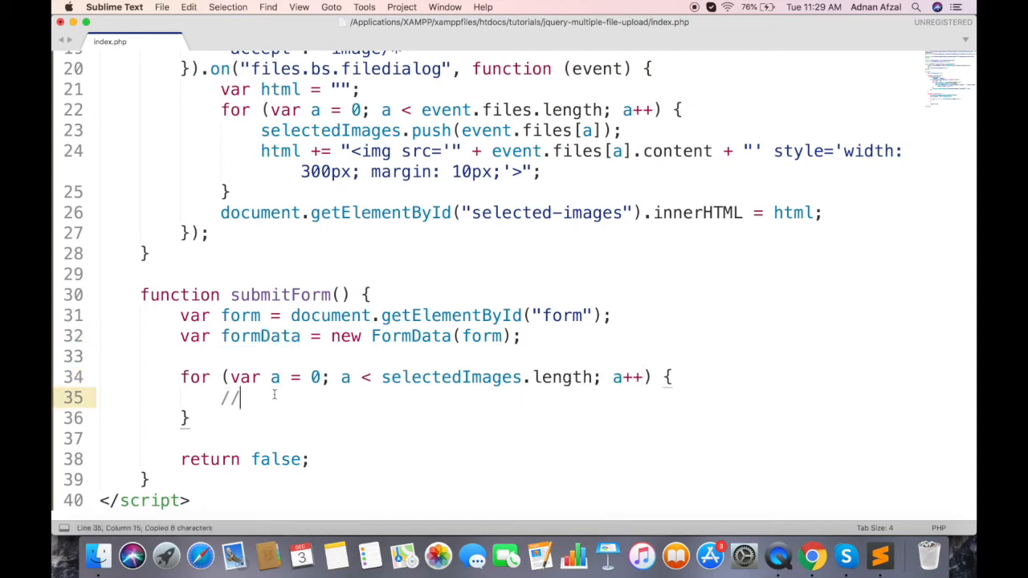
{"action": "type", "text": "formData.append(\"images[]\", );"}
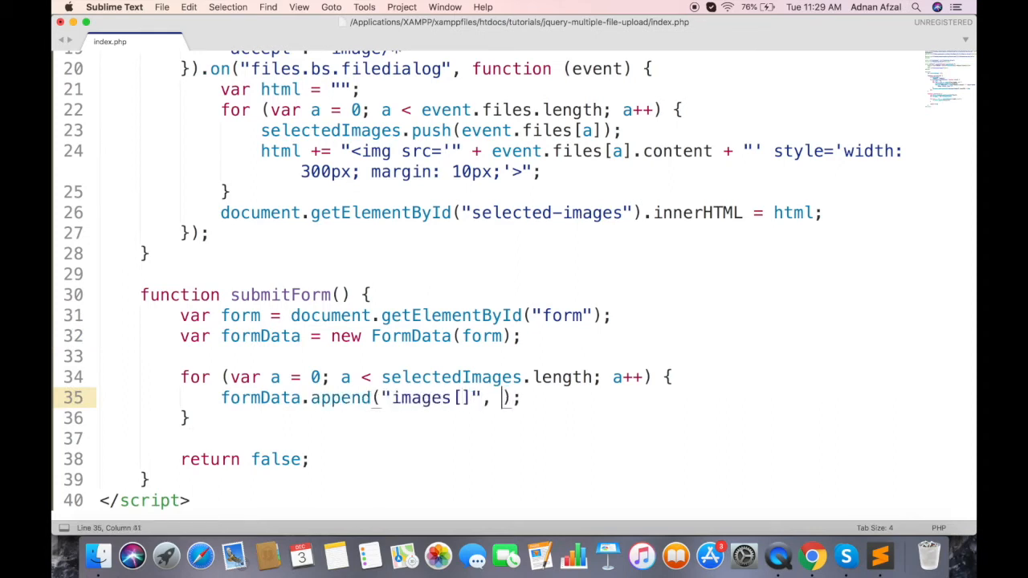
{"action": "double_click", "coordinate": [450, 375]}
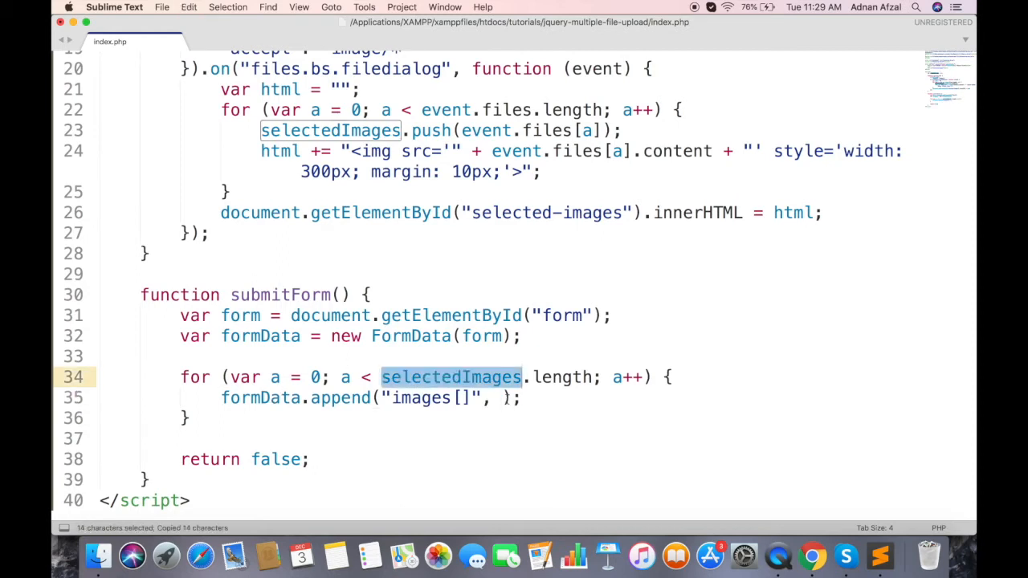
{"action": "type", "text": "selectedImages[a]"}
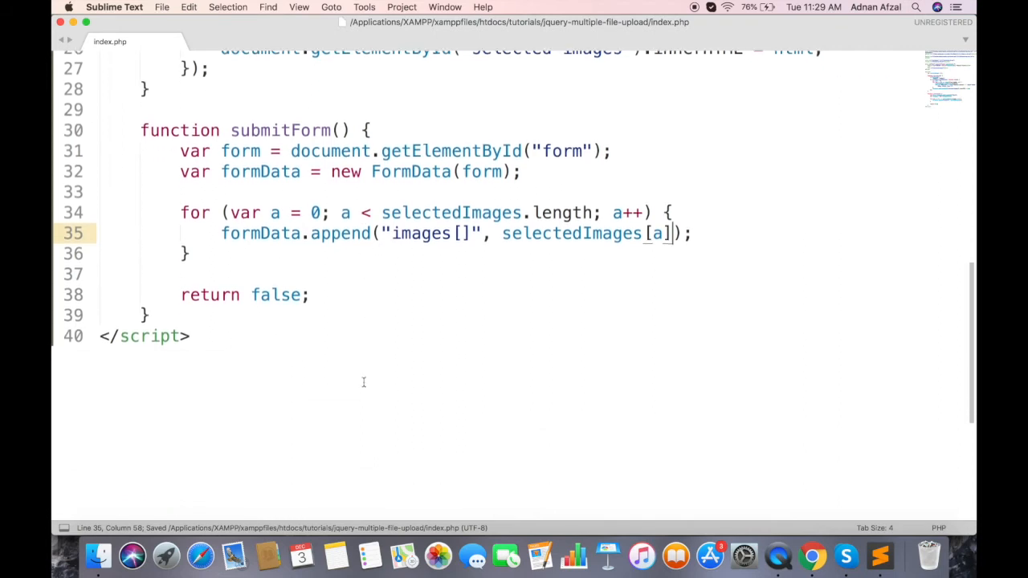
{"action": "type", "text": "var"}
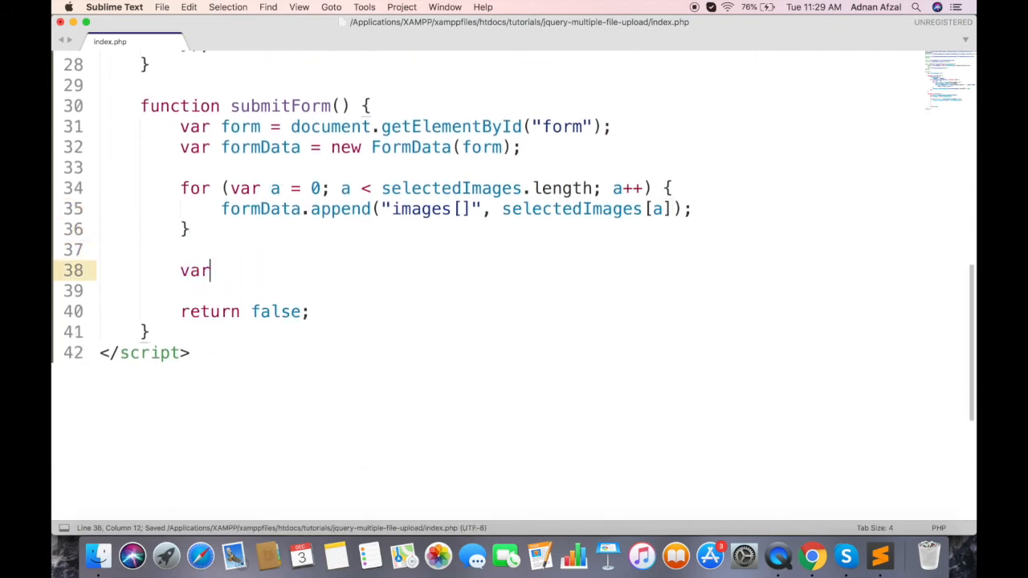
Create an XMLHttpRequest and open an asynchronous POST to Http.php.
{"action": "type", "text": "ajax = new"}
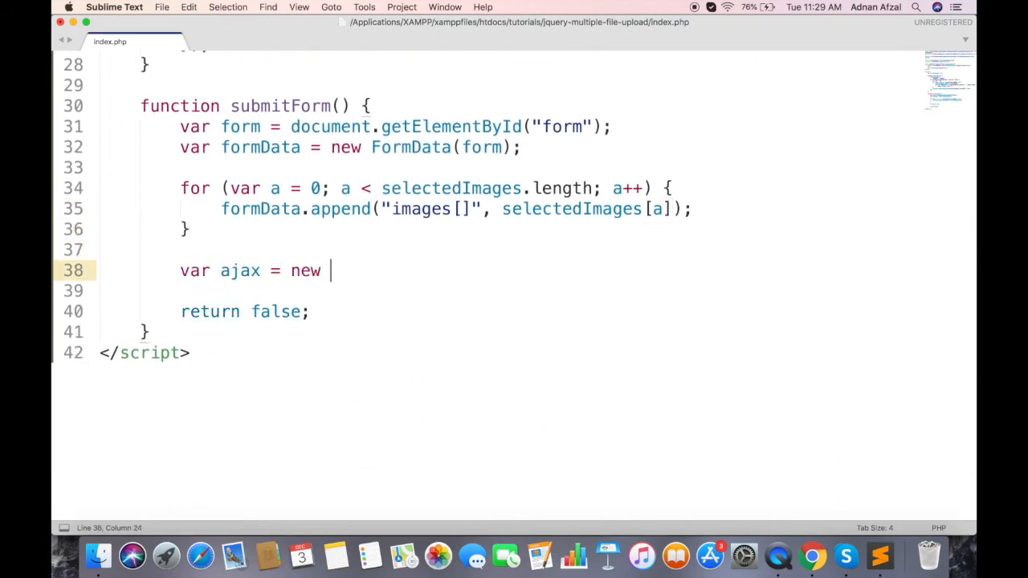
{"action": "type", "text": "XMLHttpRequest();"}
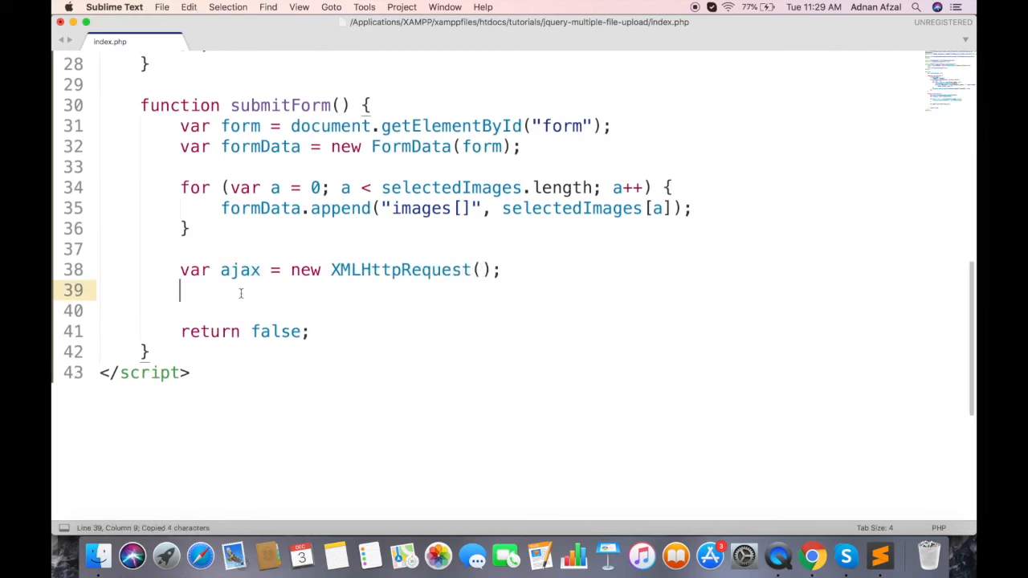
{"action": "type", "text": "ajax.open()"}
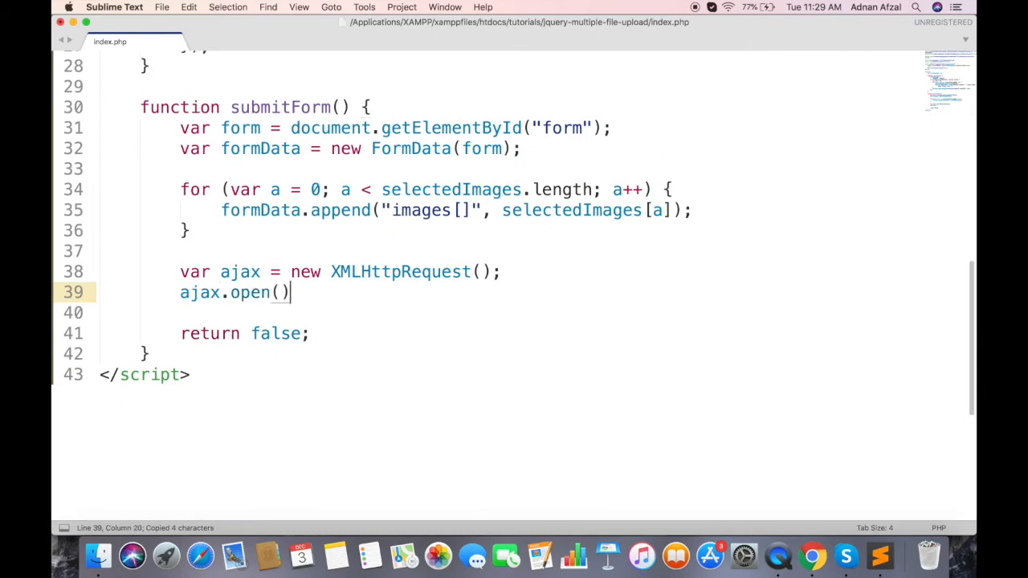
{"action": "type", "text": "\"POST\","}
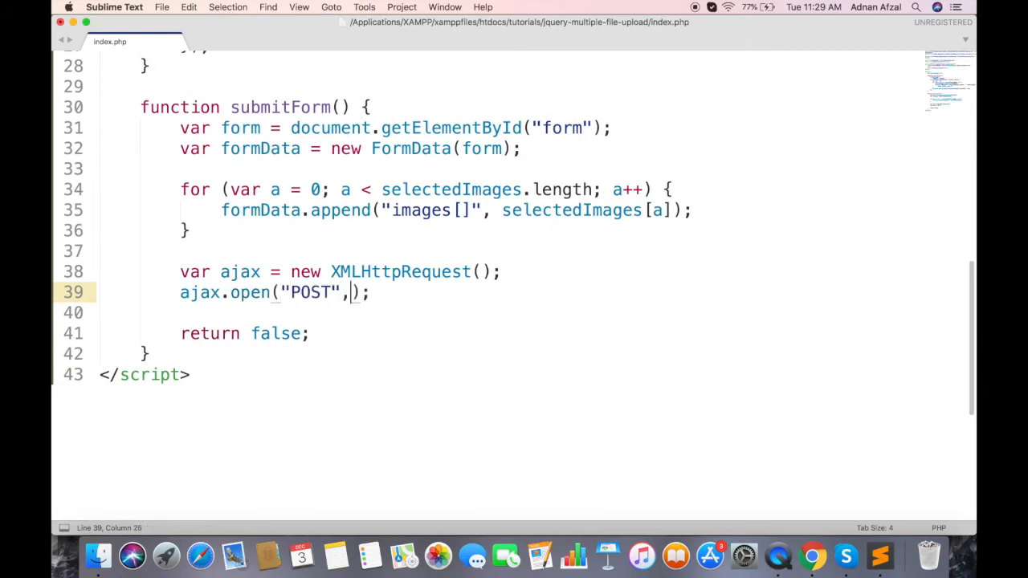
{"action": "type", "text": "\"Http.ph"}
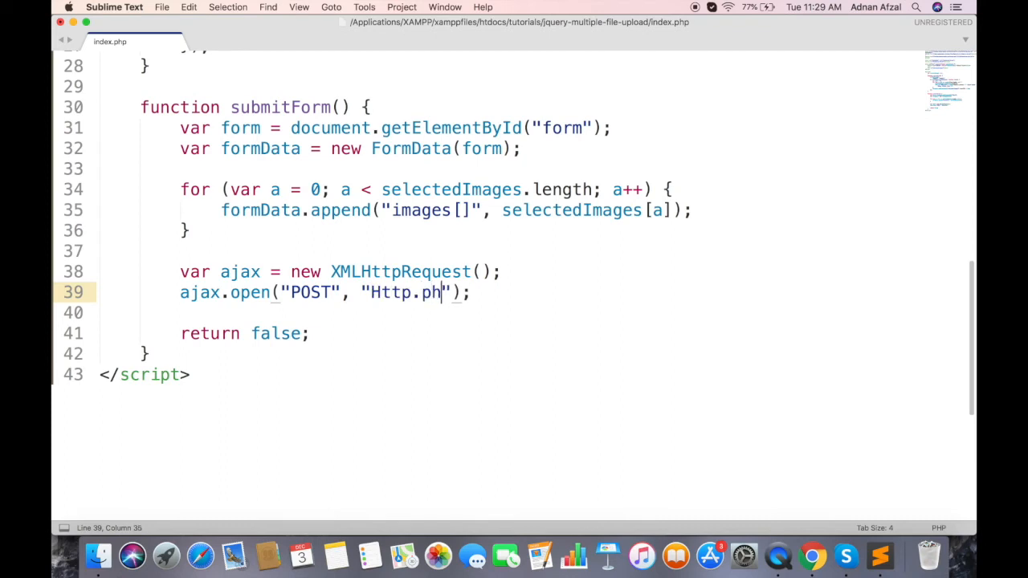
{"action": "type", "text": "p\", true);"}
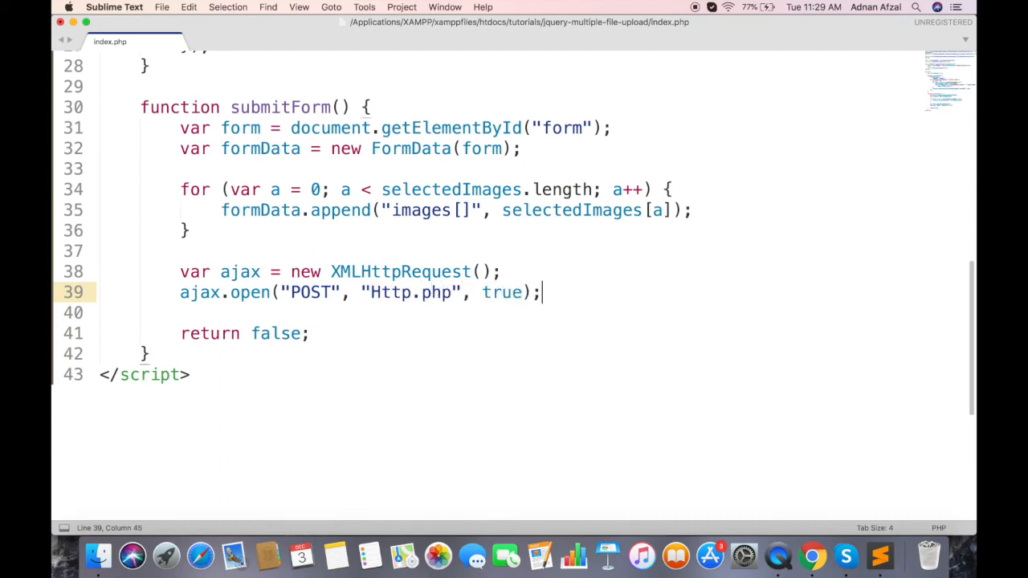
Send formData with the request and begin the ajax.onreadystatechange handler.
{"action": "type", "text": "ajax.send();"}
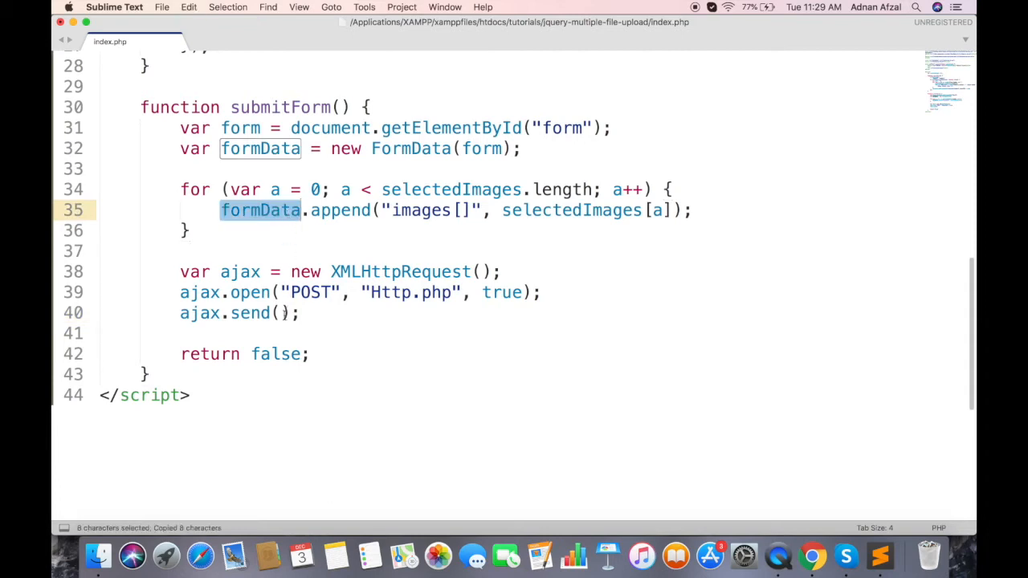
{"action": "type", "text": "formData"}
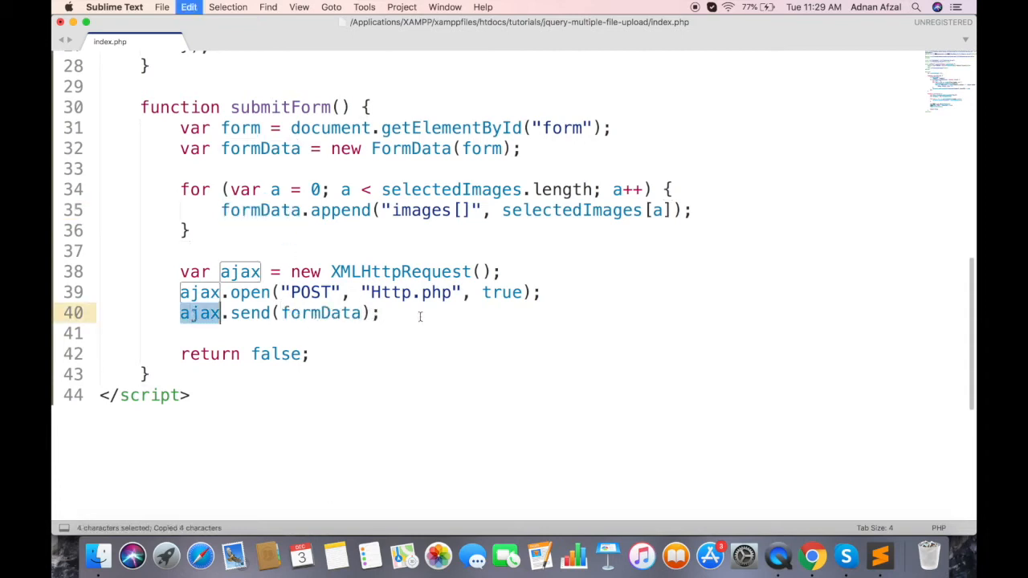
{"action": "type", "text": "ajax.onr"}
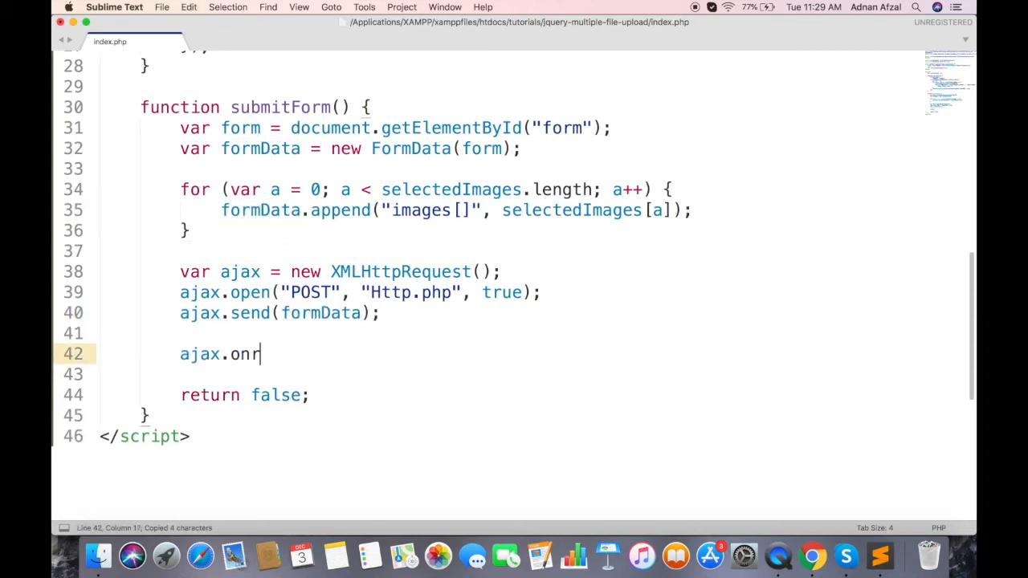
In onreadystatechange, log this.responseText when readyState is 4 and status is 200.
{"action": "type", "text": "eadystatechange"}
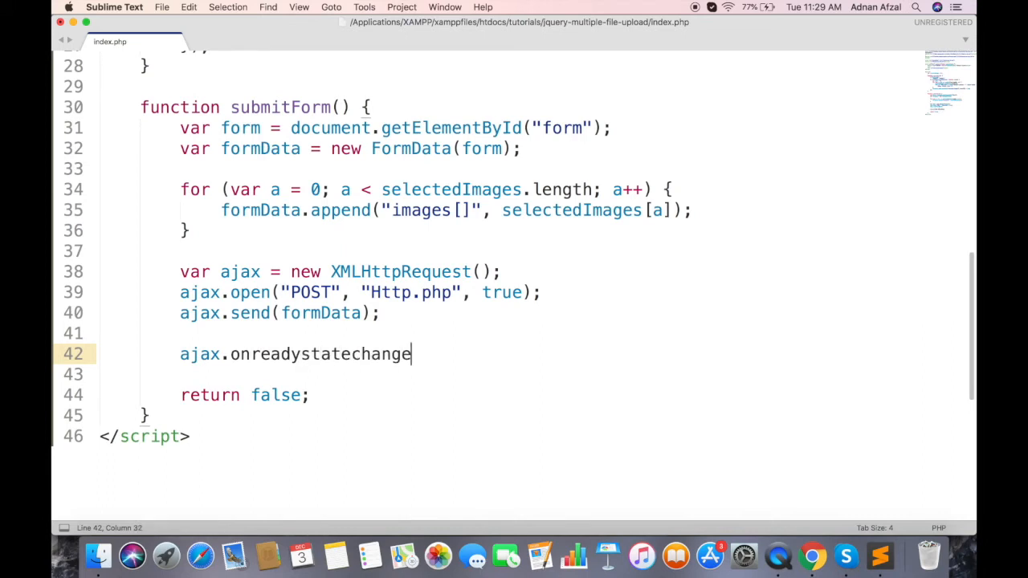
{"action": "type", "text": "= function ()"}
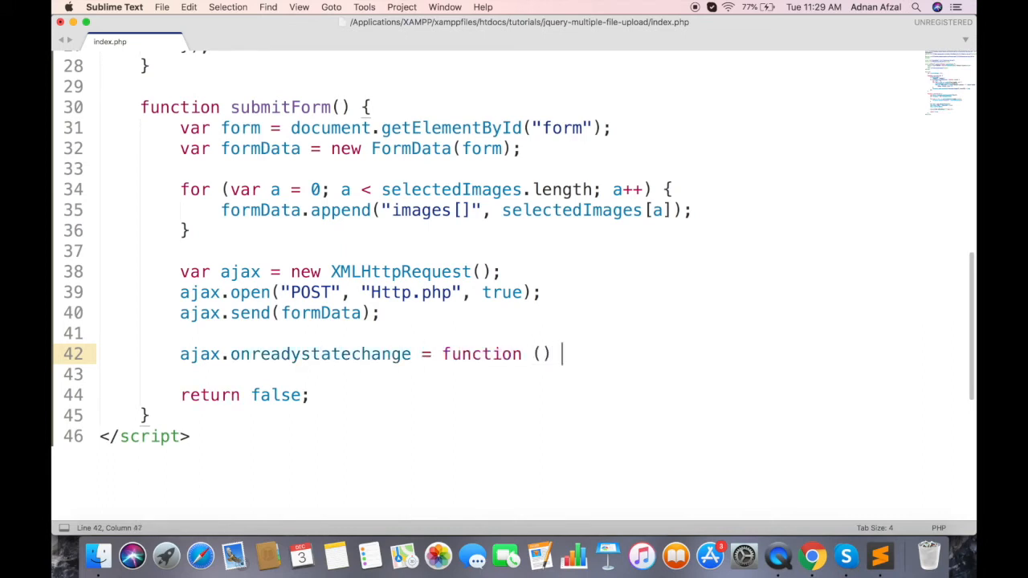
{"action": "type", "text": "{"}
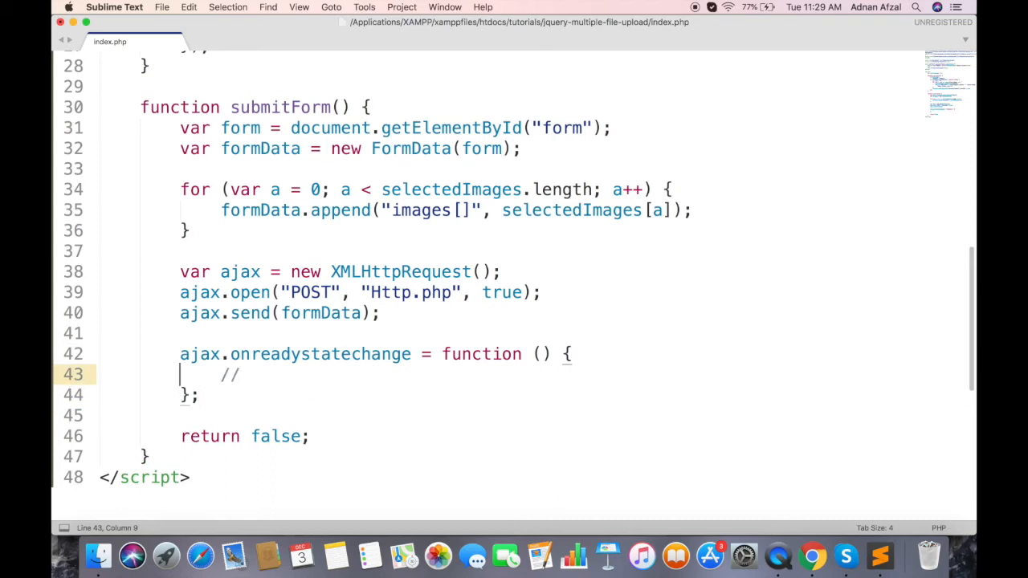
{"action": "type", "text": "if (this)"}
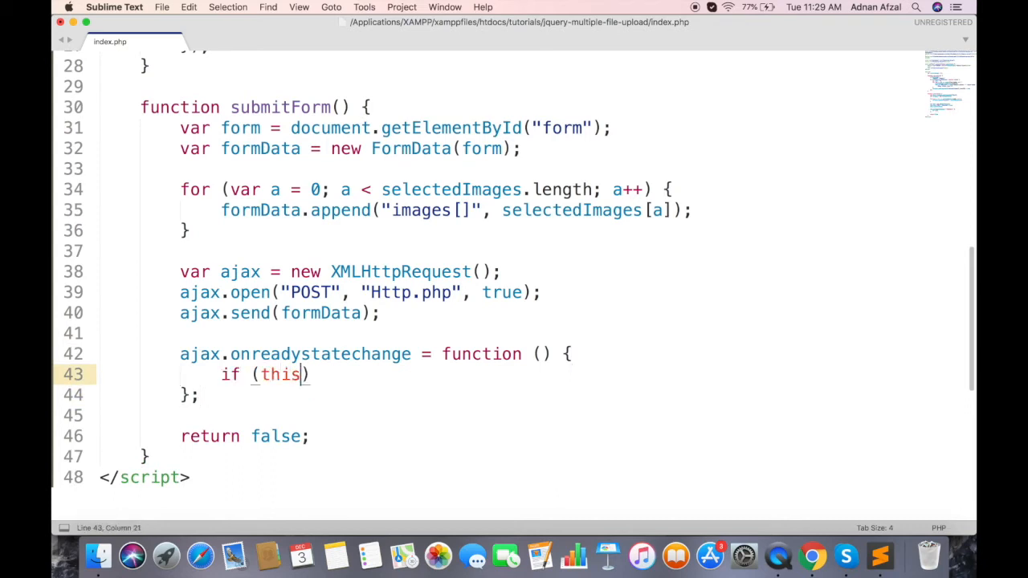
{"action": "type", "text": ".readyState"}
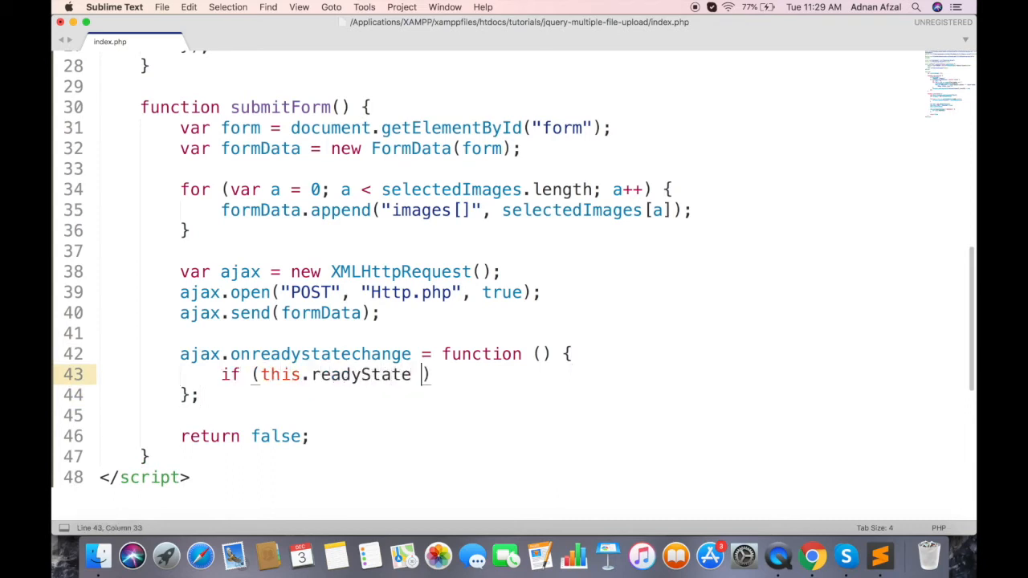
{"action": "type", "text": "== 4 && this"}
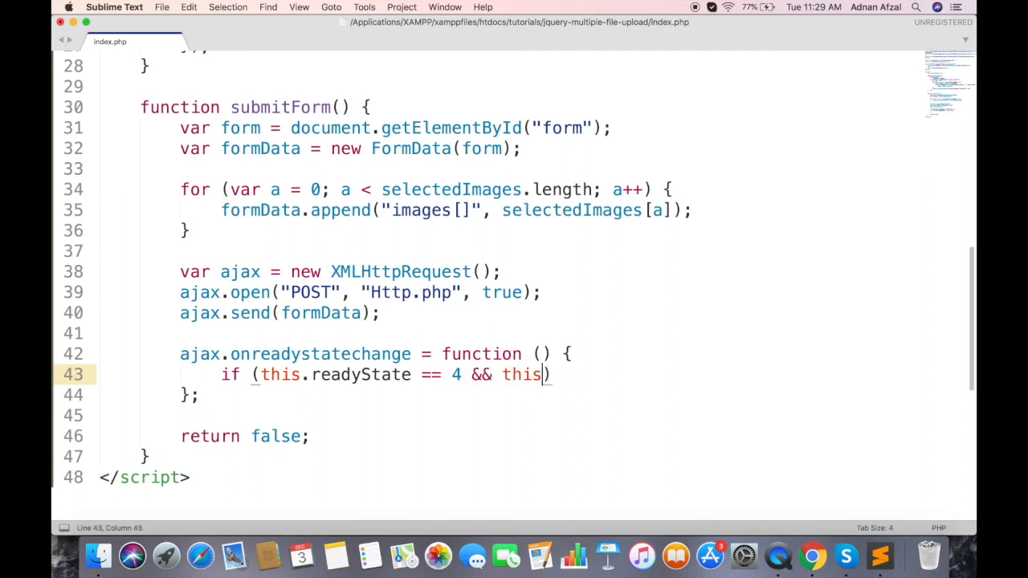
{"action": "type", "text": ".status == 200"}
{"action": "type", "text": "console."}
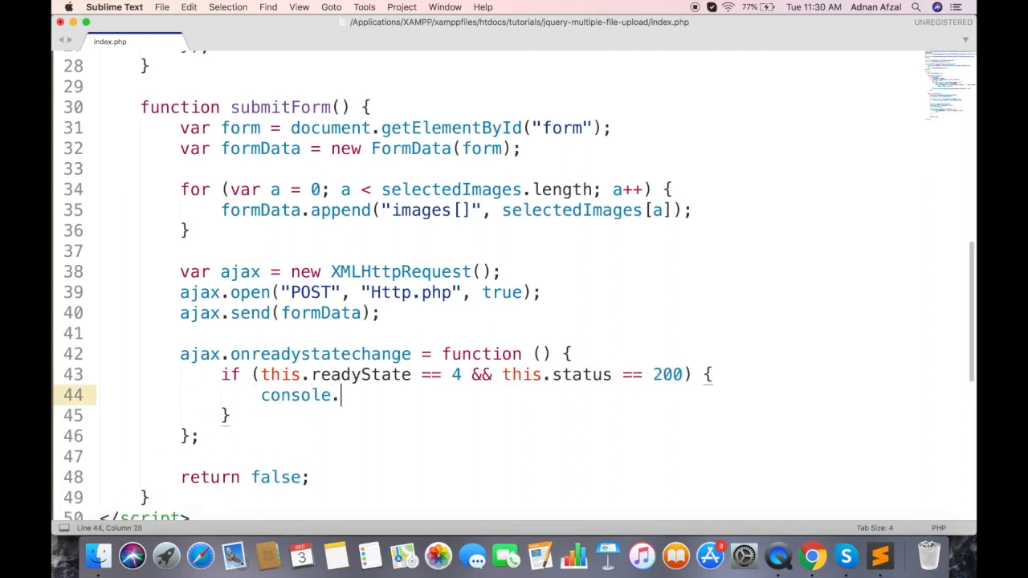
{"action": "type", "text": "log(this.res"}
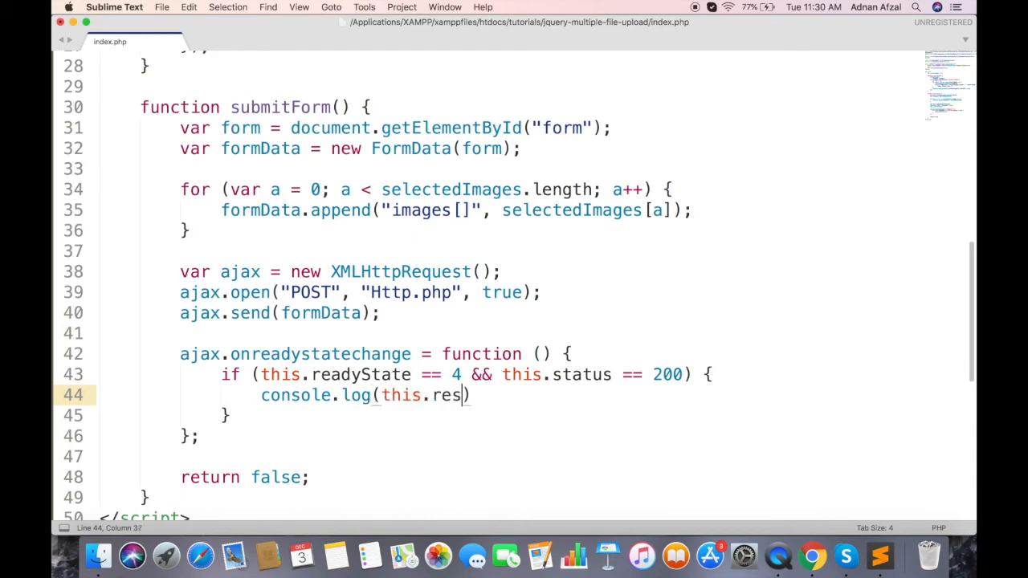
{"action": "type", "text": "ponseText);"}
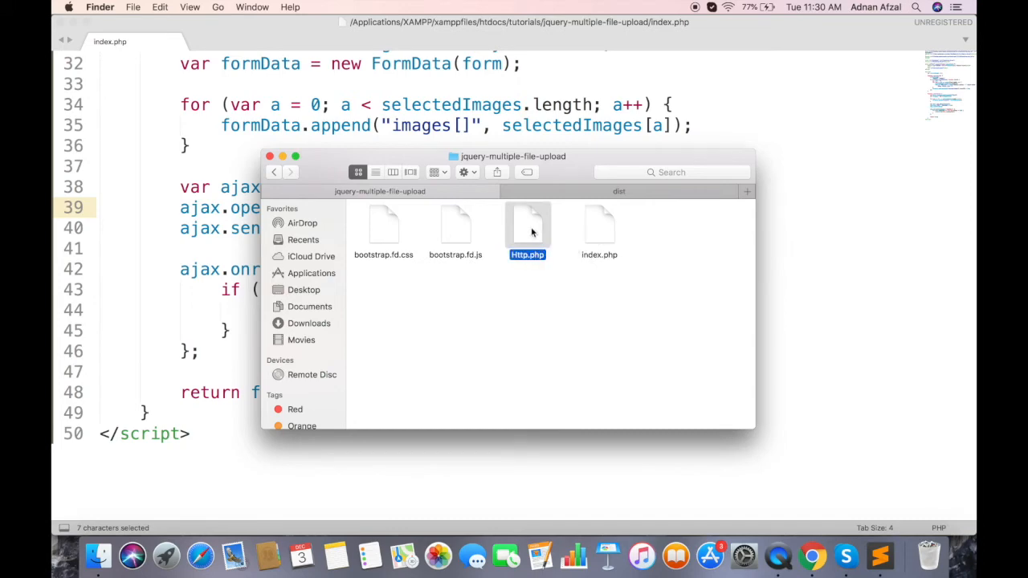
Open Http.php from the project folder in Sublime Text.
{"action": "double_click", "coordinate": [527, 228]}
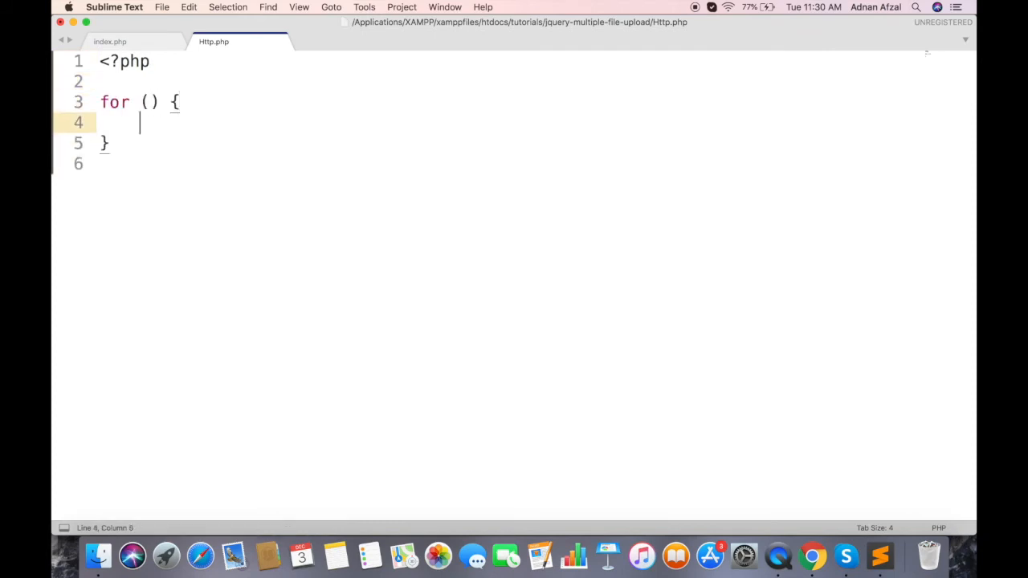
Write the for loop from $a = 0 to count($_FILES["images"]["name"]).
{"action": "type", "text": "$a"}
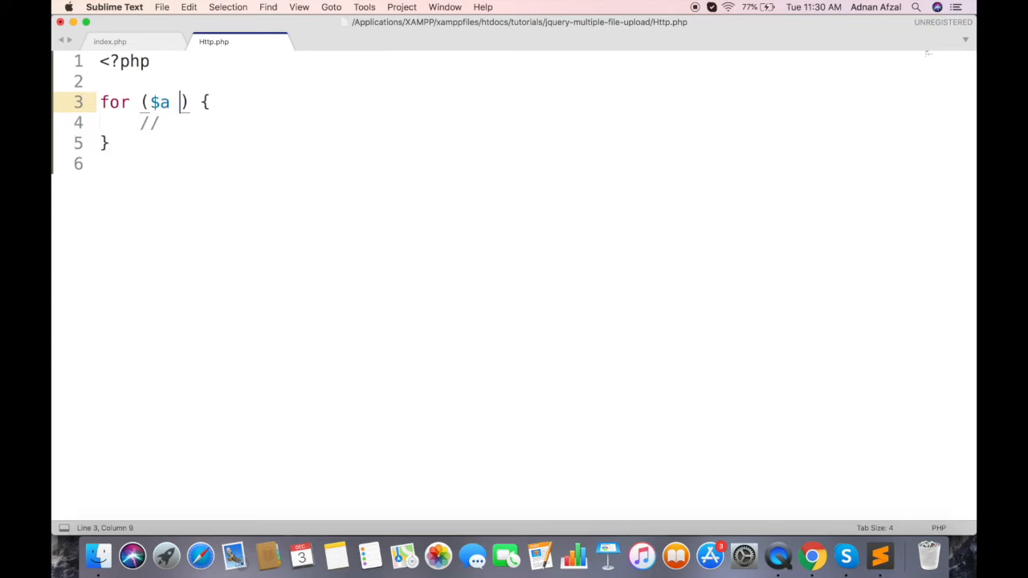
{"action": "type", "text": "= 0; $a"}
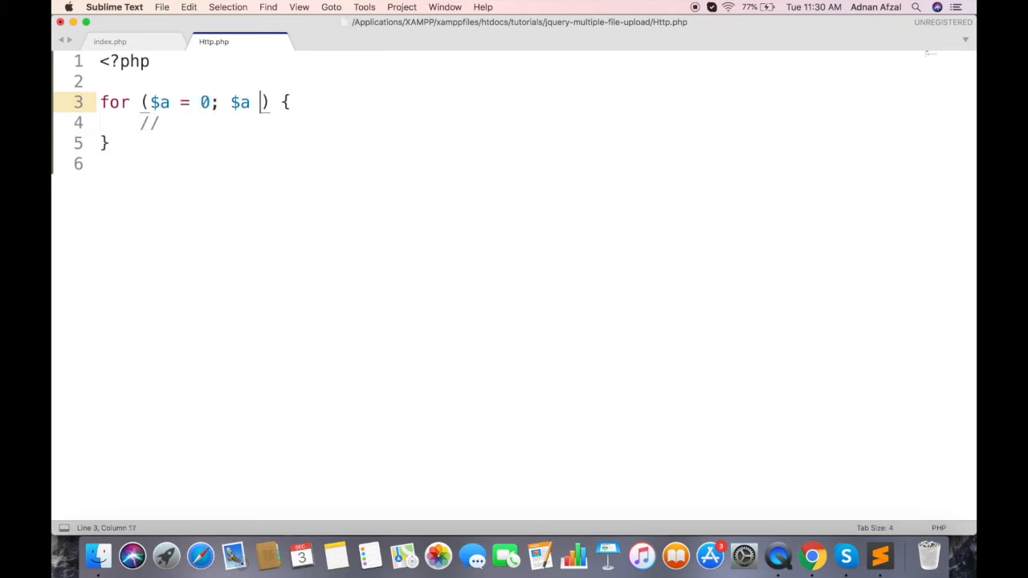
{"action": "type", "text": "< count("}
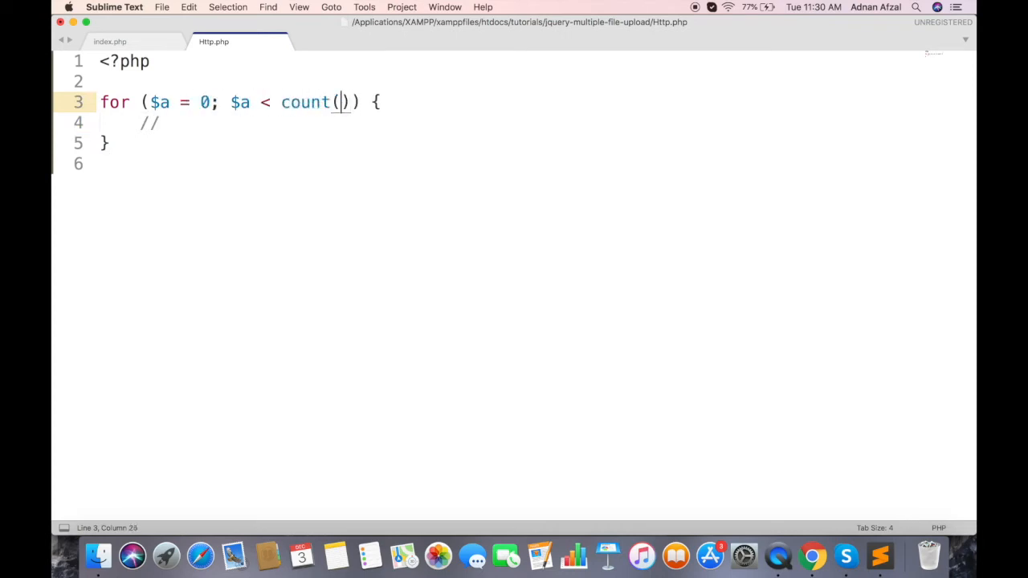
{"action": "type", "text": "$_FILES["}
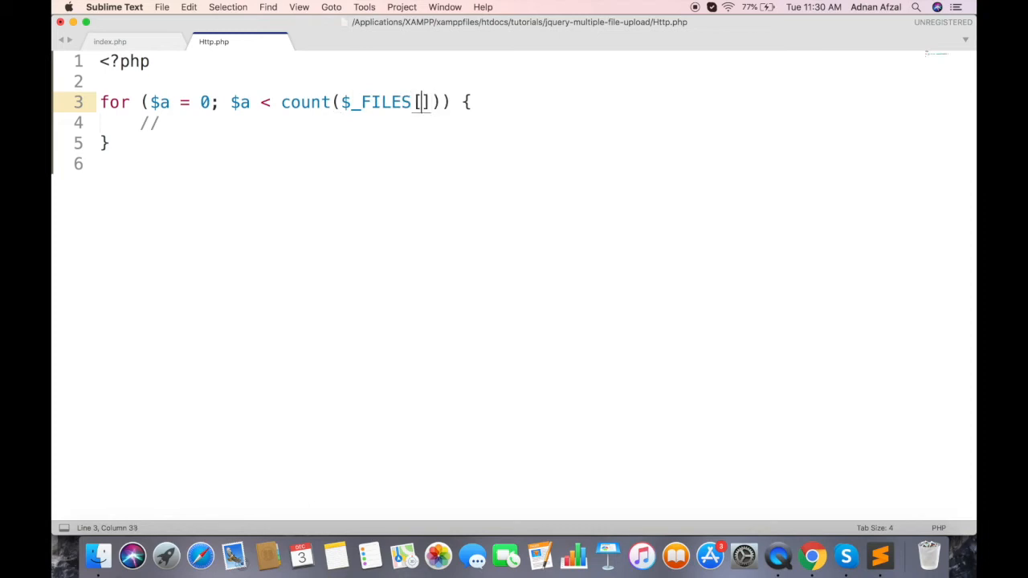
{"action": "double_click", "coordinate": [411, 207]}
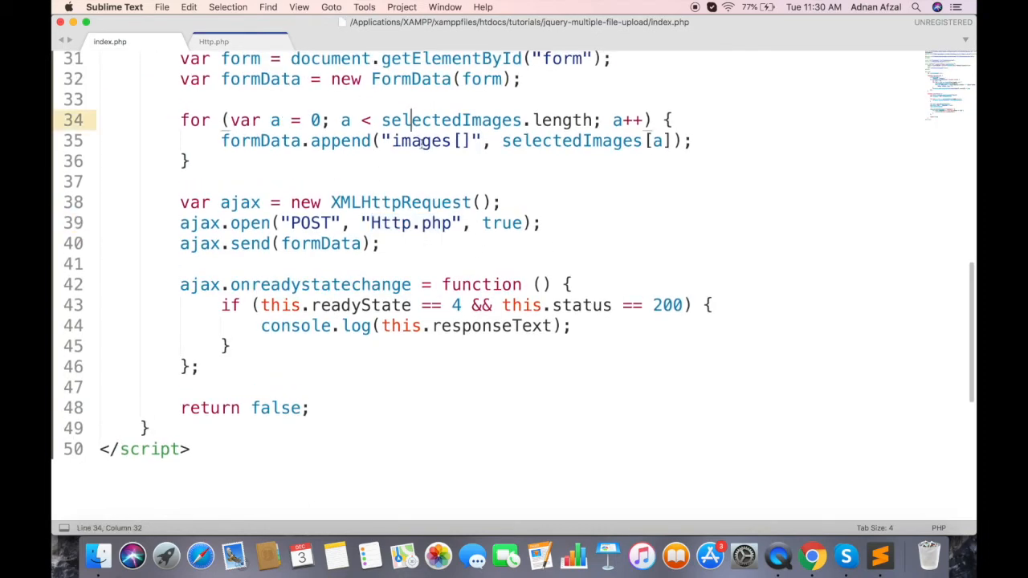
{"action": "left_click", "coordinate": [214, 41]}
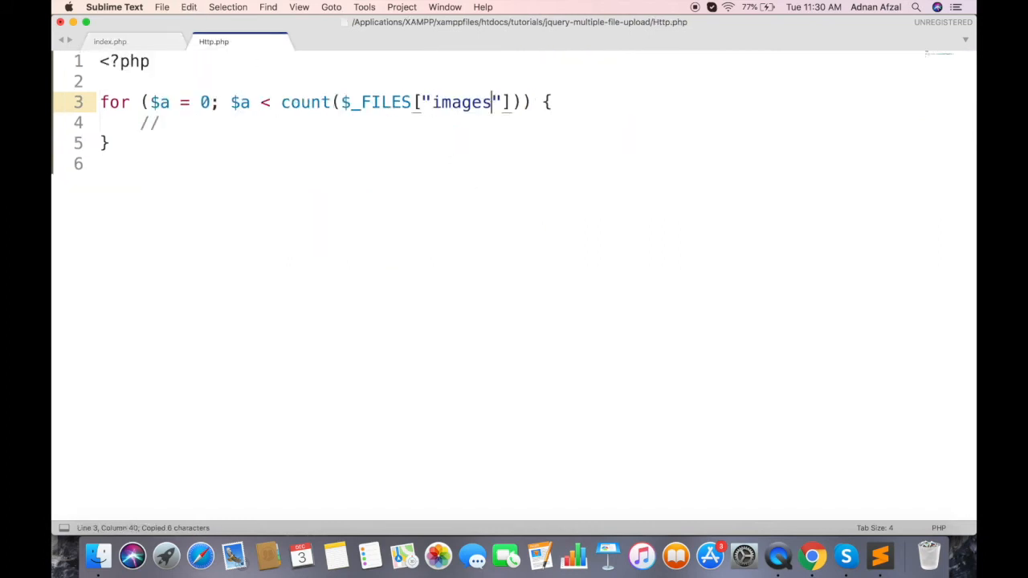
{"action": "type", "text": "[\""}
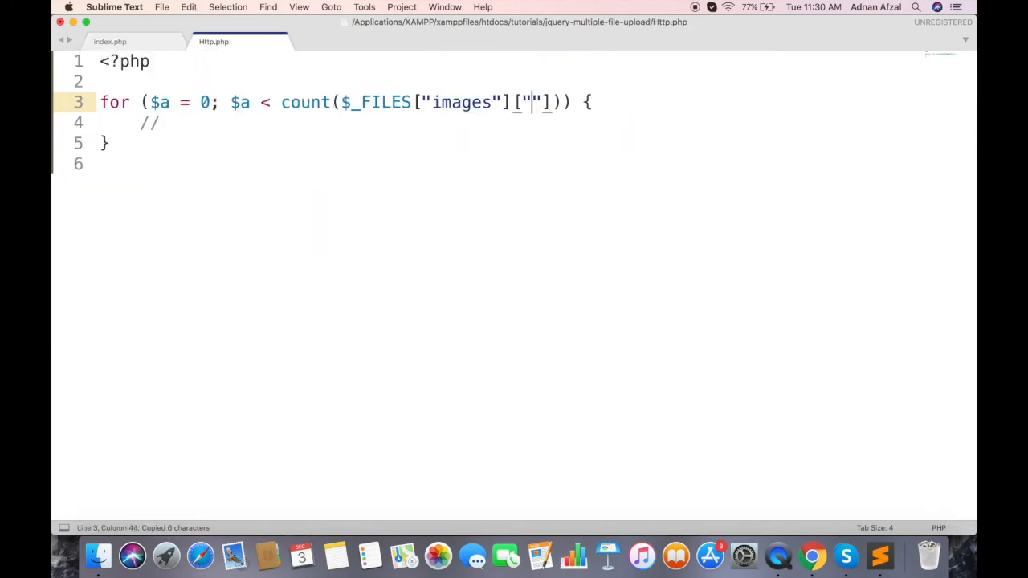
{"action": "type", "text": "name"}
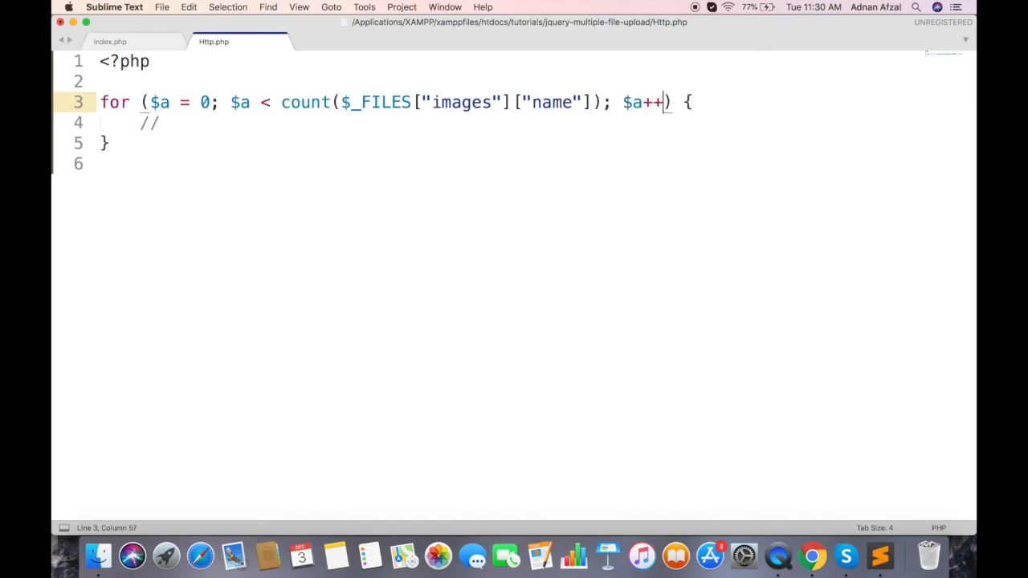
Build $path as "images/" concatenated with $_FILES["images"]["name"][$a].
{"action": "type", "text": "$pa"}
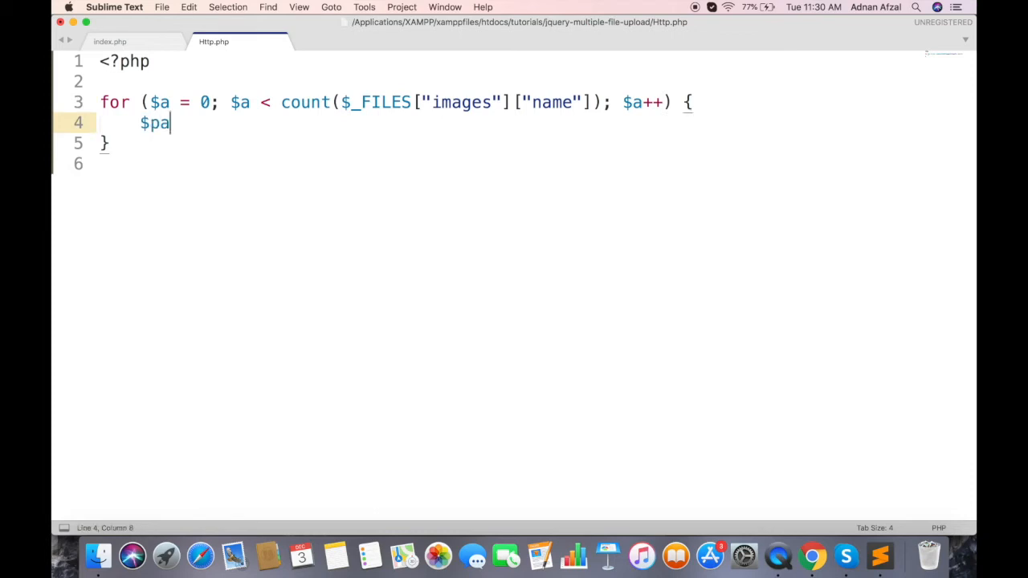
{"action": "type", "text": "th = \"ima\""}
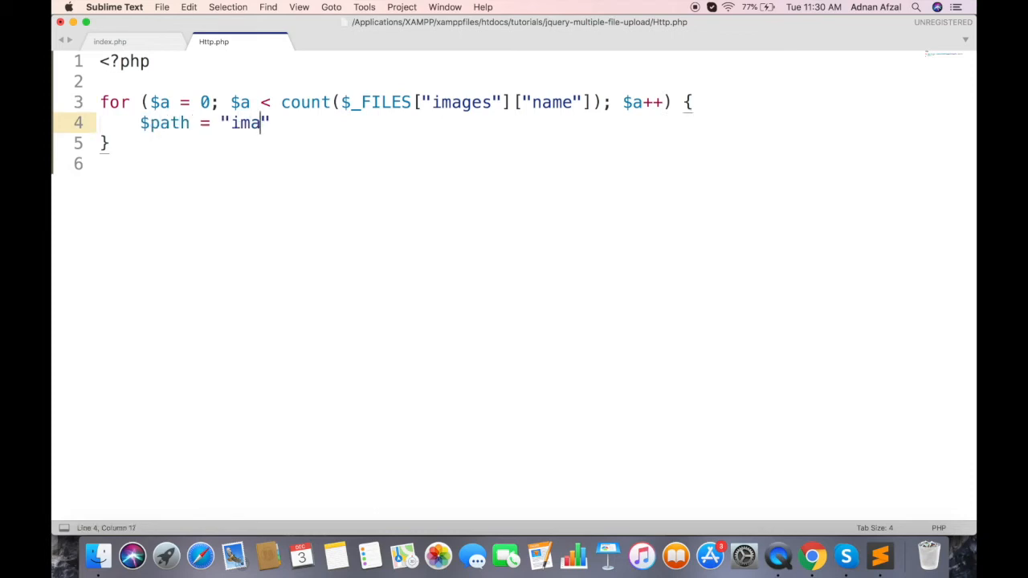
{"action": "type", "text": "ges/"}
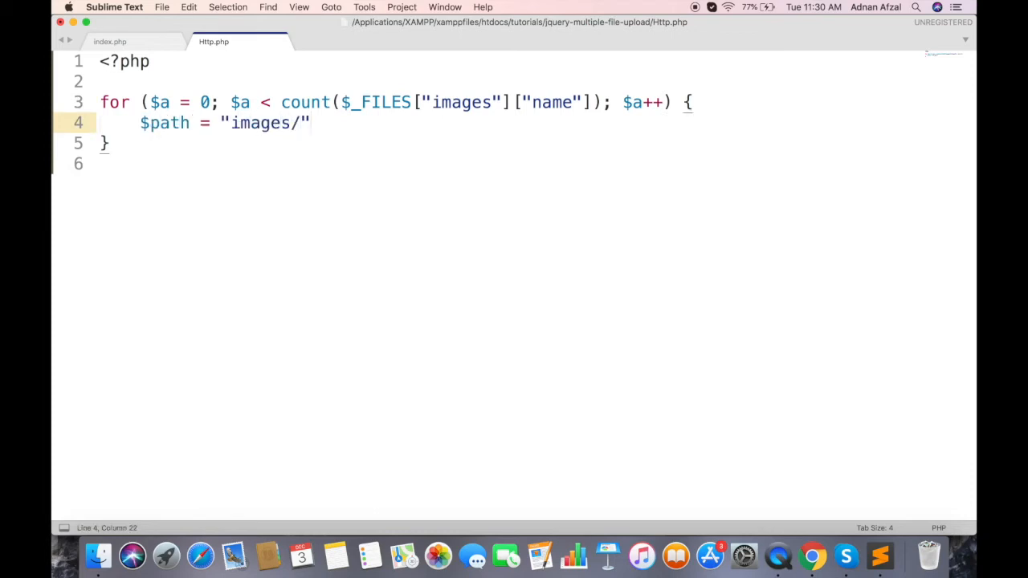
{"action": "type", "text": "."}
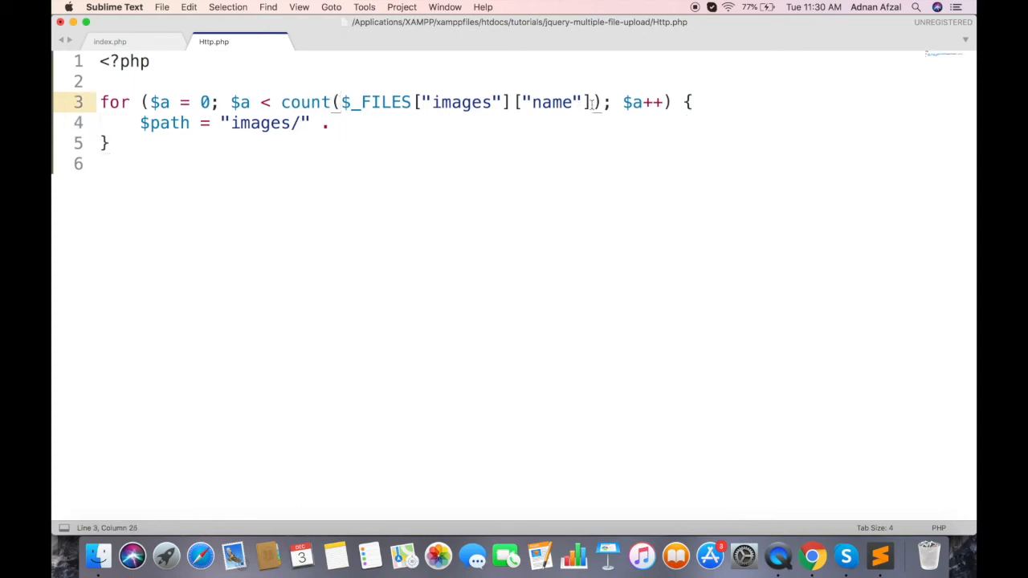
{"action": "type", "text": "$_FILES[\"images\"][\"name\"] []"}
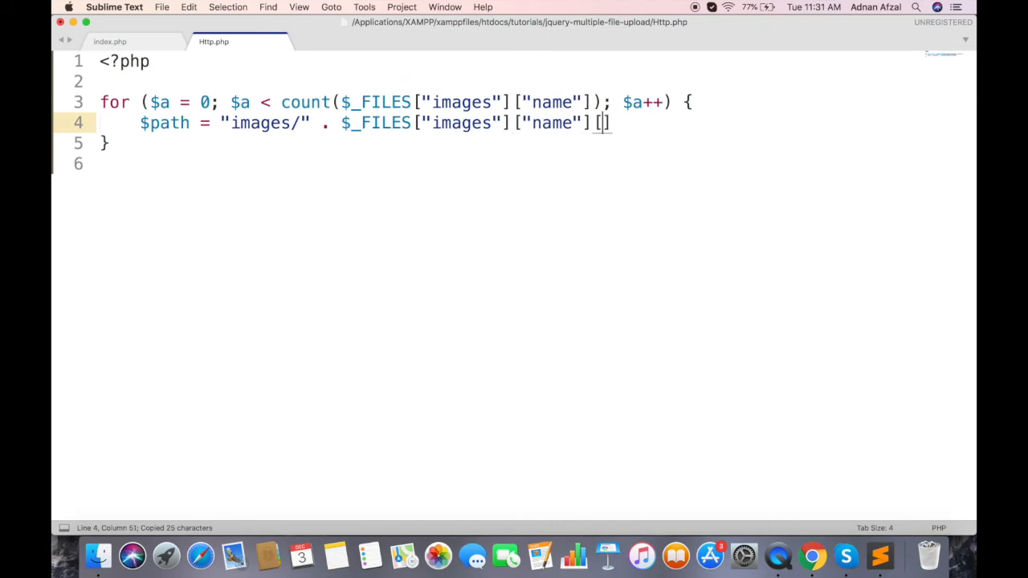
{"action": "type", "text": "$a];"}
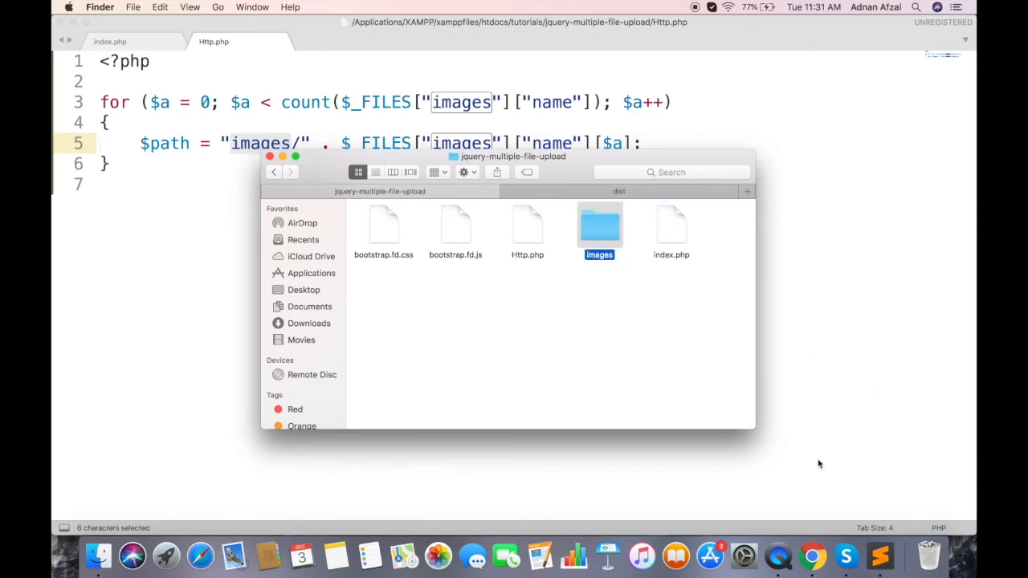
Bring up phpMyAdmin in the browser after checking the images folder in Finder.
{"action": "left_click", "coordinate": [804, 530]}
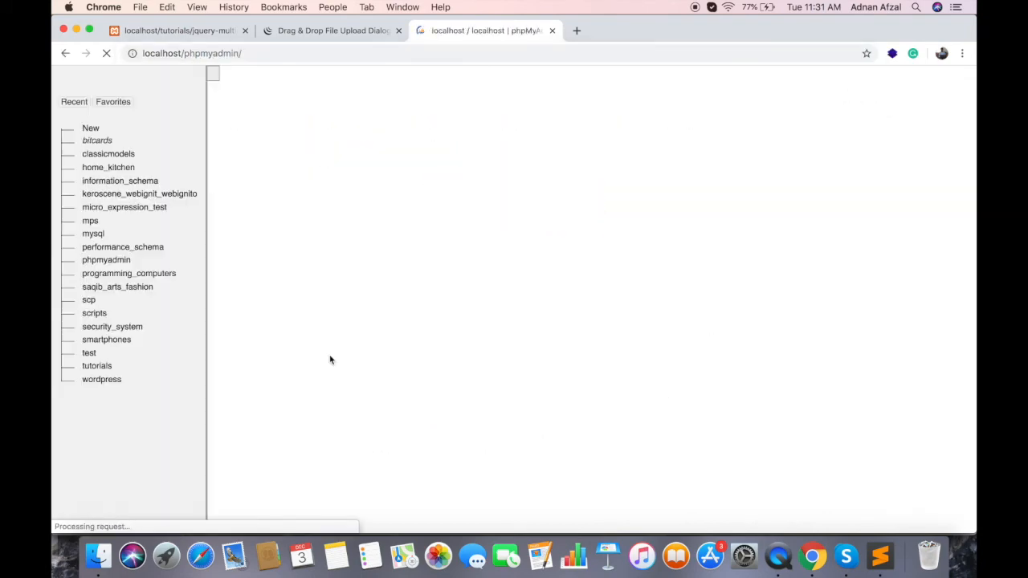
Create an images table in the tutorials database with columns id and image_path.
{"action": "left_click", "coordinate": [97, 366]}
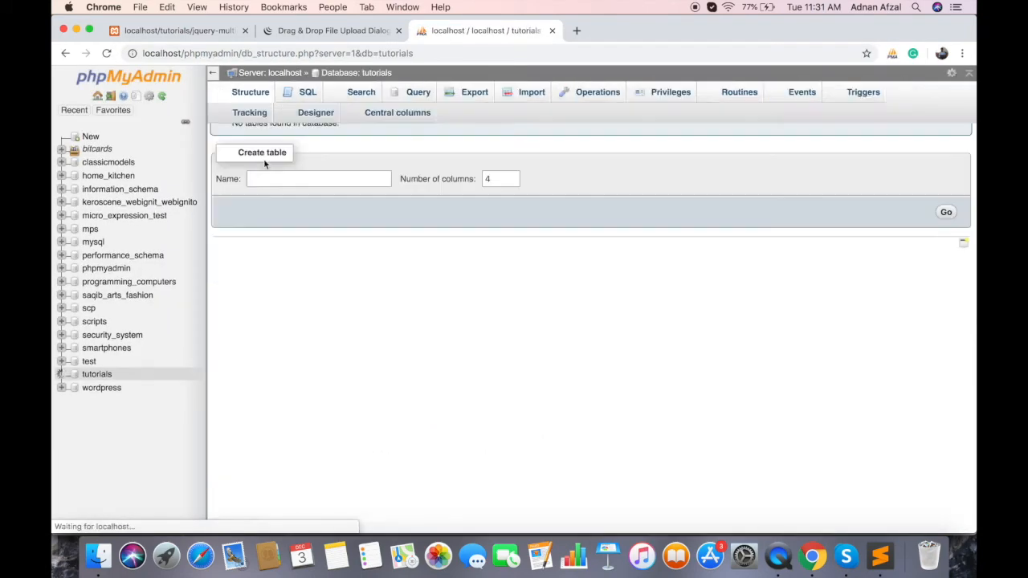
{"action": "type", "text": "imag"}
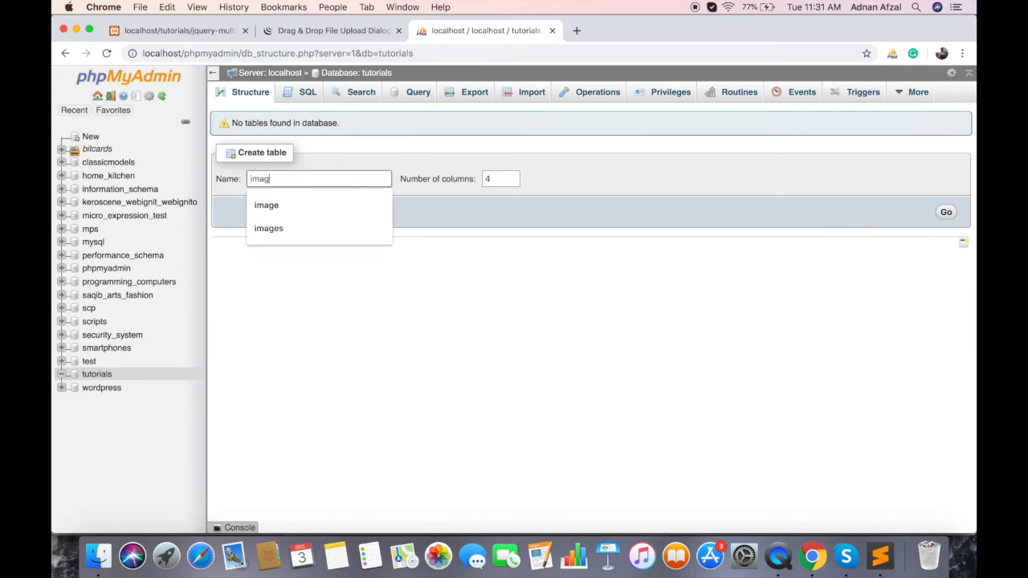
{"action": "left_click", "coordinate": [946, 212]}
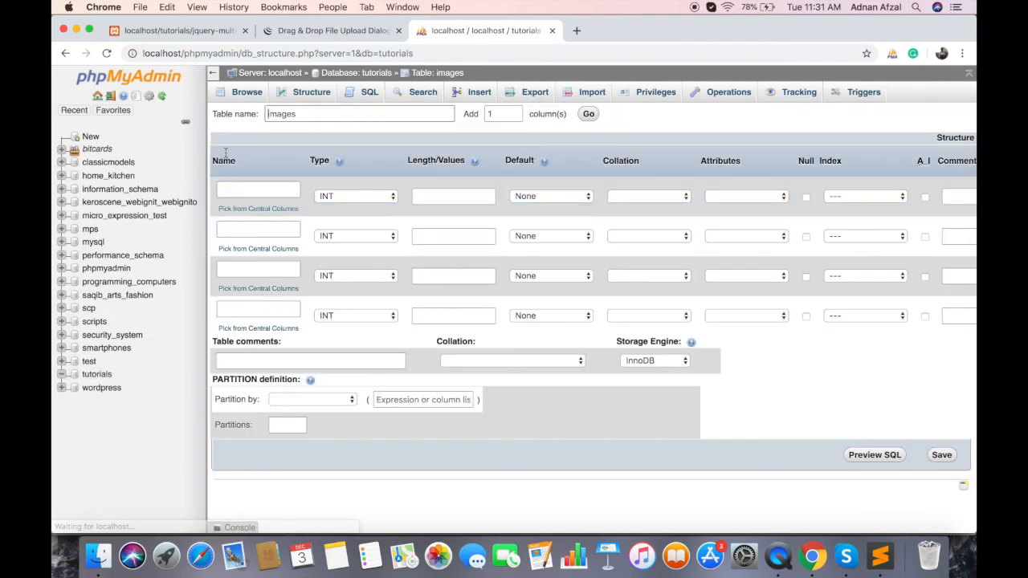
{"action": "type", "text": "id"}
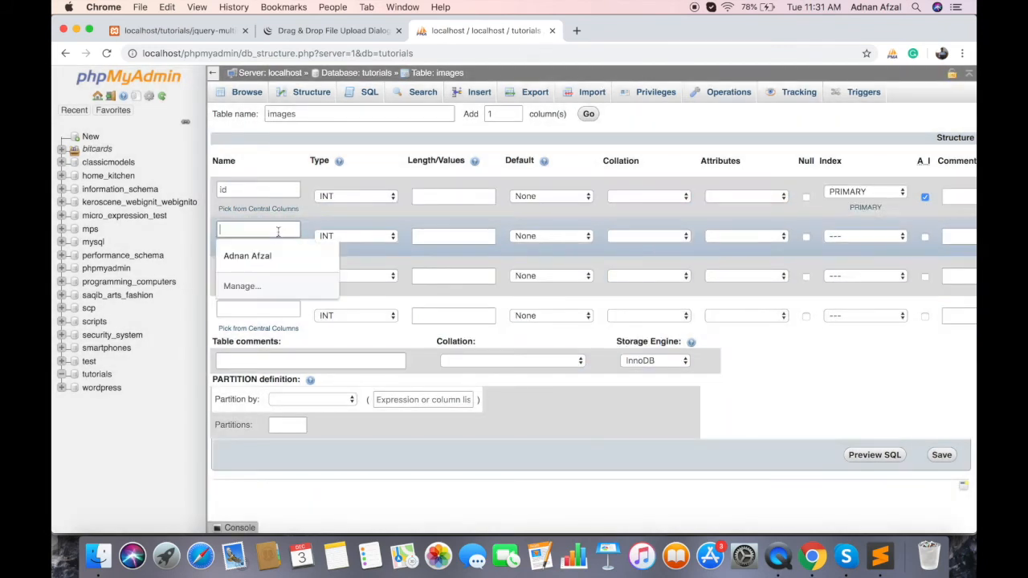
{"action": "type", "text": "image_path"}
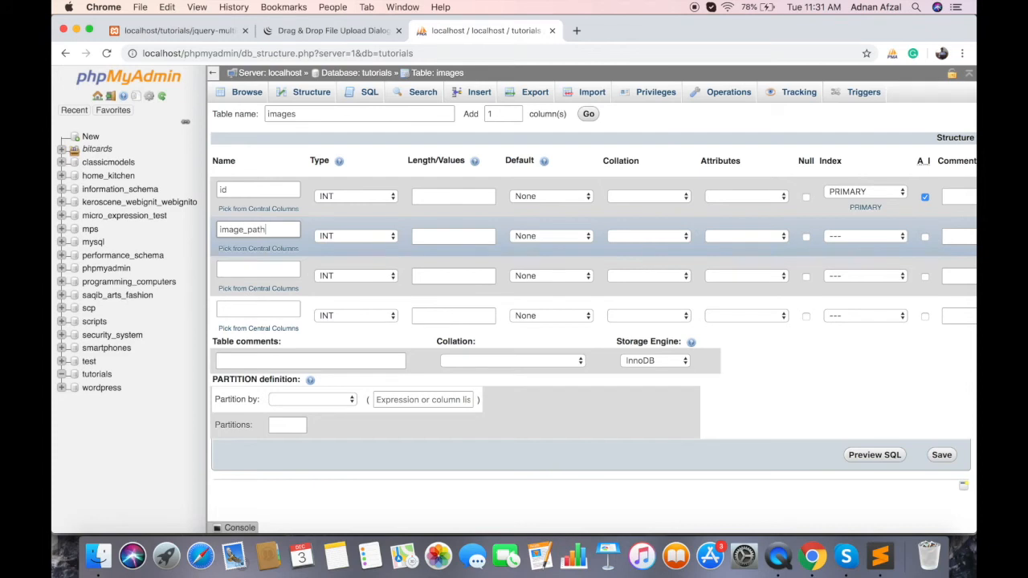
{"action": "left_click", "coordinate": [355, 235]}
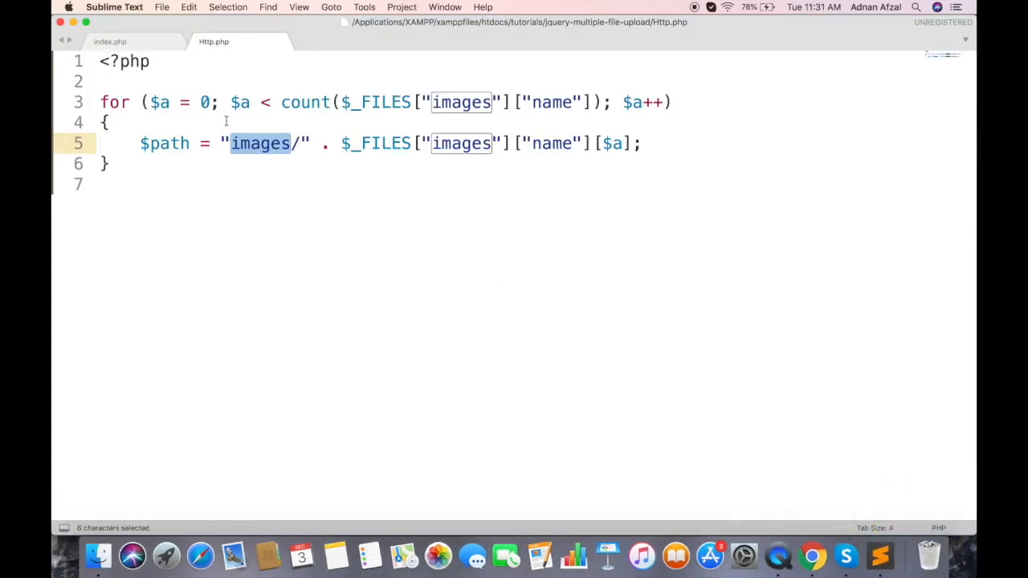
Connect to MySQL with $conn = mysqli_connect("localhost", "root", "", "tutorials").
{"action": "type", "text": "$co"}
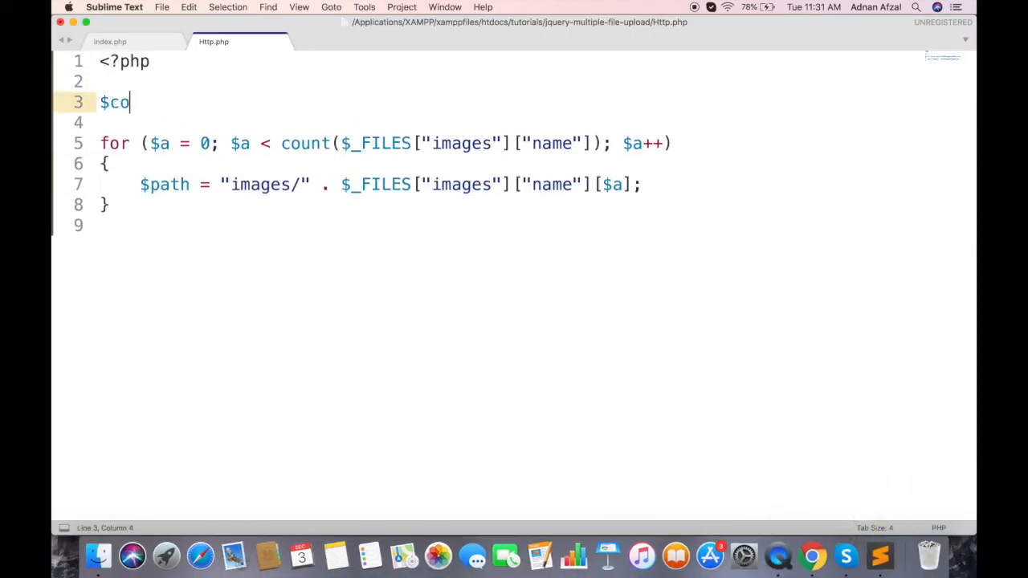
{"action": "type", "text": "nn = mysqli_"}
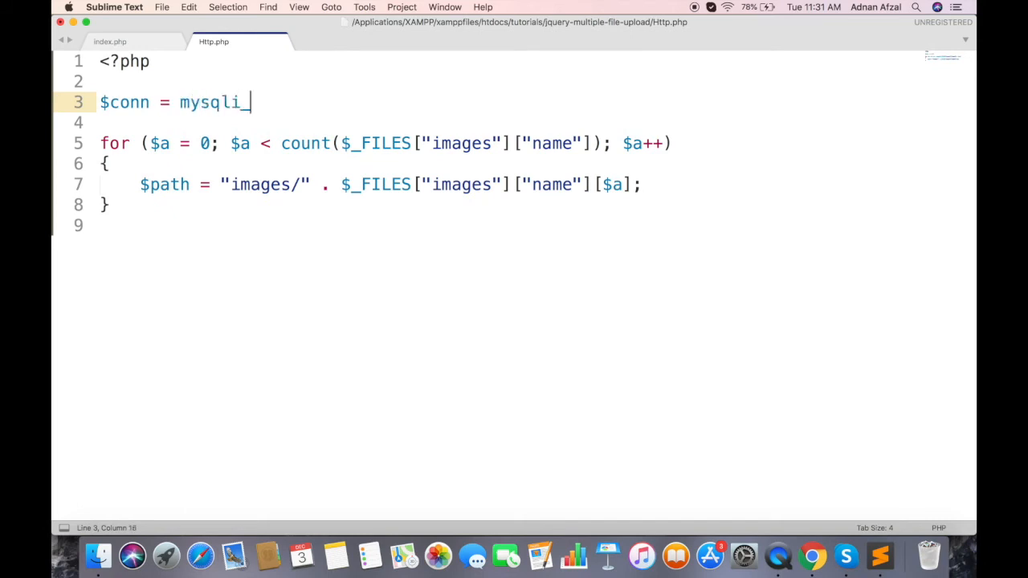
{"action": "type", "text": "connect();"}
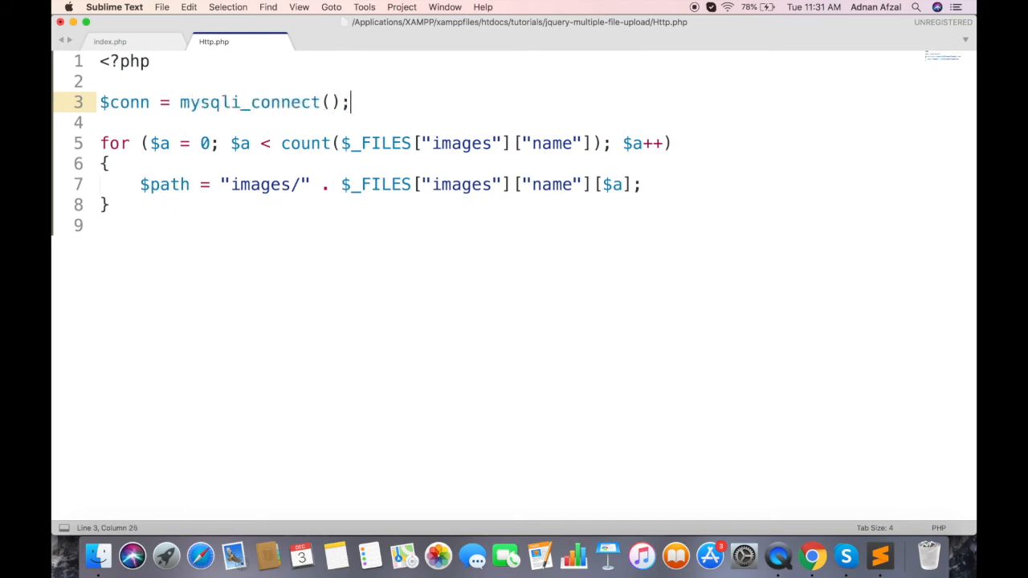
{"action": "type", "text": "\"localhost\""}
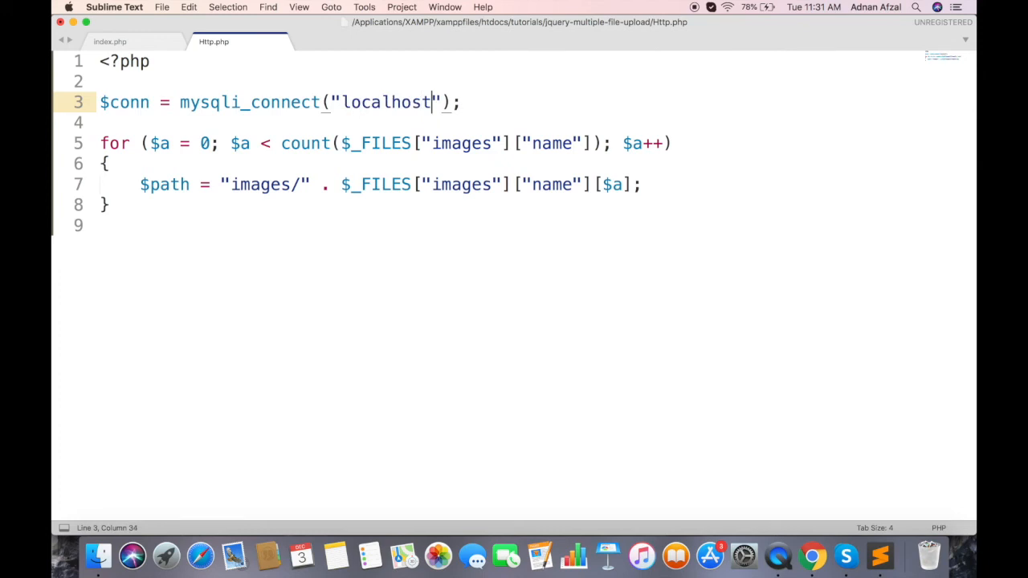
{"action": "type", "text": ", \"root\","}
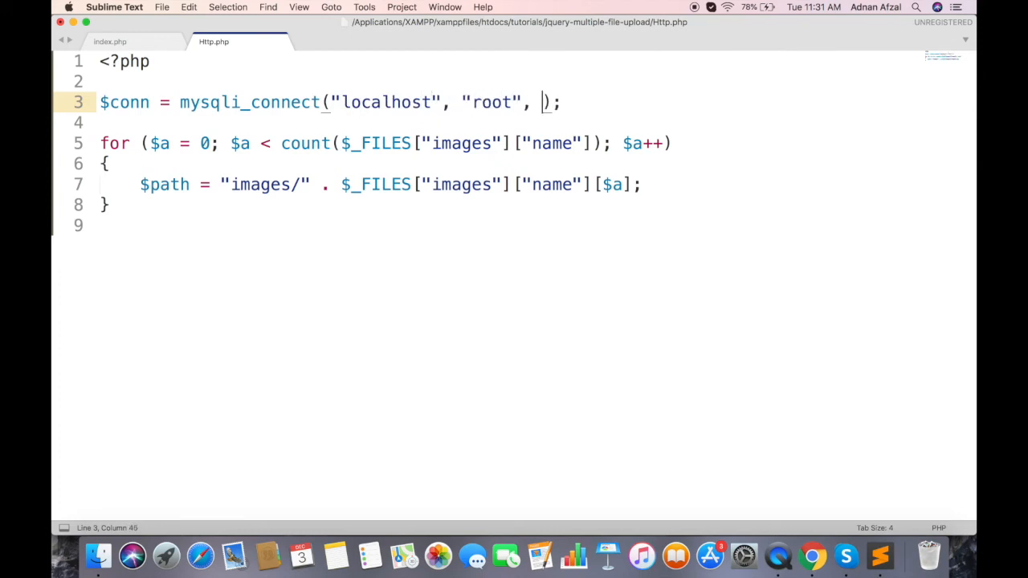
{"action": "type", "text": "\"\", \"\""}
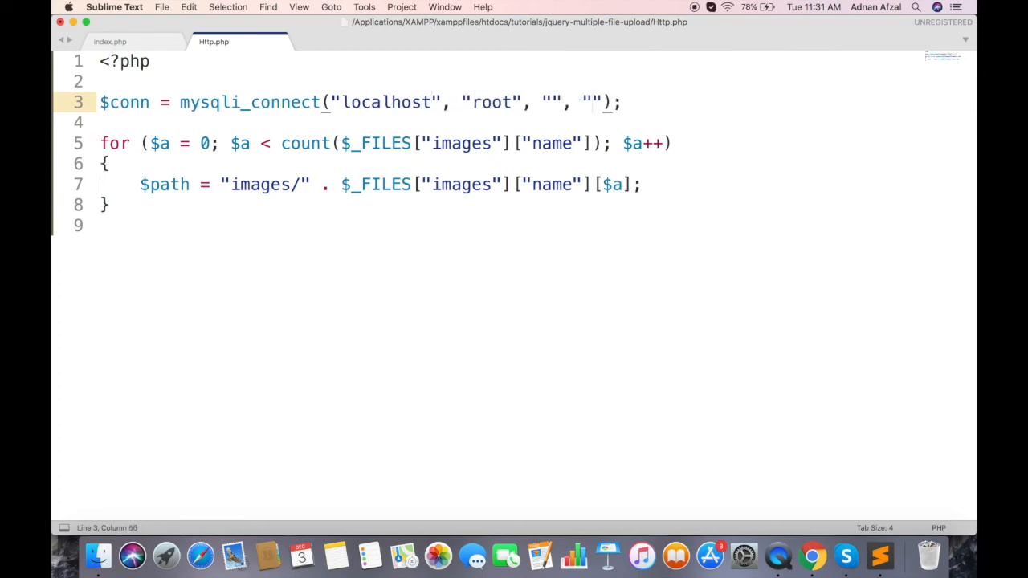
{"action": "type", "text": "tutorials"}
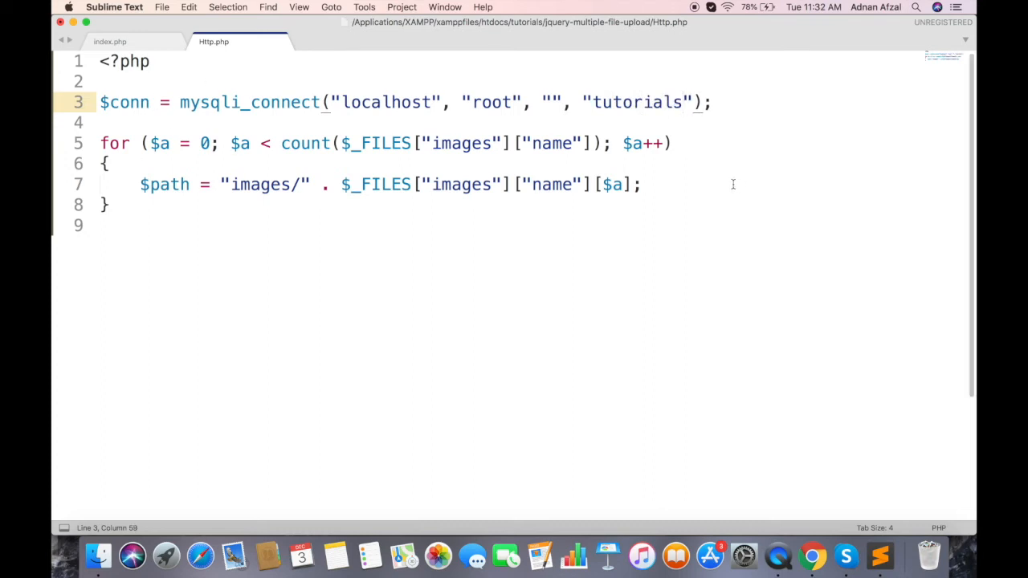
Insert each $path into images(image_path) with mysqli_query inside the loop and save Http.php.
{"action": "type", "text": "m"}
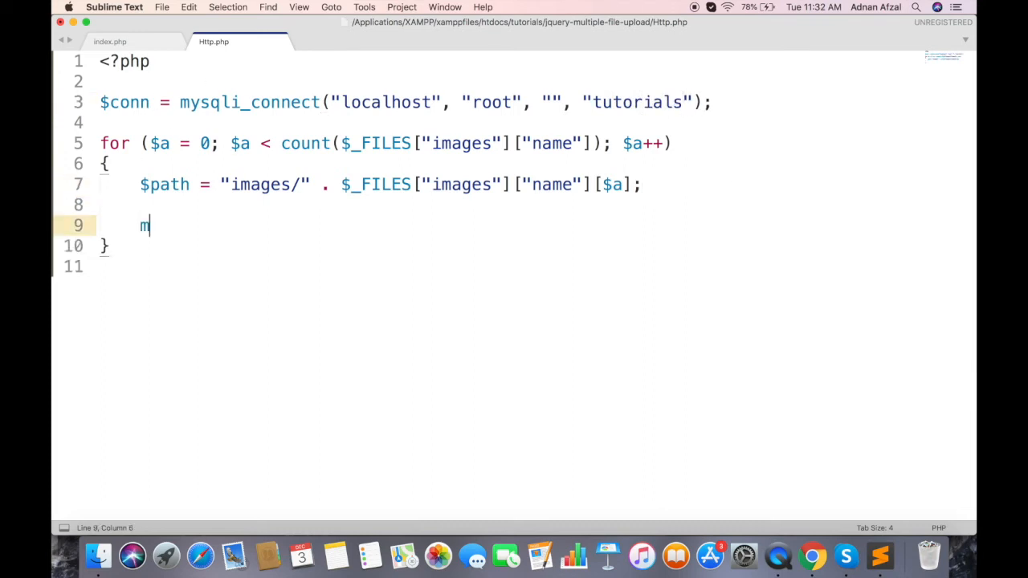
{"action": "type", "text": "ysqli_query()"}
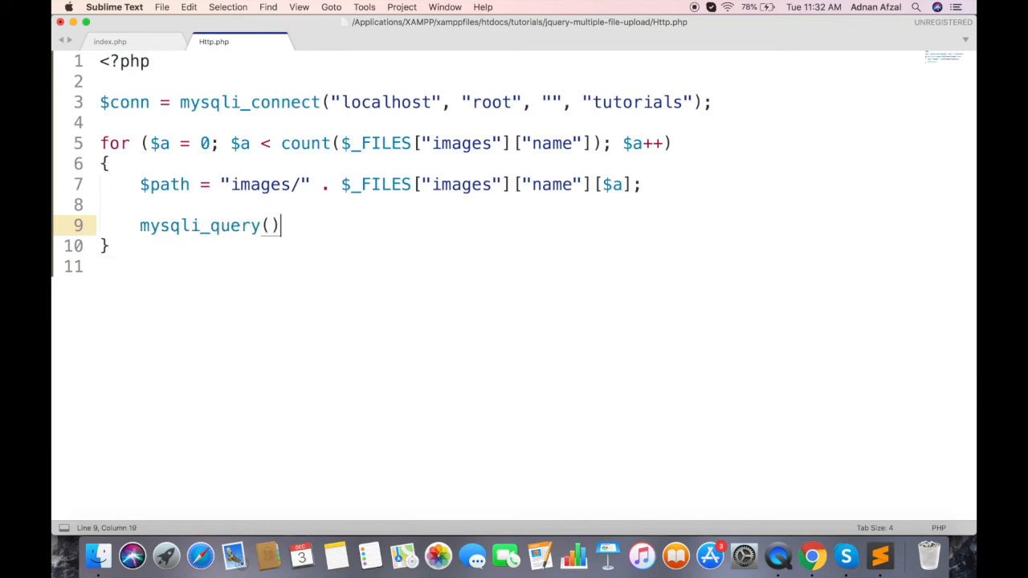
{"action": "type", "text": "$conn, \"INSERT INTO"}
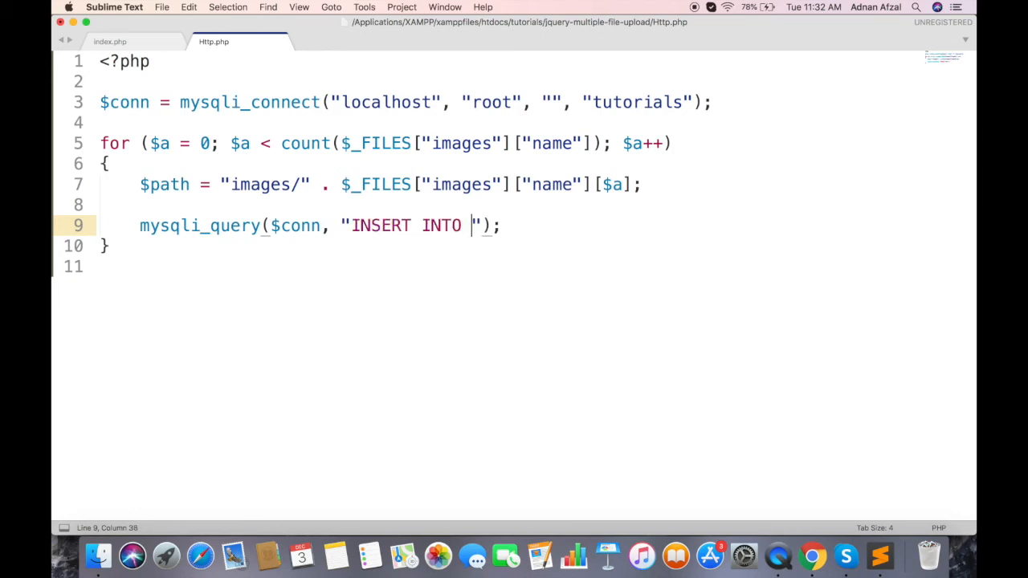
{"action": "type", "text": "images()"}
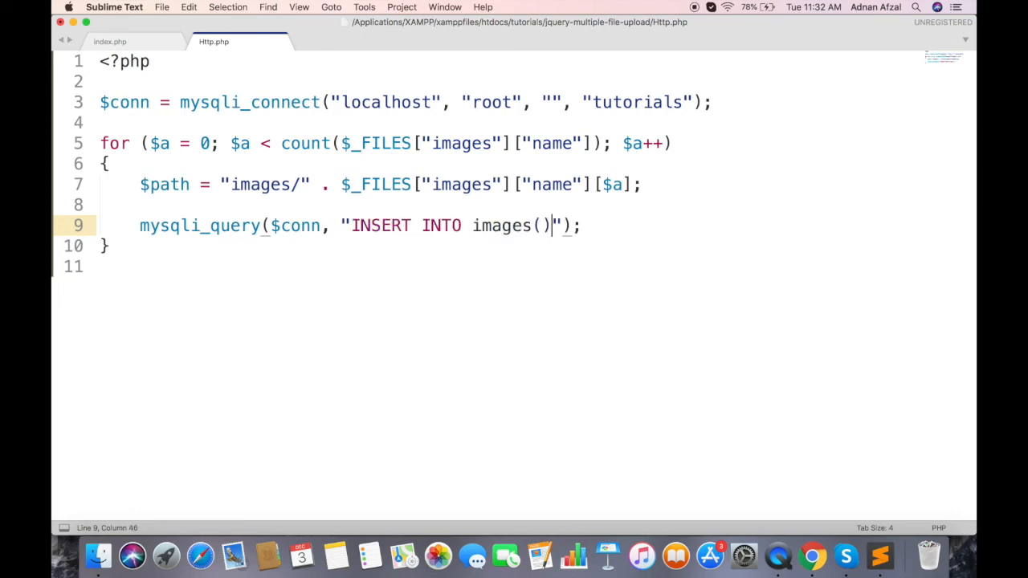
{"action": "type", "text": "image_path"}
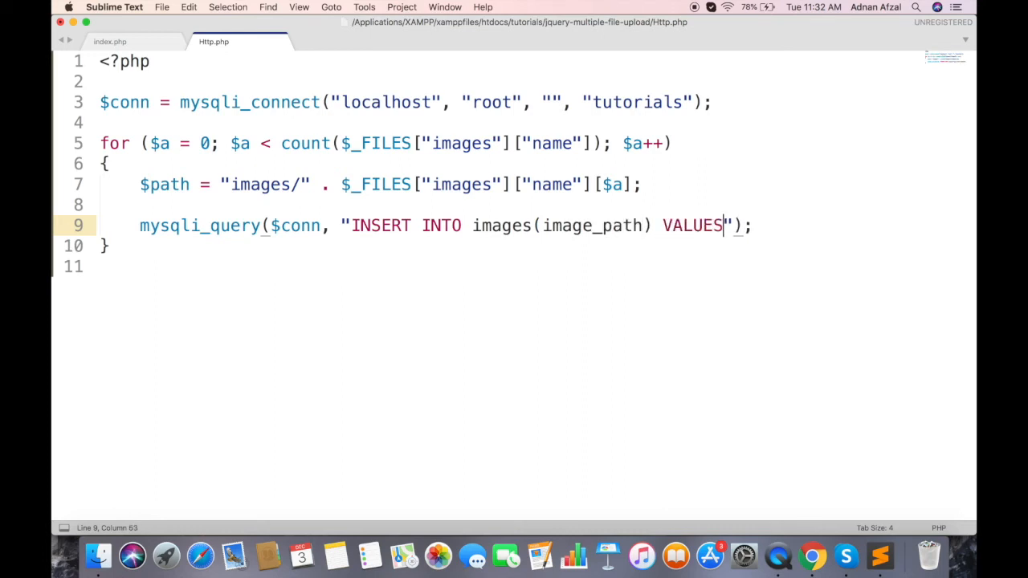
{"action": "type", "text": "('')"}
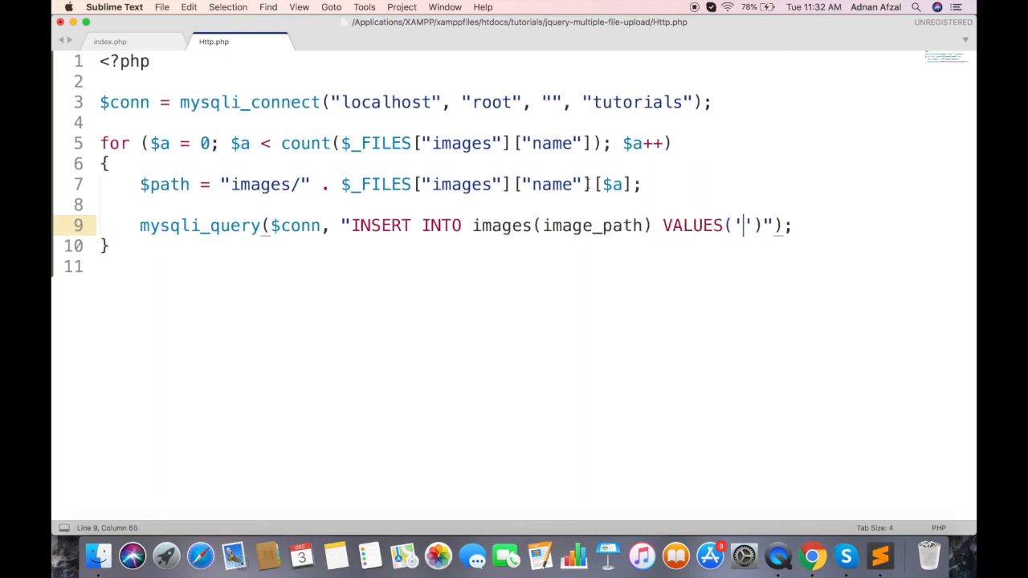
{"action": "double_click", "coordinate": [164, 183]}
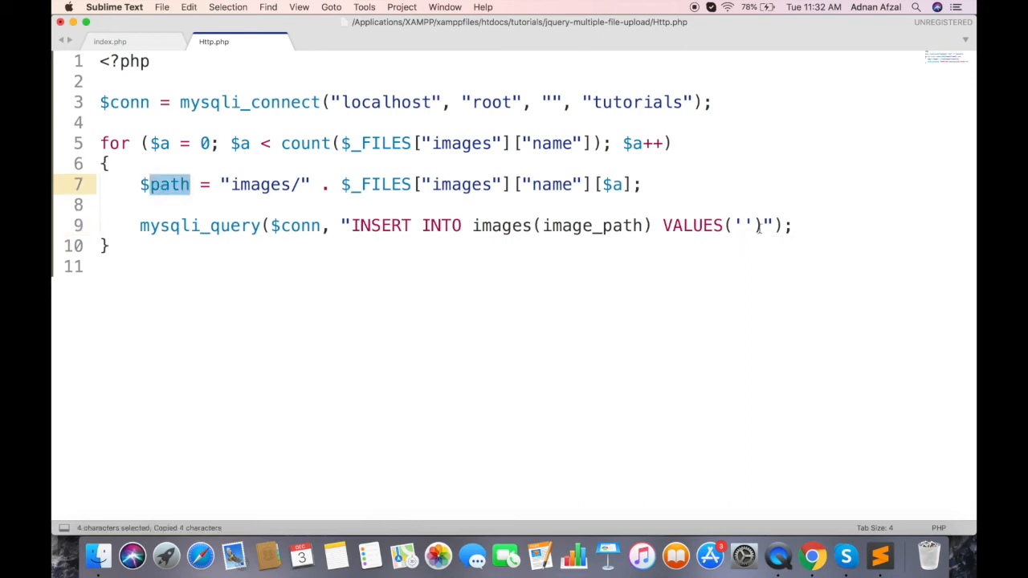
{"action": "type", "text": "$path"}
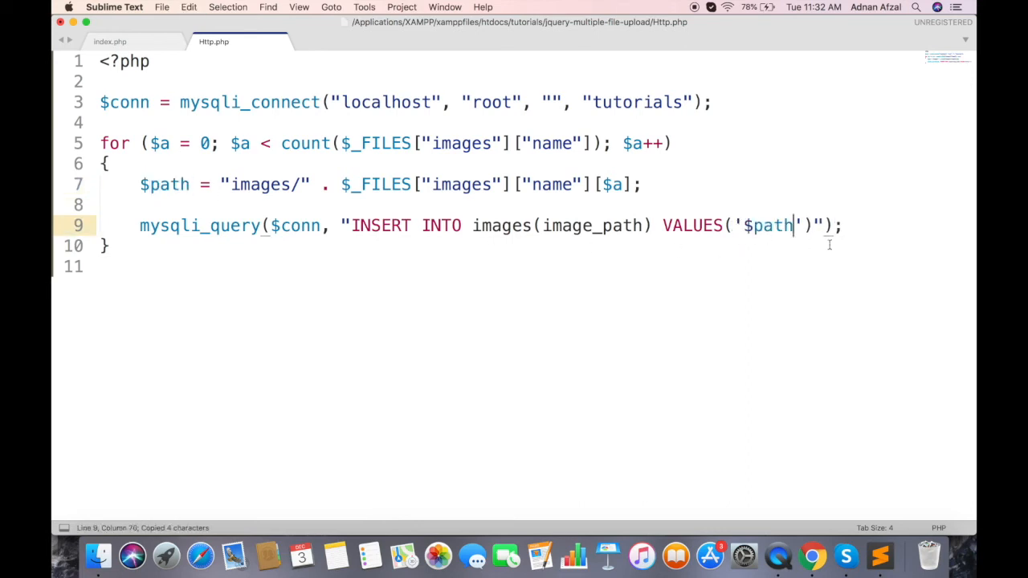
{"action": "key", "text": "cmd+s"}
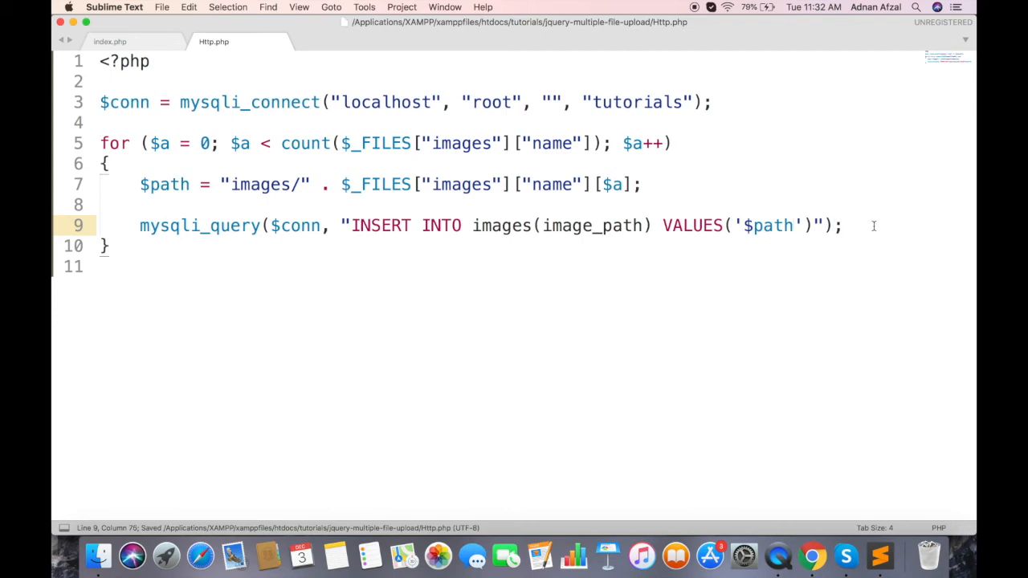
Move each uploaded file with move_uploaded_file($_FILES["images"]["tmp_name"][$a], $path) in the loop.
{"action": "type", "text": "move_upl"}
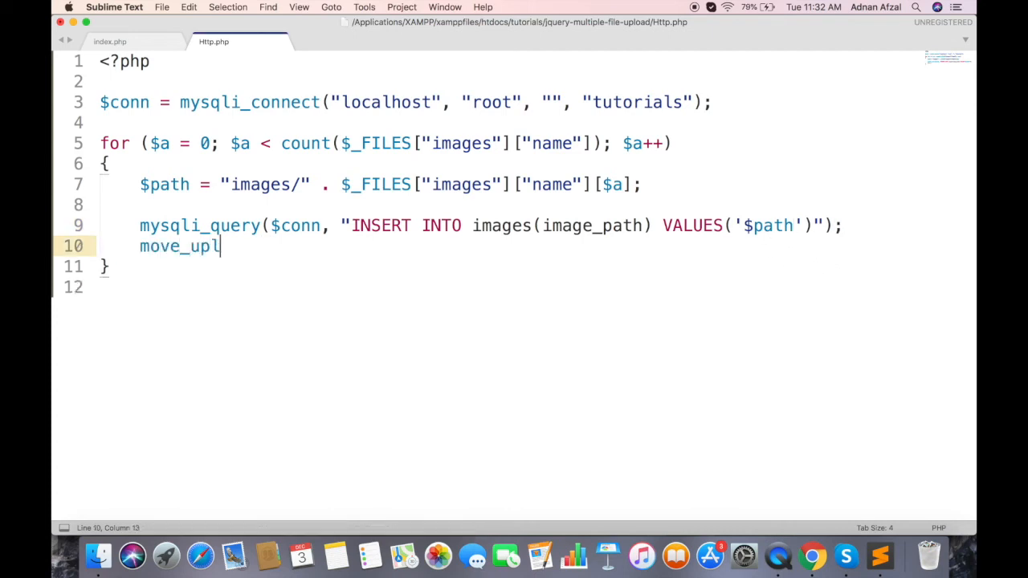
{"action": "type", "text": "oaded_file()"}
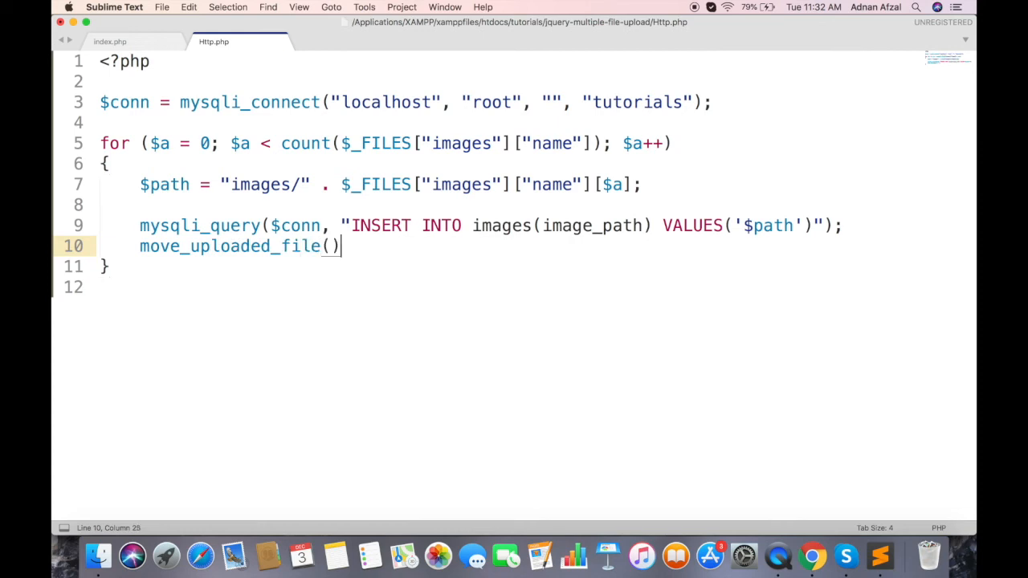
{"action": "type", "text": ";"}
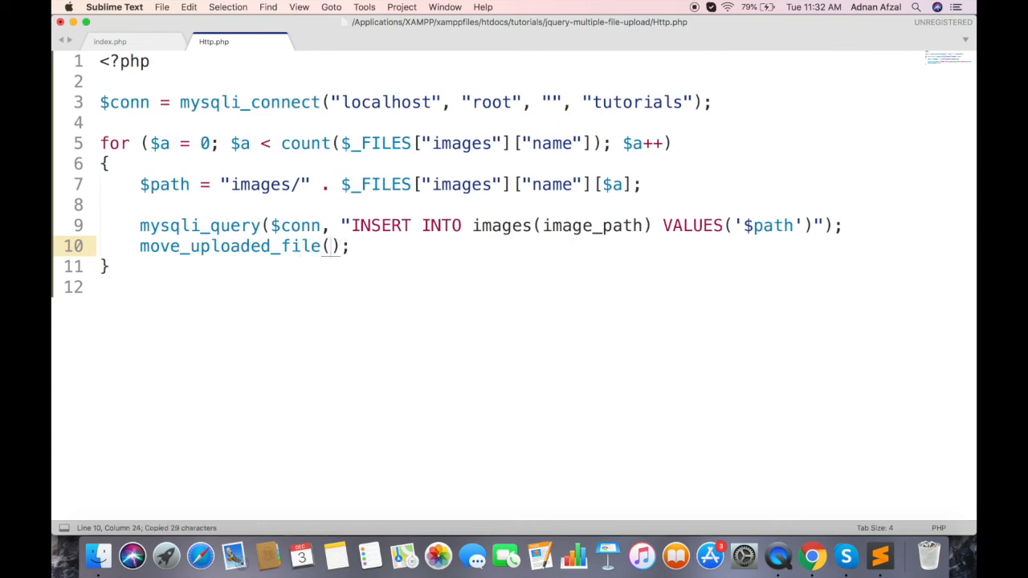
{"action": "type", "text": "$_FILES[\"\"]"}
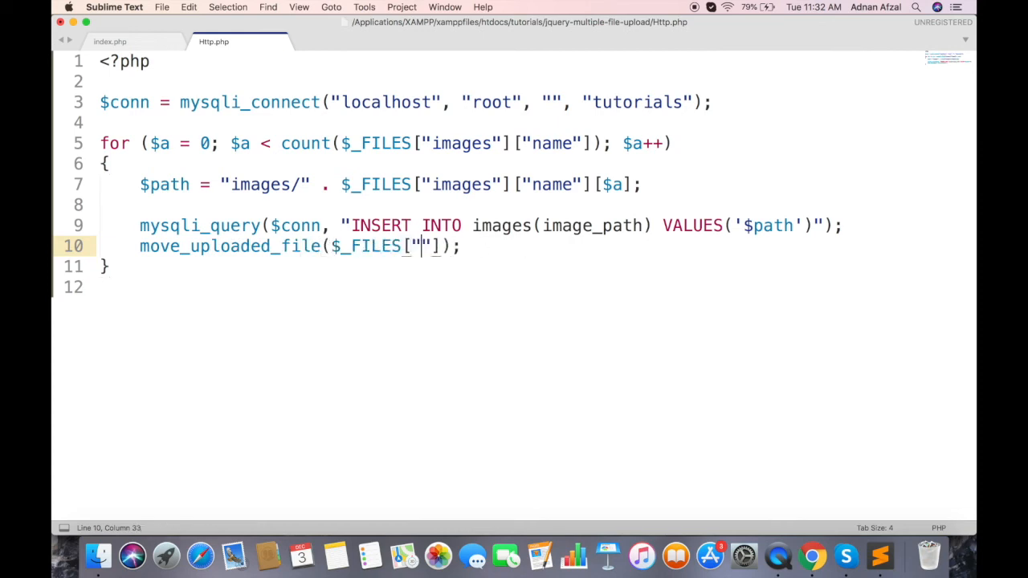
{"action": "double_click", "coordinate": [461, 183]}
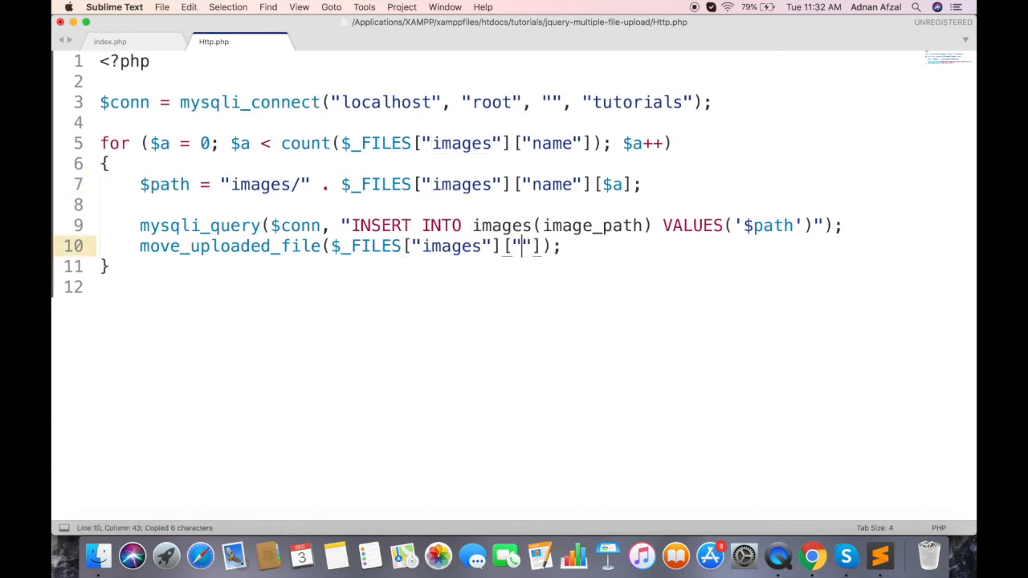
{"action": "type", "text": "tmp_name"}
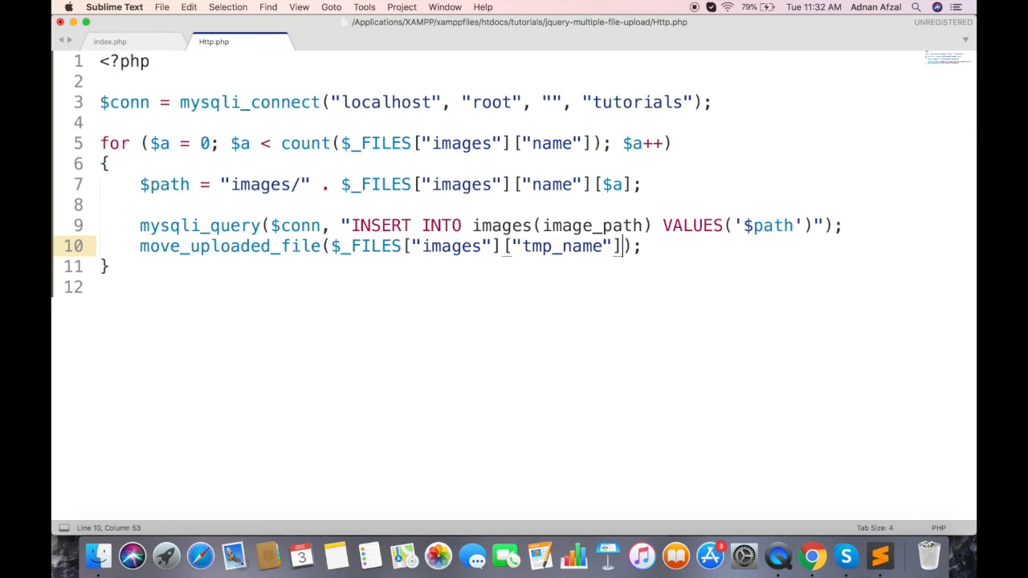
{"action": "type", "text": "[$a],"}
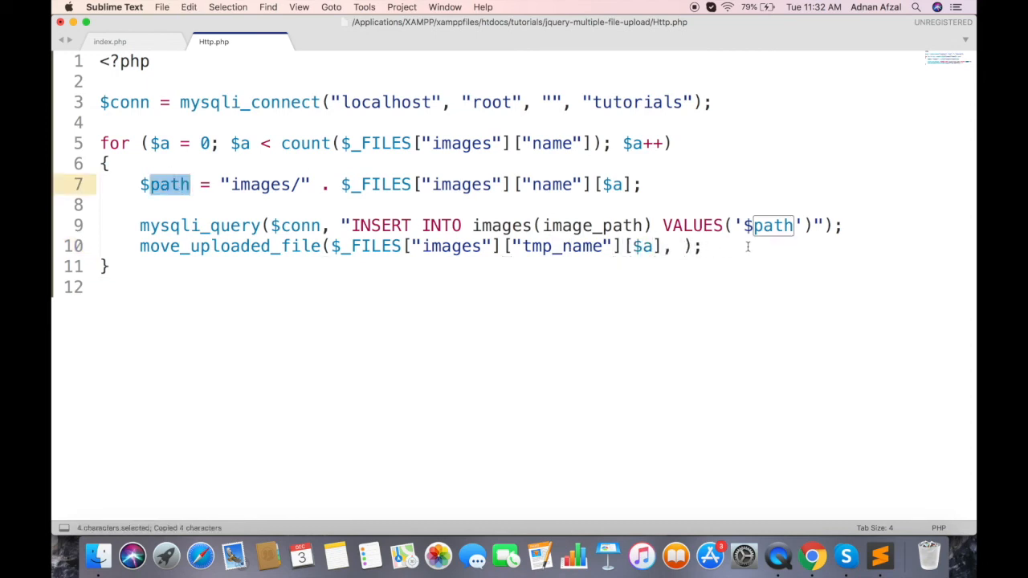
{"action": "type", "text": "$path"}
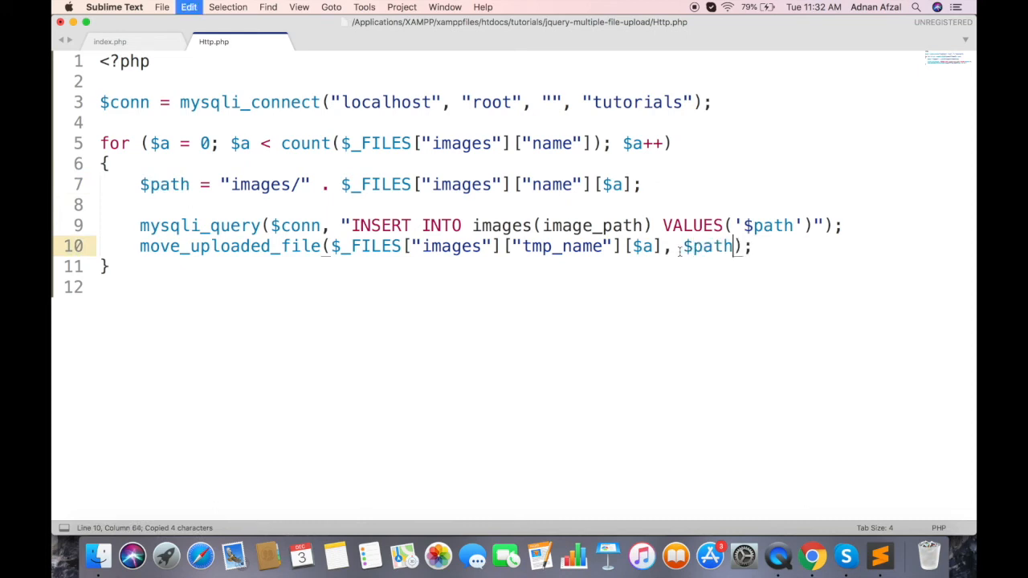
Echo "Done" after the loop finishes.
{"action": "type", "text": "e"}
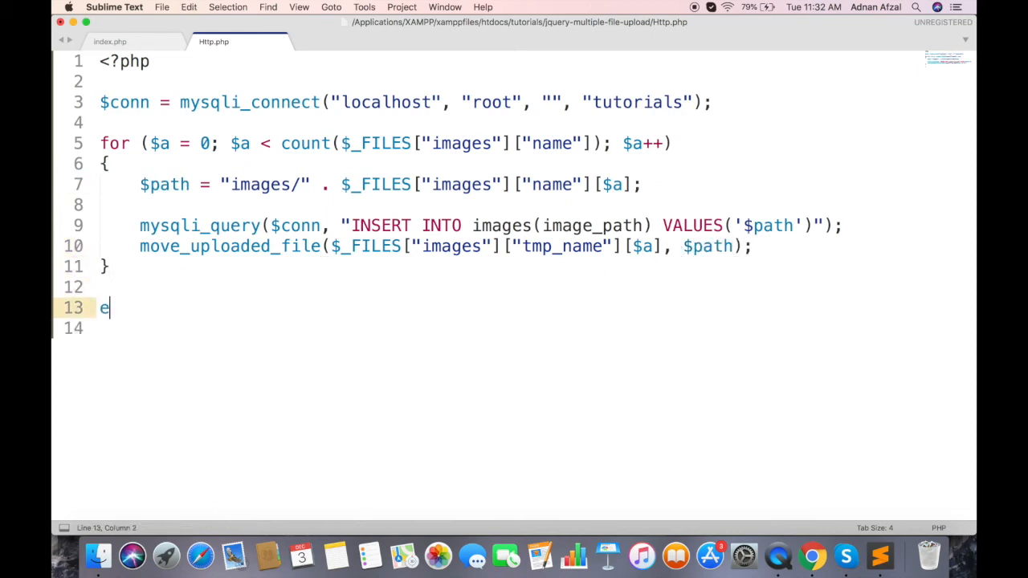
{"action": "type", "text": "cho \"Done\";"}
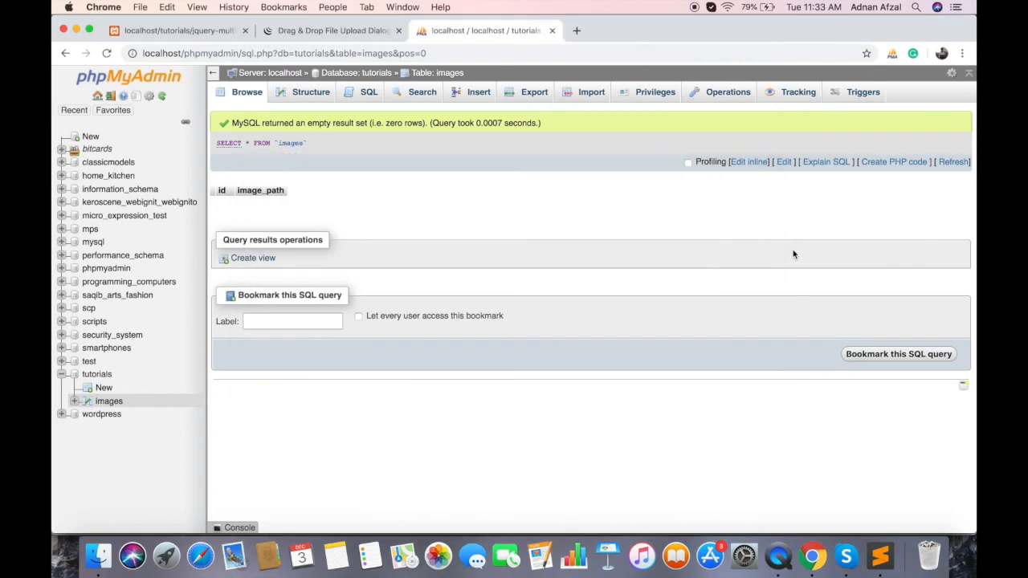
Return to Sublime Text and switch to editing index.php.
{"action": "left_click", "coordinate": [177, 30]}
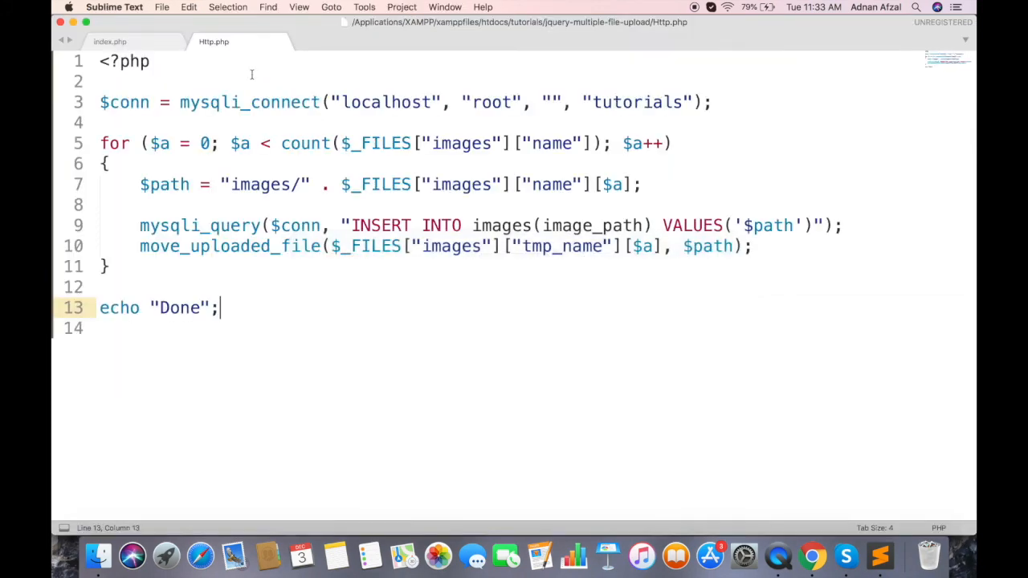
{"action": "left_click", "coordinate": [109, 41]}
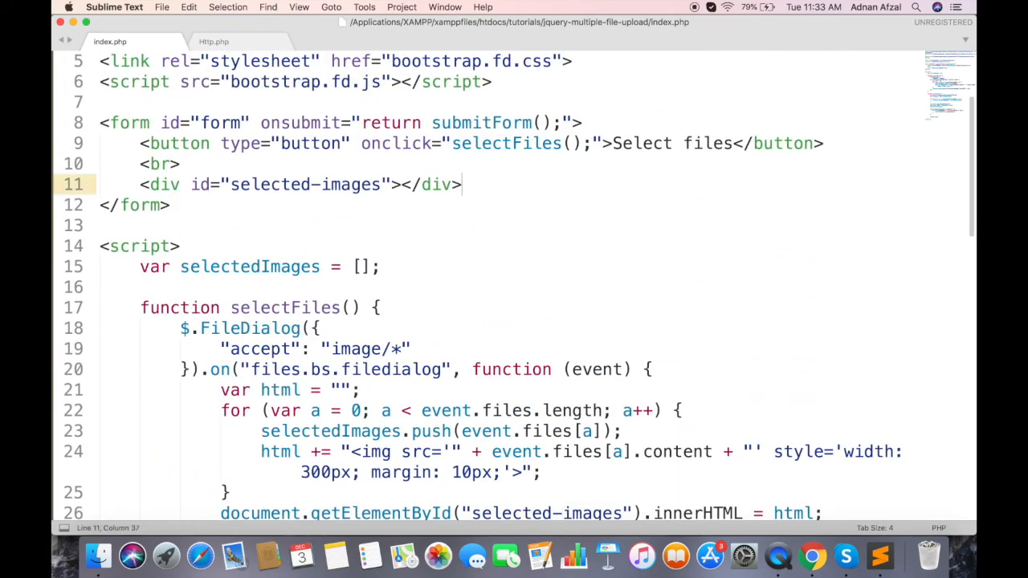
Add <input type="submit"> to the upload form in index.php.
{"action": "type", "text": "<input>"}
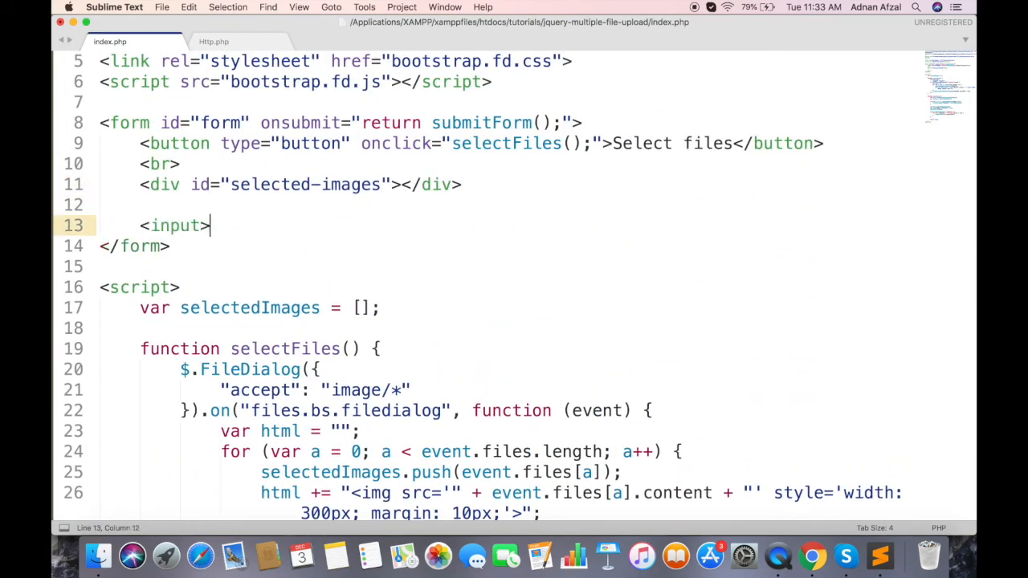
{"action": "type", "text": "type=\"sub"}
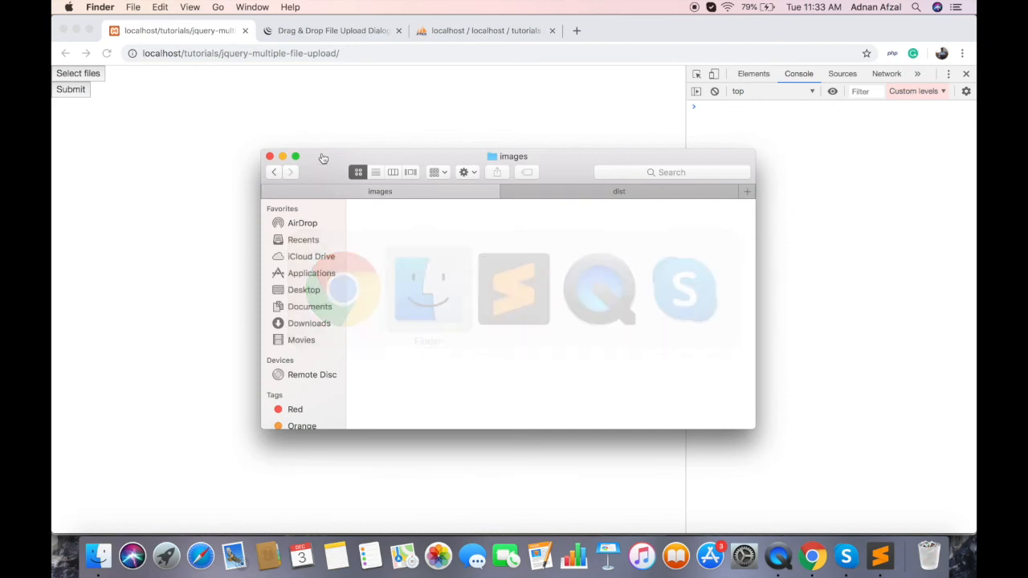
Unlock the images folder's Get Info and edit its Sharing & Permissions privileges.
{"action": "right_click", "coordinate": [599, 228]}
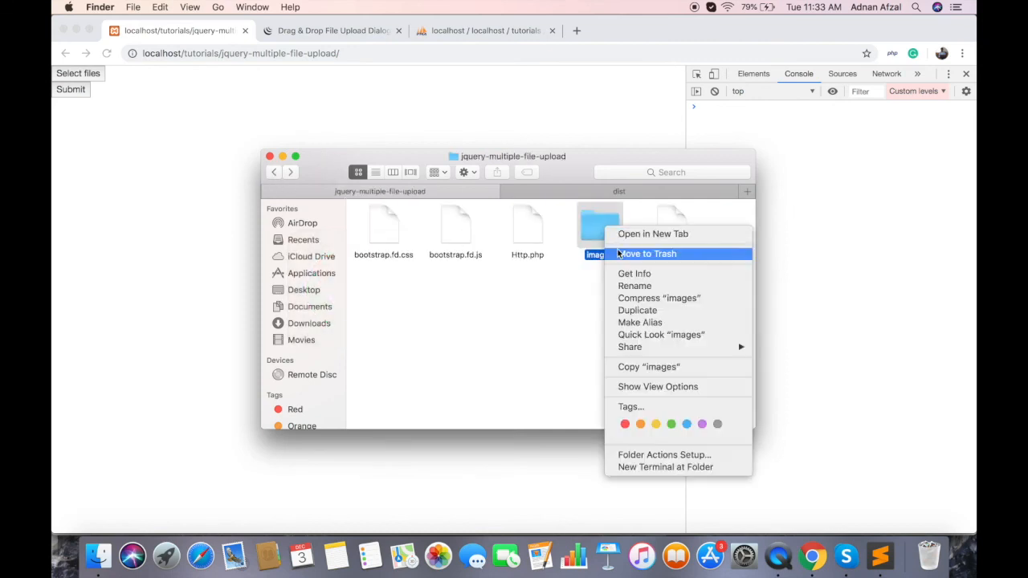
{"action": "left_click", "coordinate": [633, 273]}
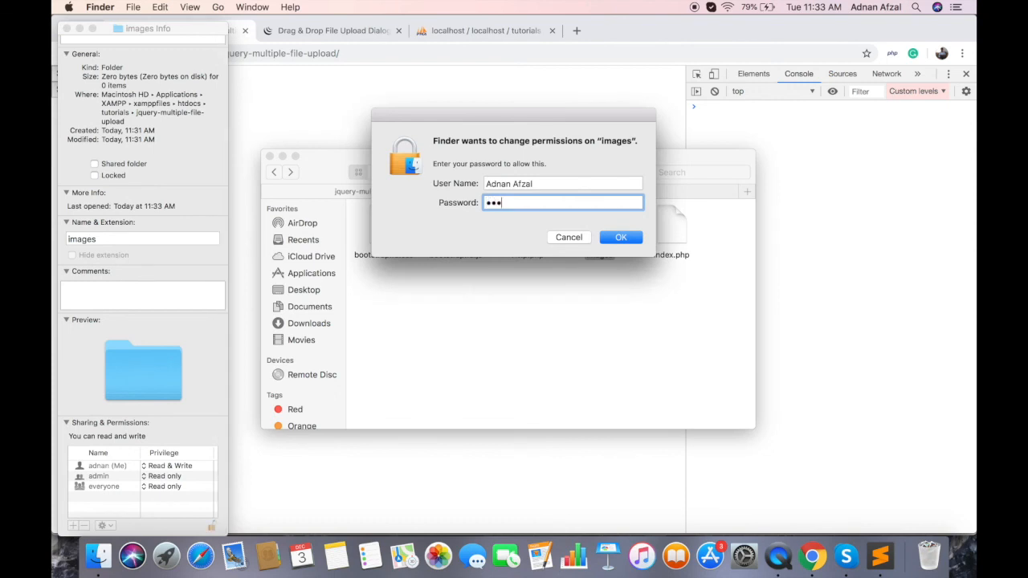
{"action": "left_click", "coordinate": [620, 238]}
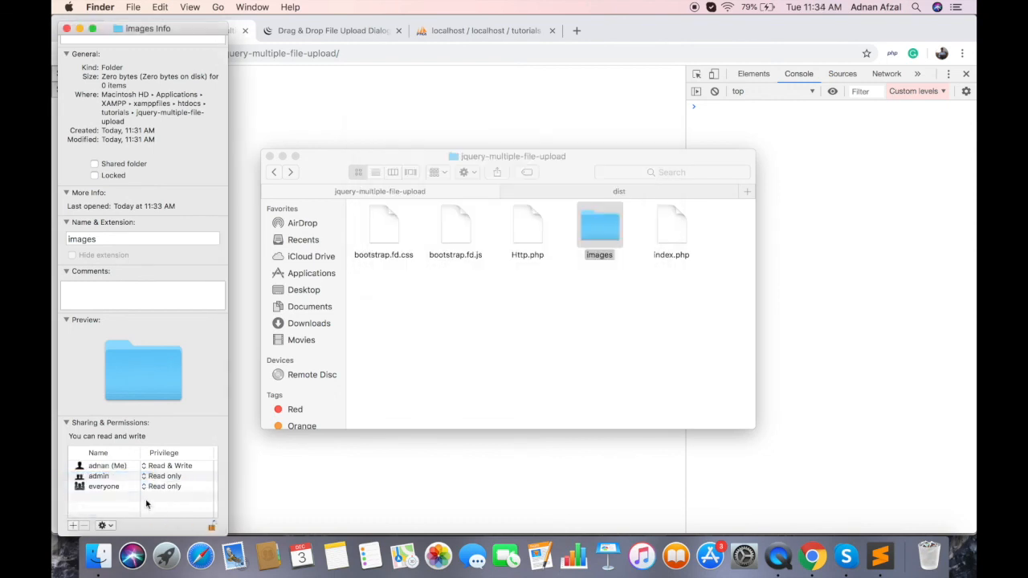
{"action": "left_click", "coordinate": [163, 485]}
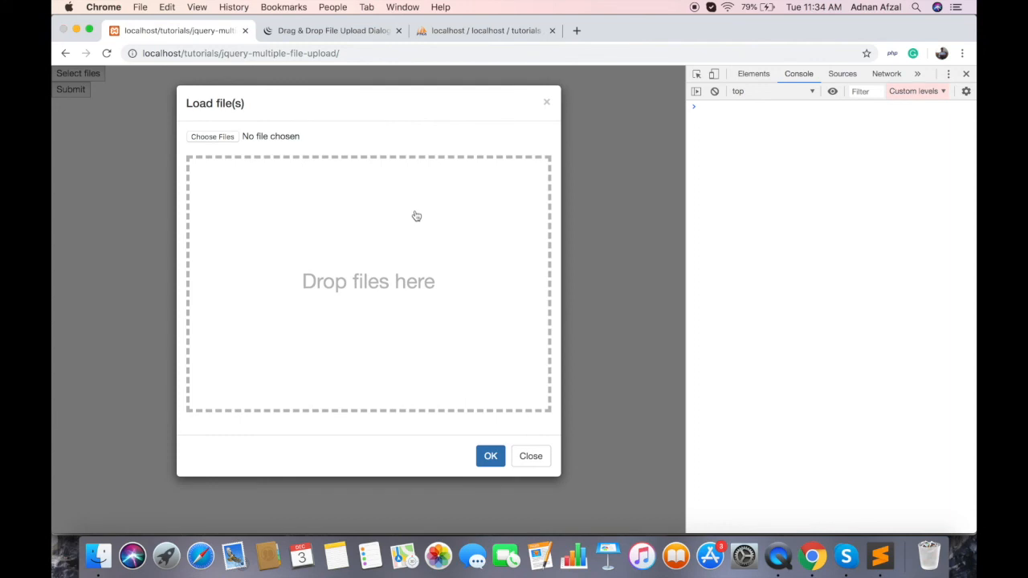
Choose six photos from the Photos folder and submit them on the upload page.
{"action": "left_click", "coordinate": [212, 135]}
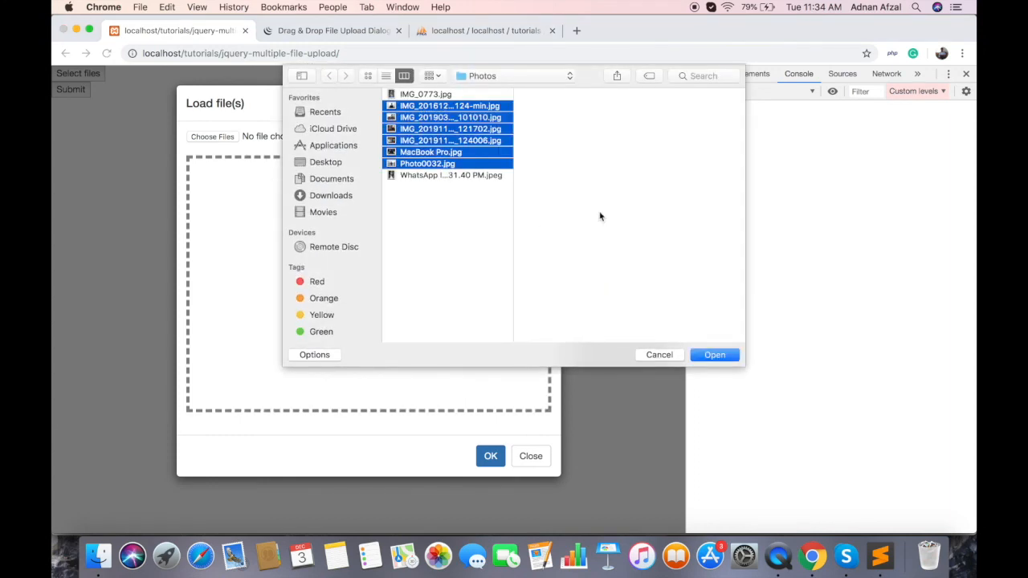
{"action": "left_click", "coordinate": [713, 355]}
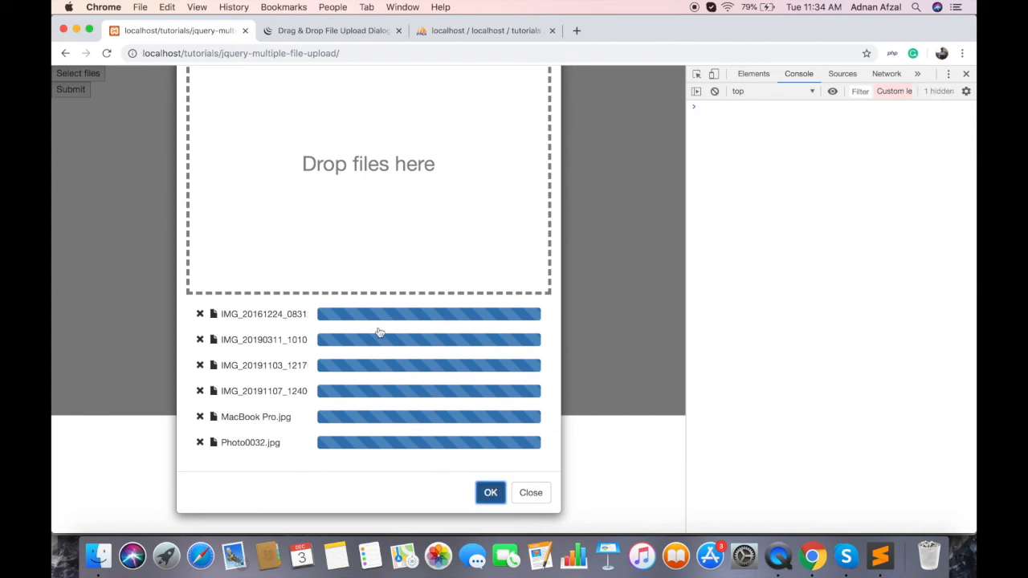
{"action": "left_click", "coordinate": [490, 492]}
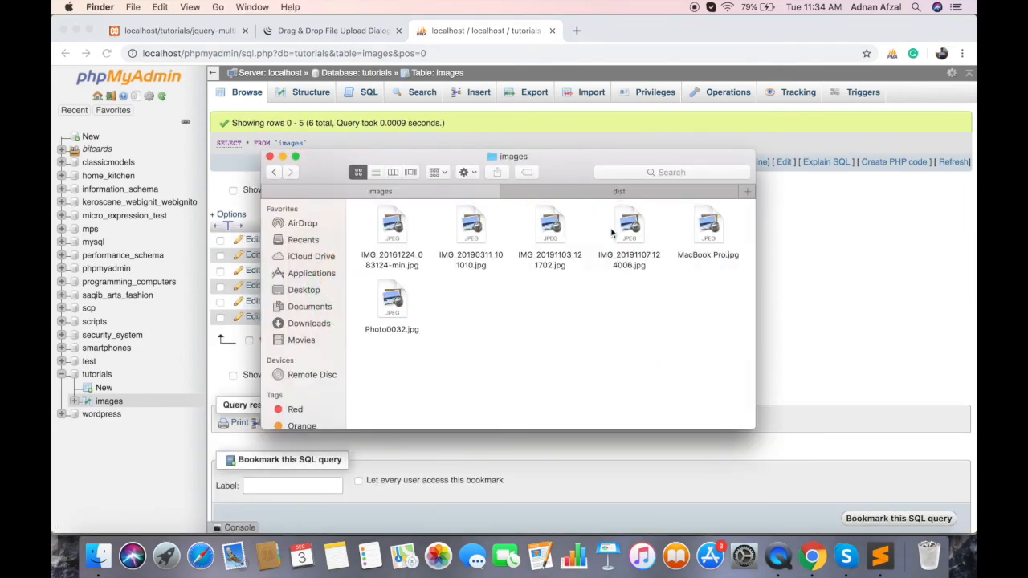
Preview Photo0032.jpg from the images folder and select another uploaded photo.
{"action": "double_click", "coordinate": [549, 225]}
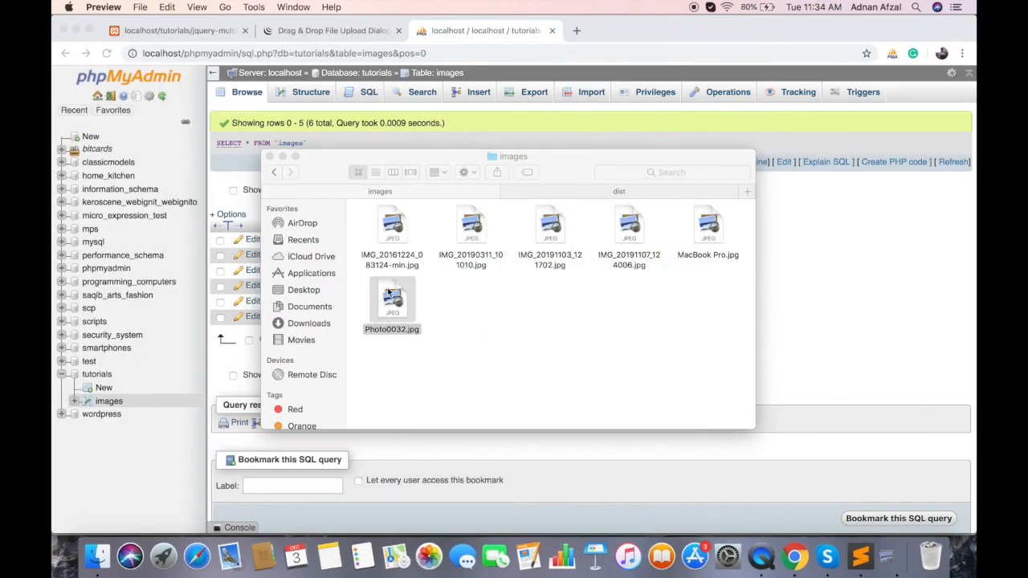
{"action": "left_click", "coordinate": [392, 228]}
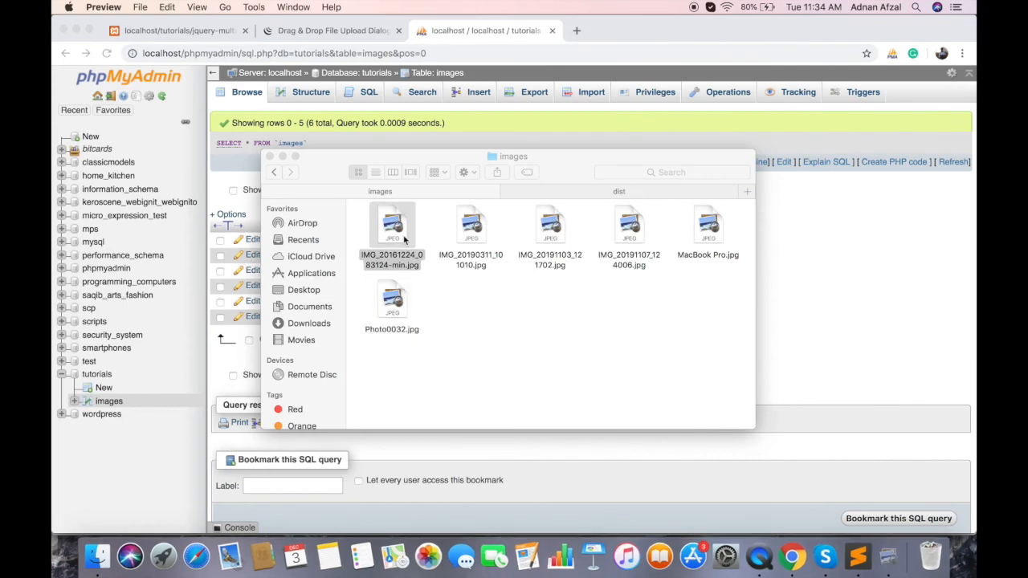